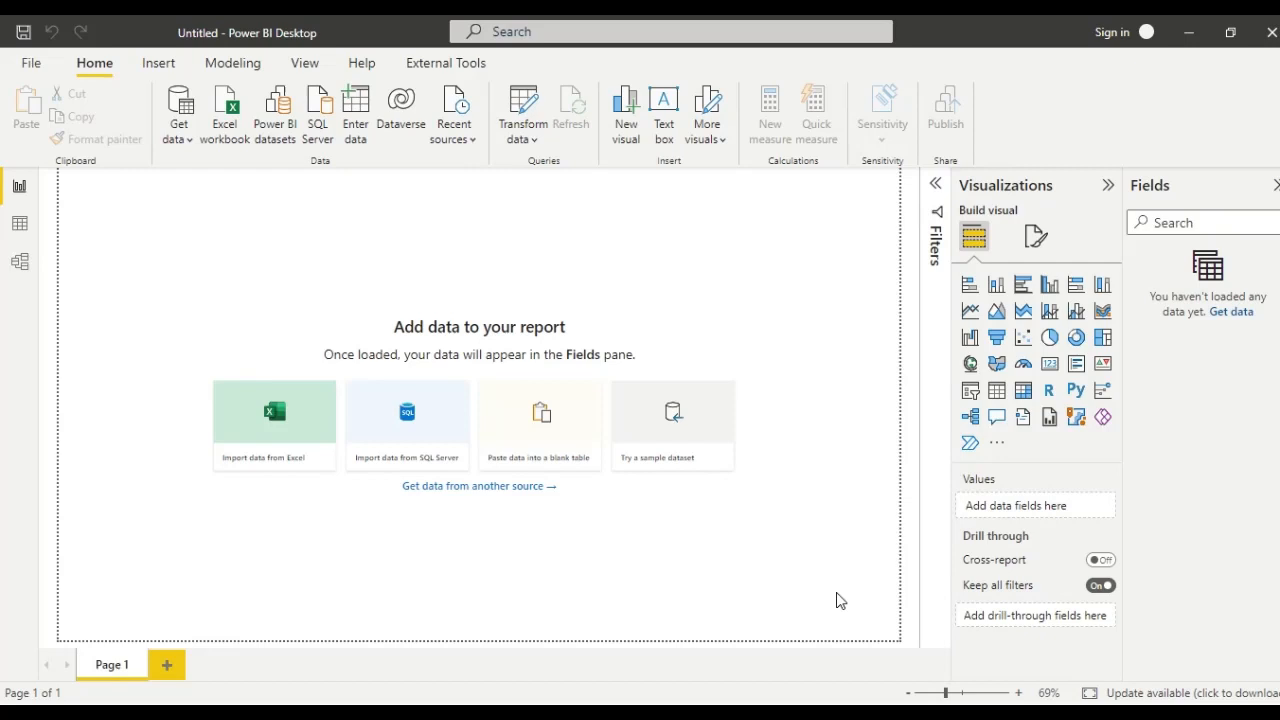
mouse_move(664, 562)
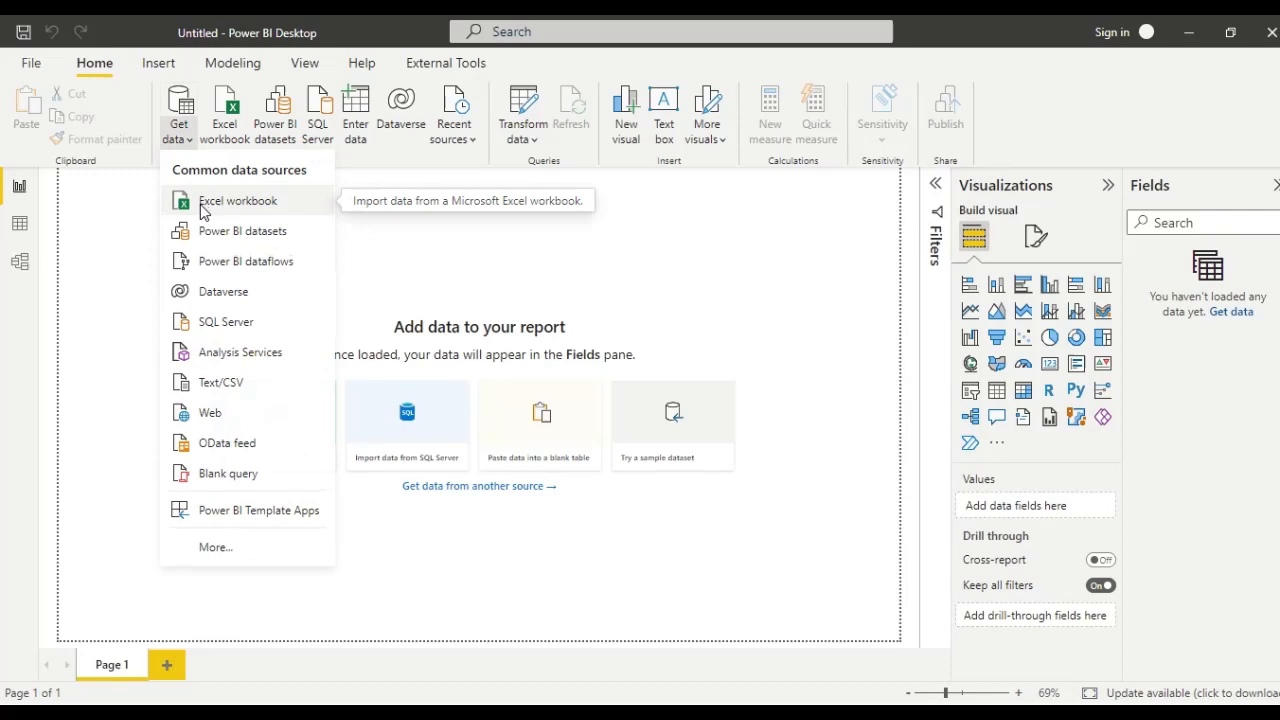
Step: Choose the GROUPBY.xlsx workbook from the Practice Files folder as the Excel data source
left_click(238, 200)
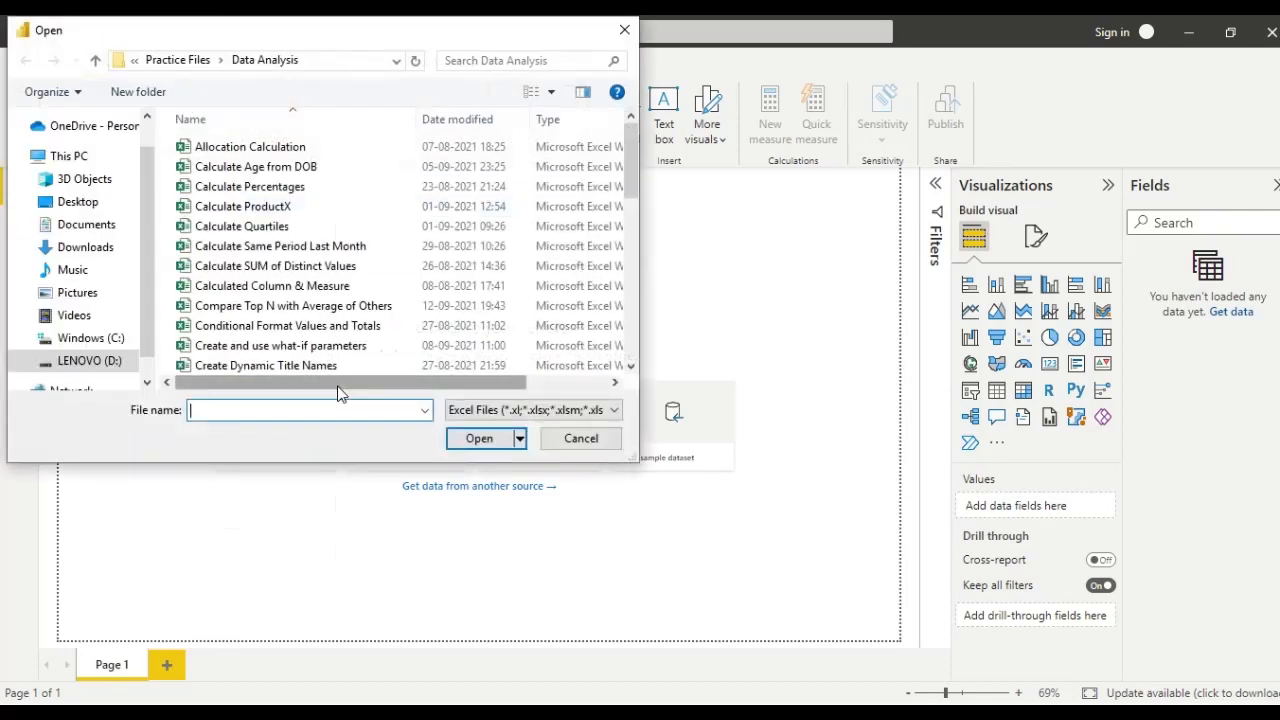
type("gro")
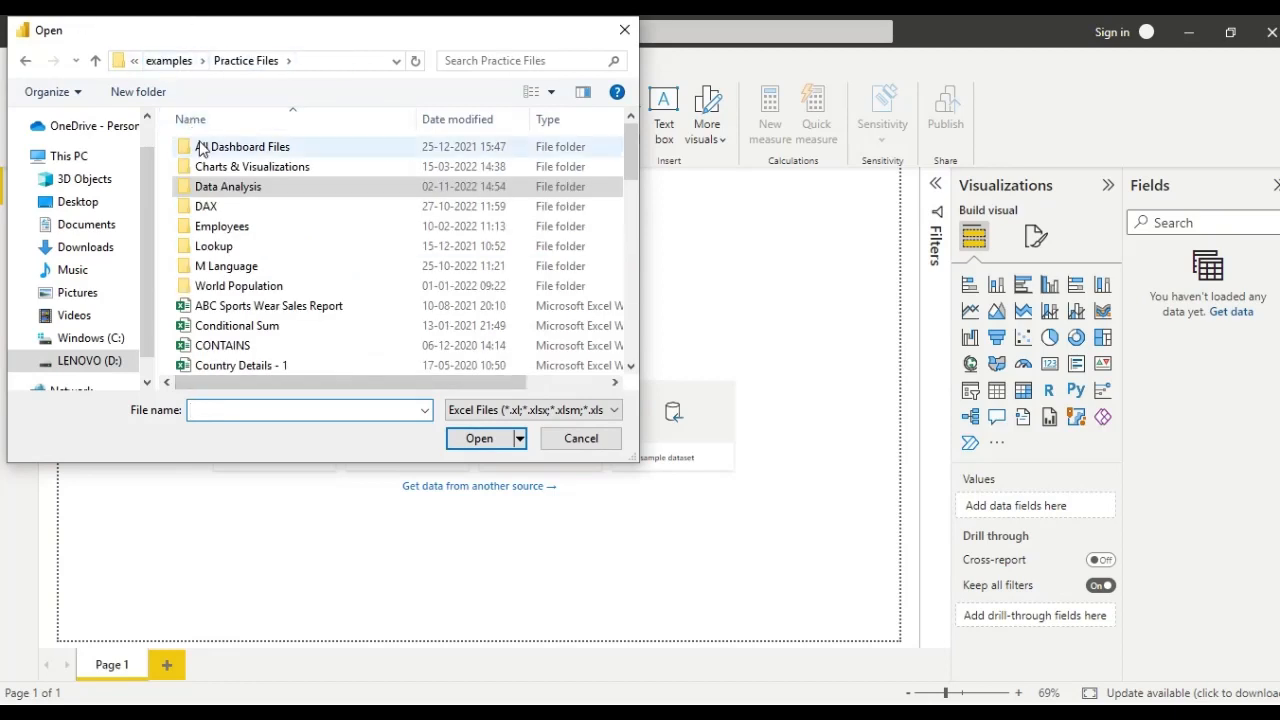
double_click(228, 186)
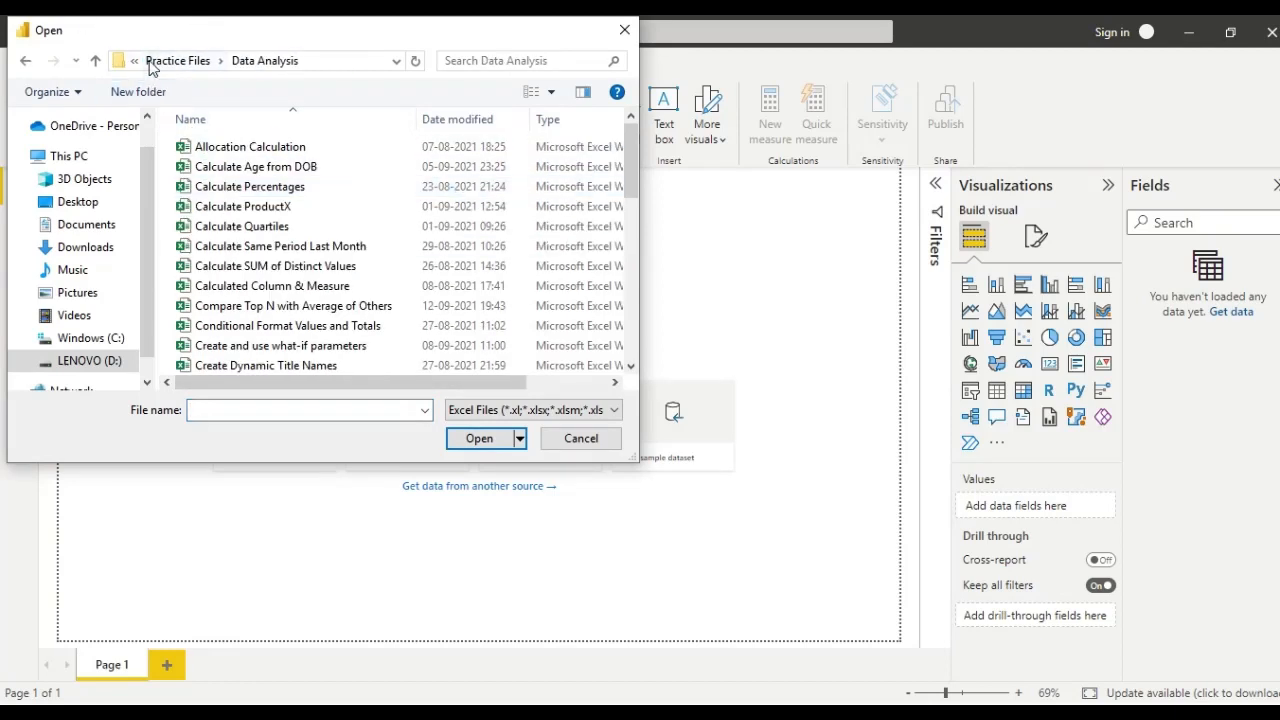
left_click(176, 60)
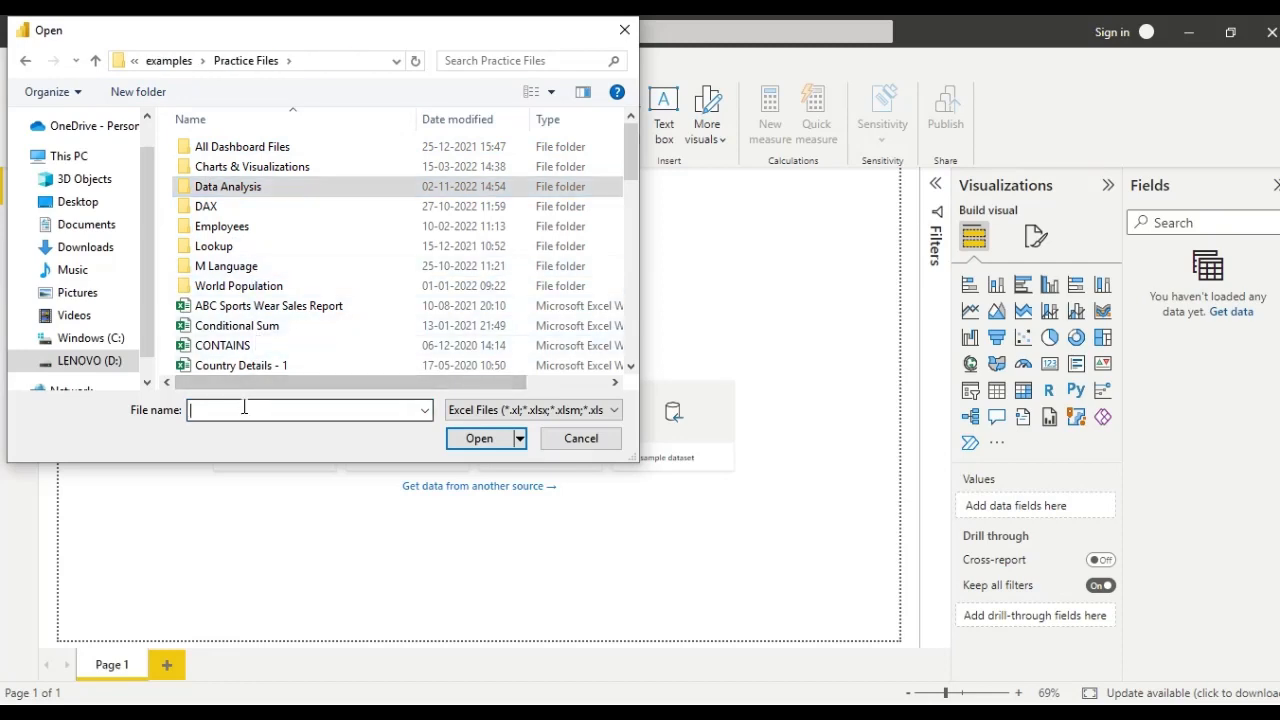
type("g")
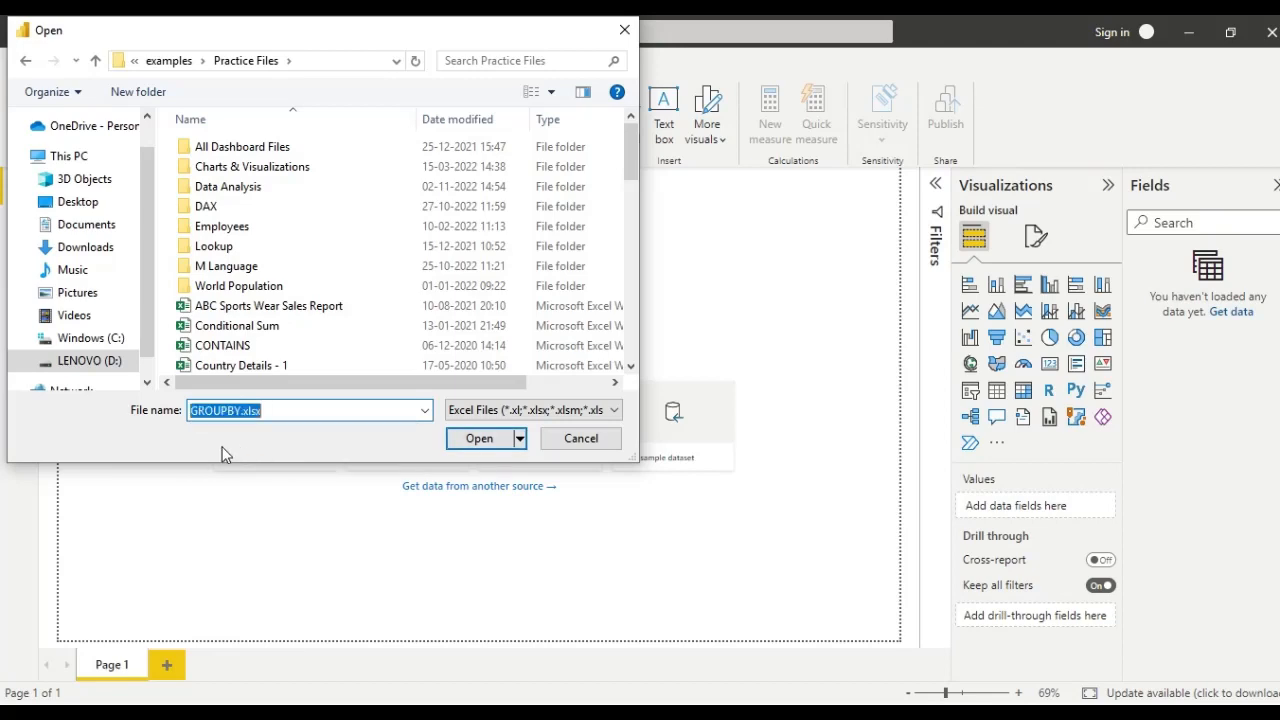
left_click(480, 438)
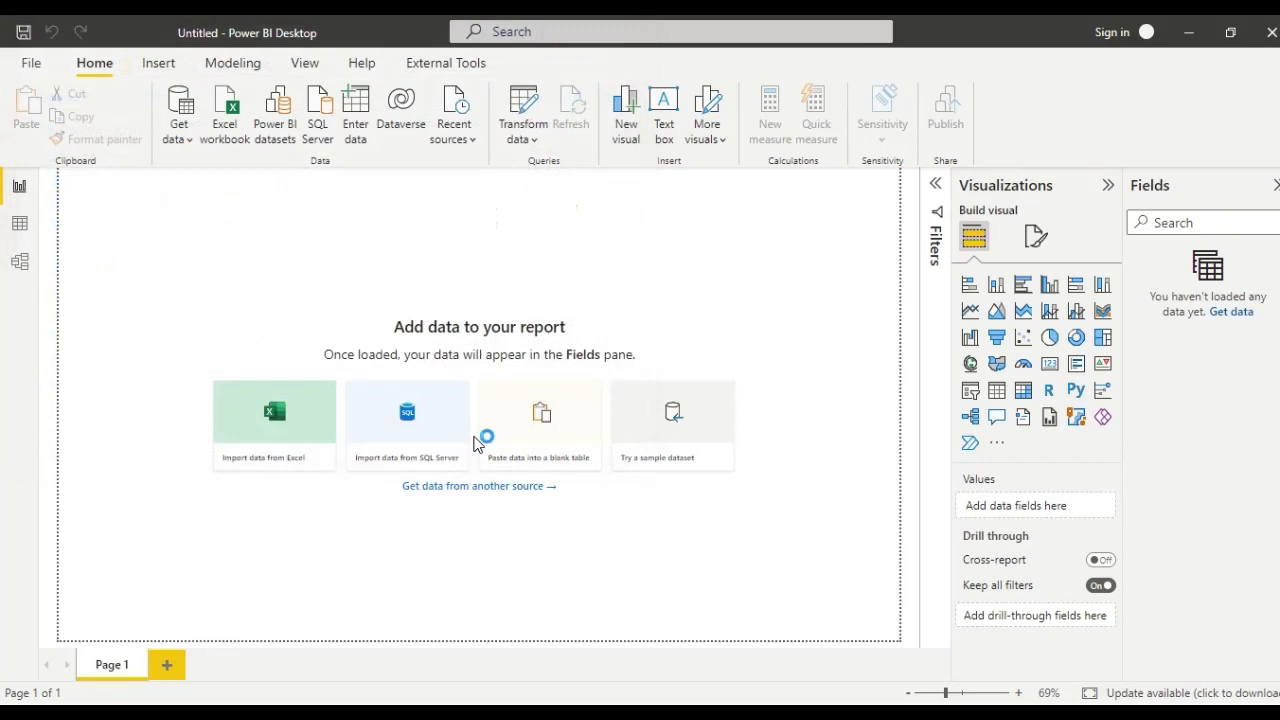
Step: Load the Calendar, Products, Region and Sales Data tables and apply the query changes
left_click(274, 420)
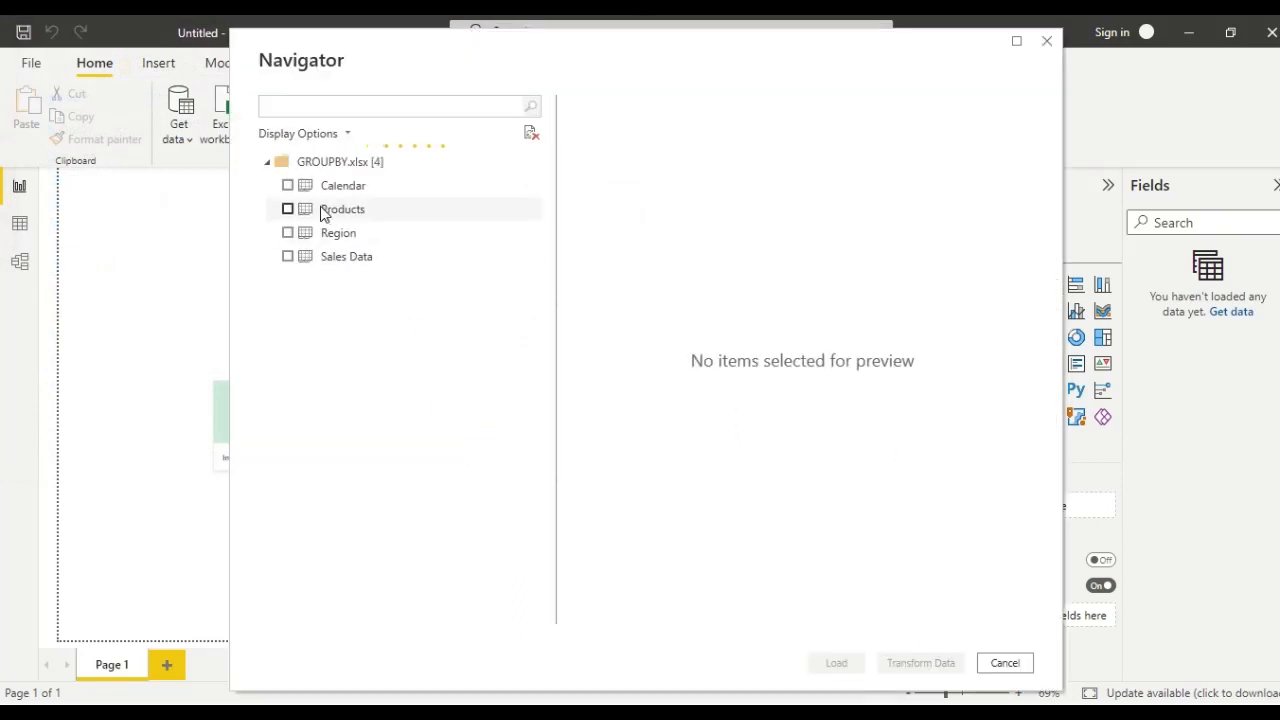
left_click(288, 184)
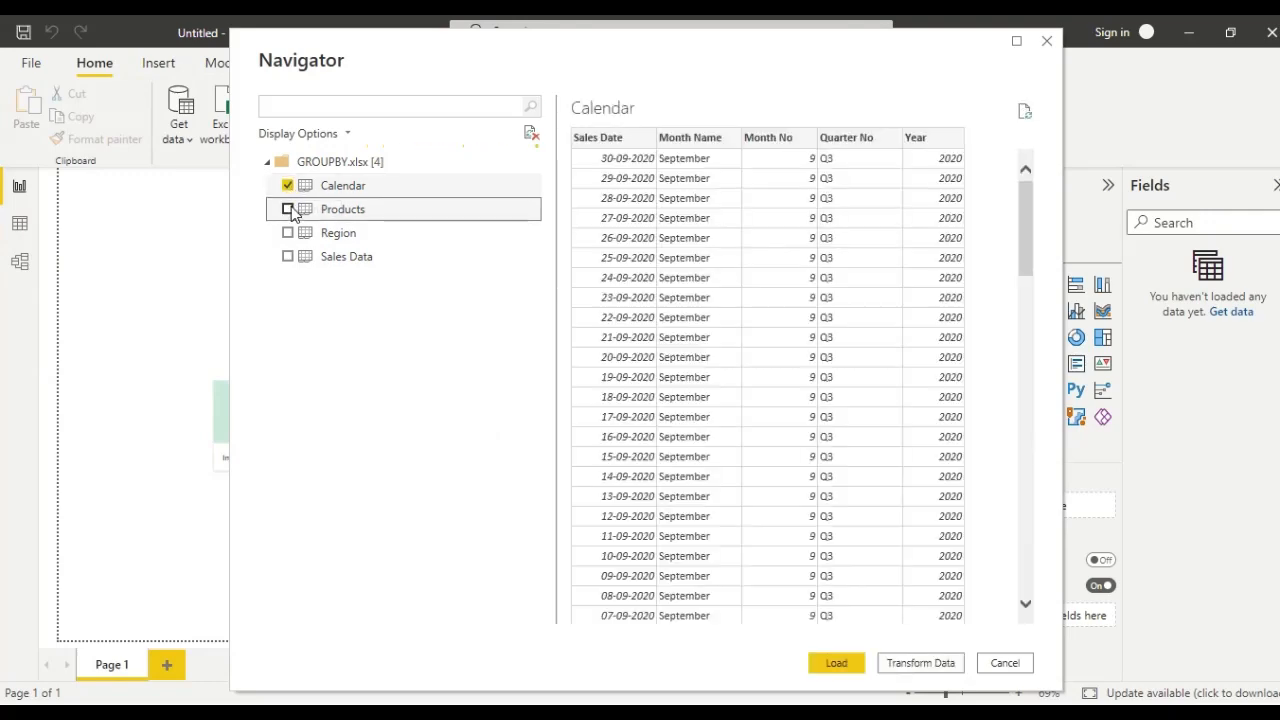
left_click(288, 232)
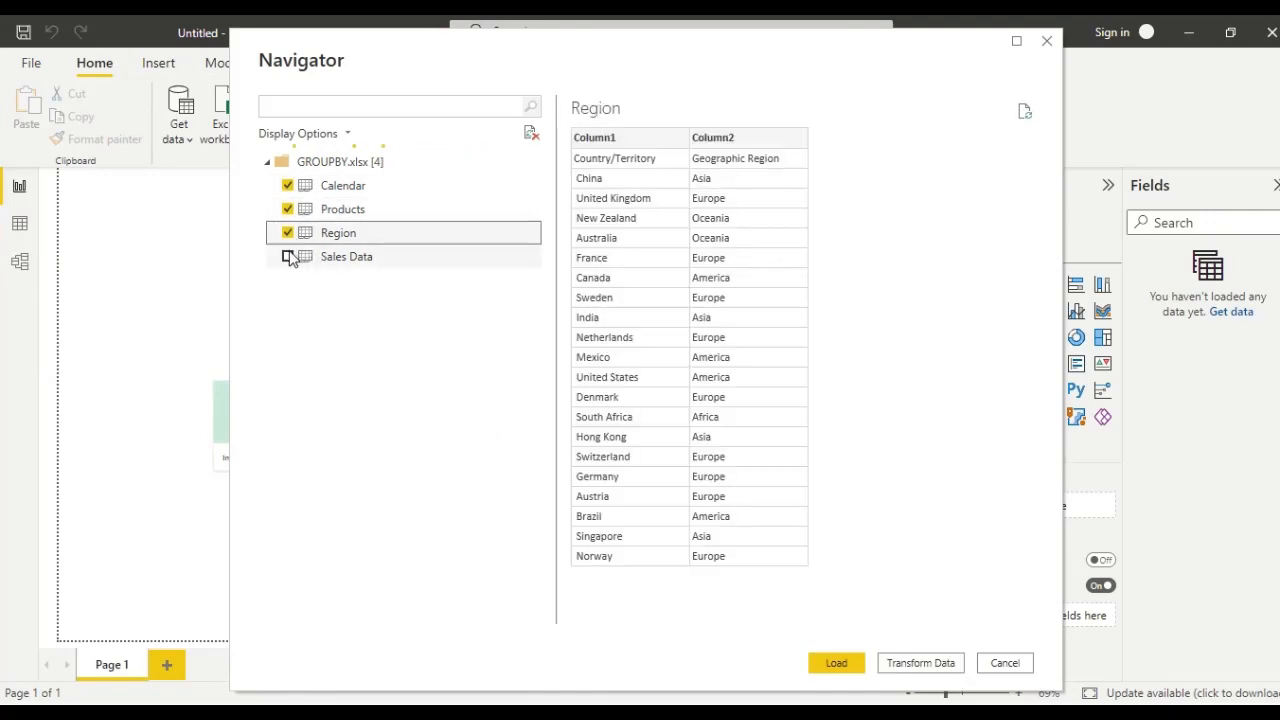
left_click(344, 256)
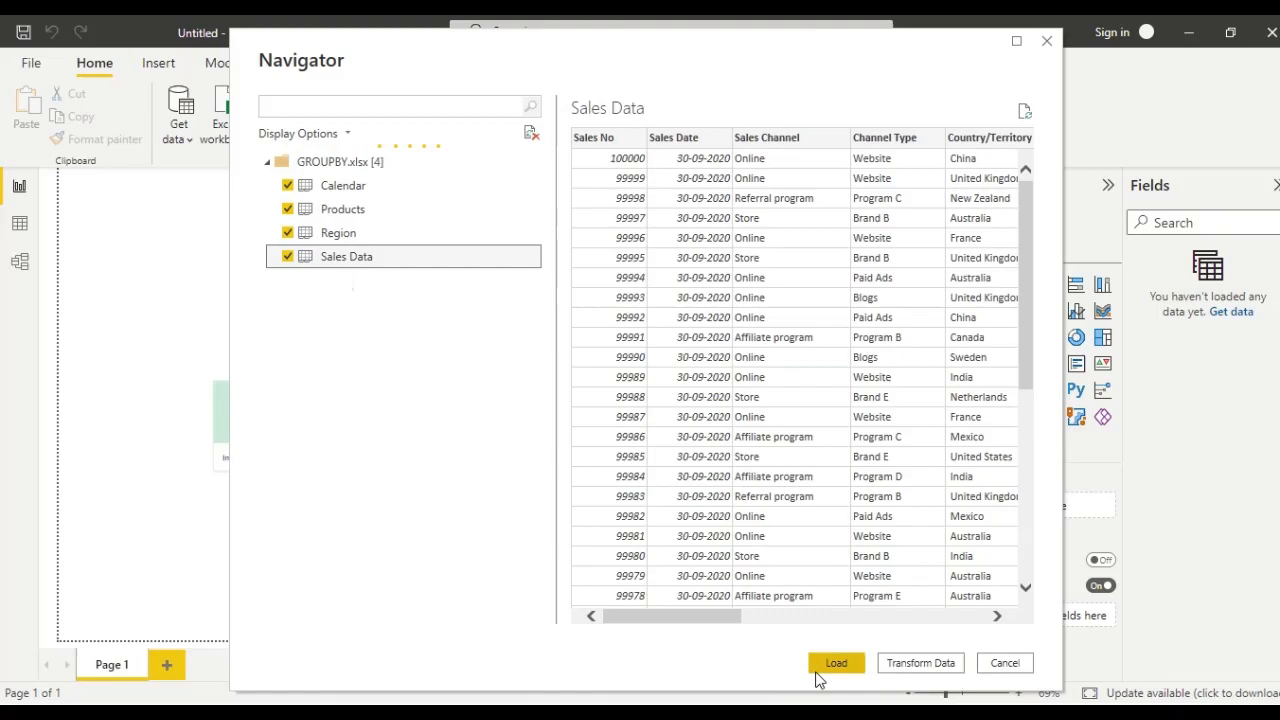
left_click(836, 662)
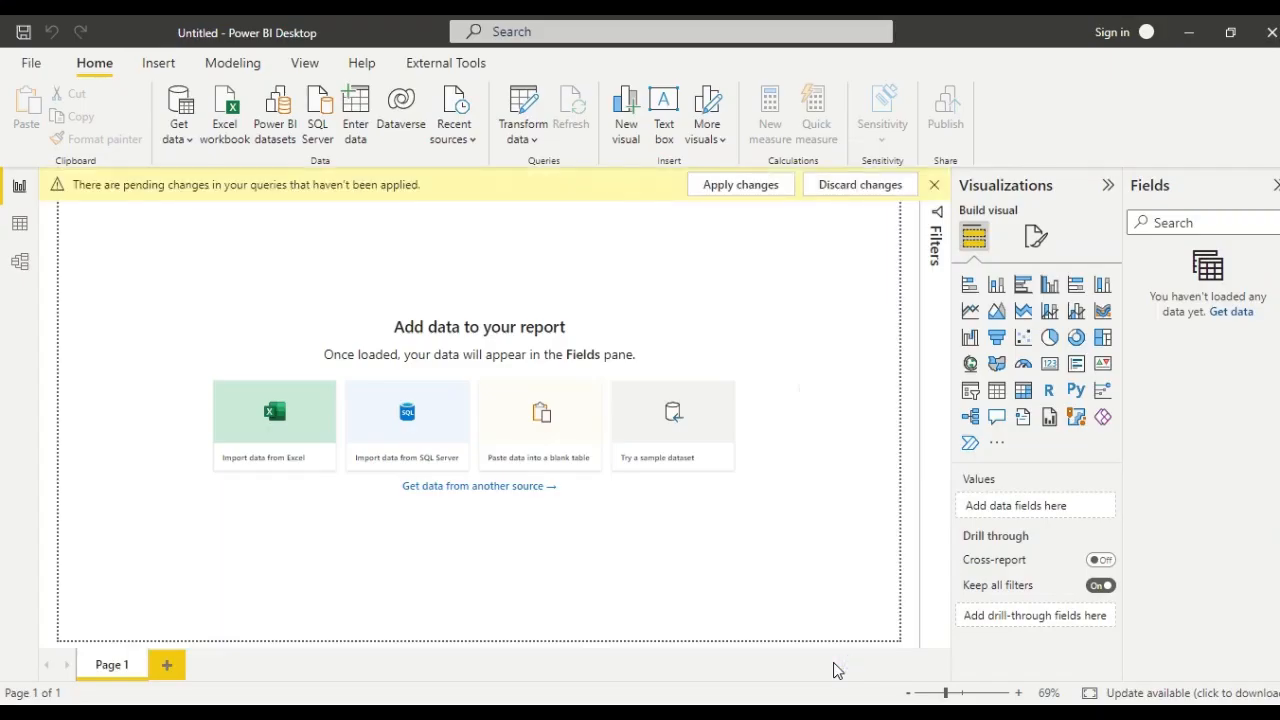
mouse_move(780, 206)
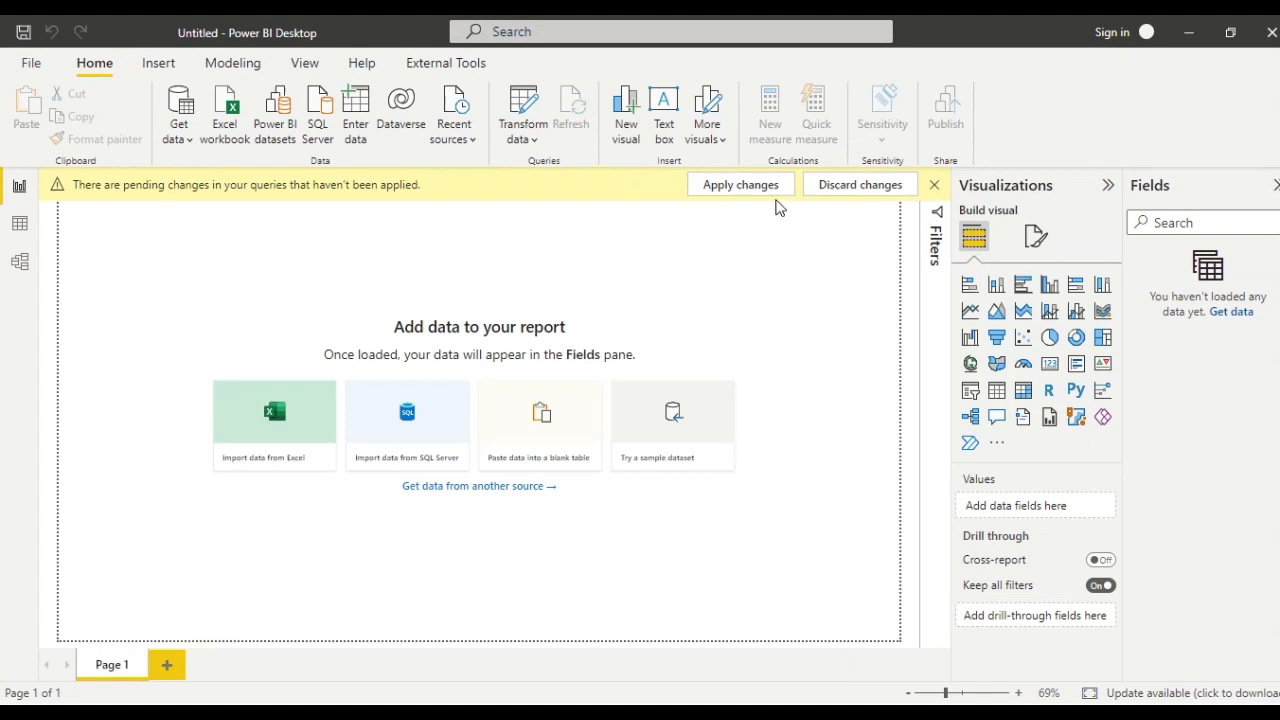
left_click(740, 184)
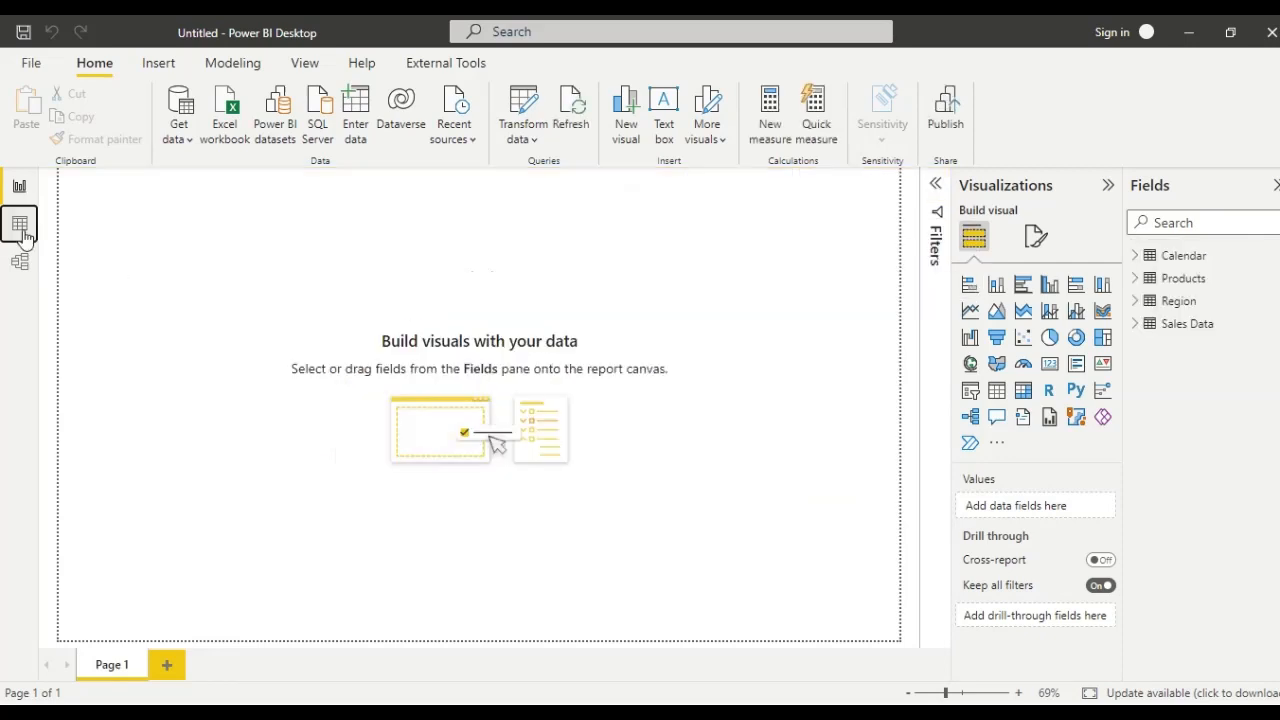
left_click(18, 224)
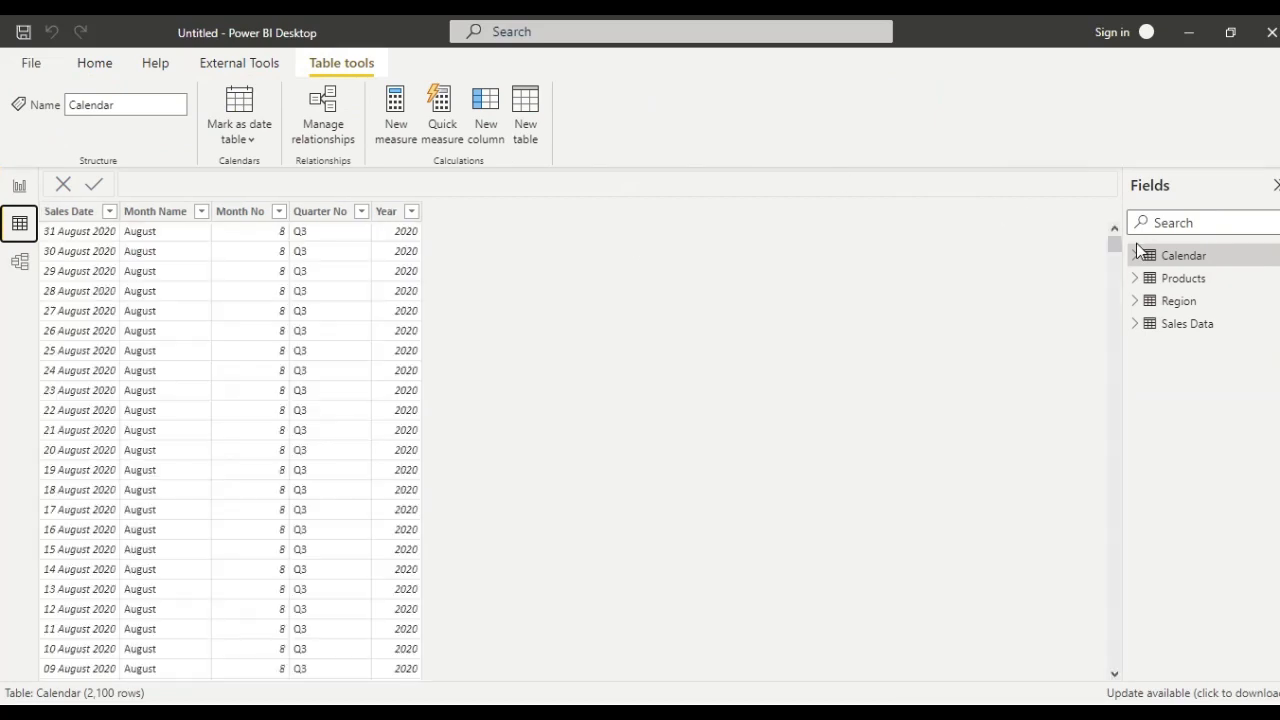
left_click(1184, 278)
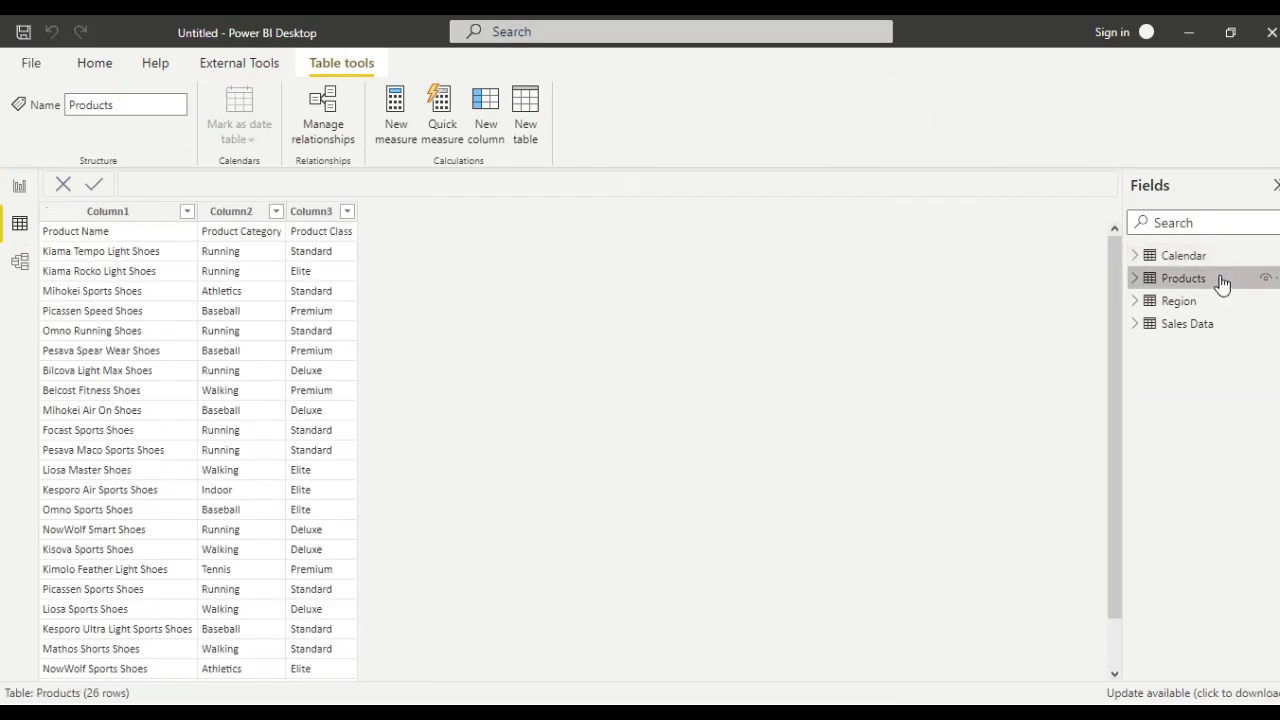
mouse_move(388, 214)
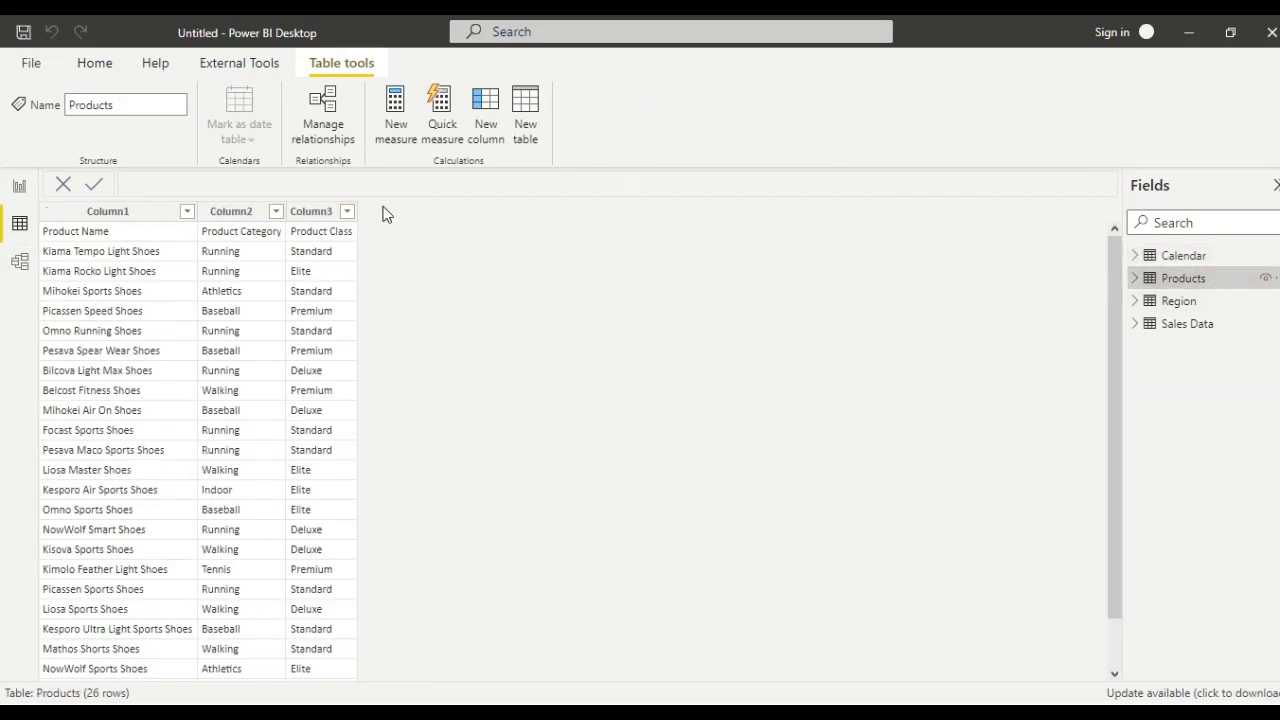
left_click(1180, 300)
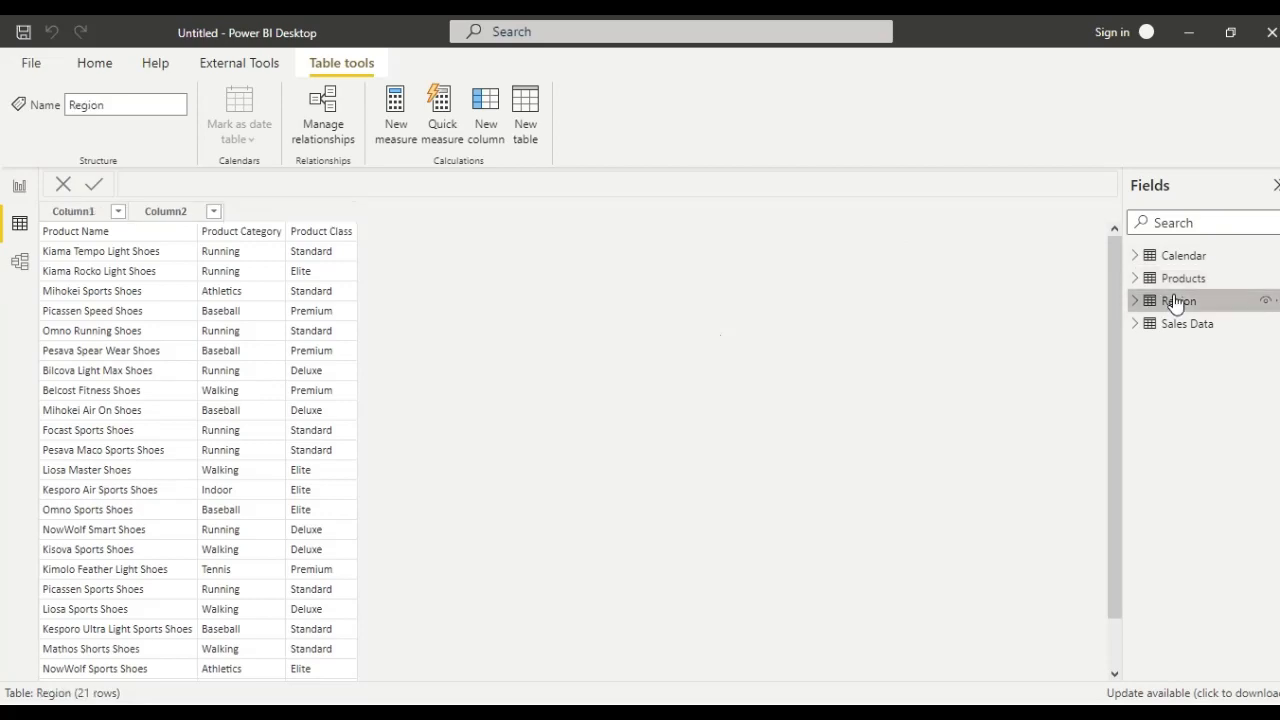
left_click(1188, 324)
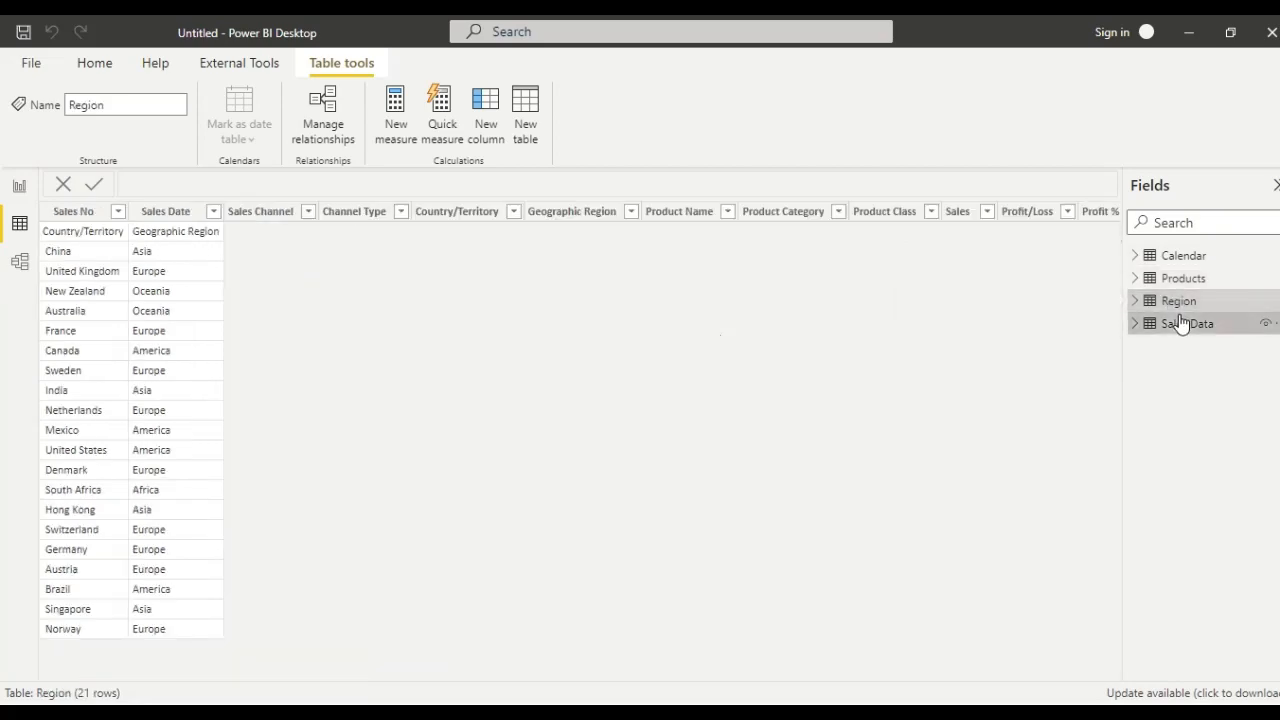
left_click(1188, 324)
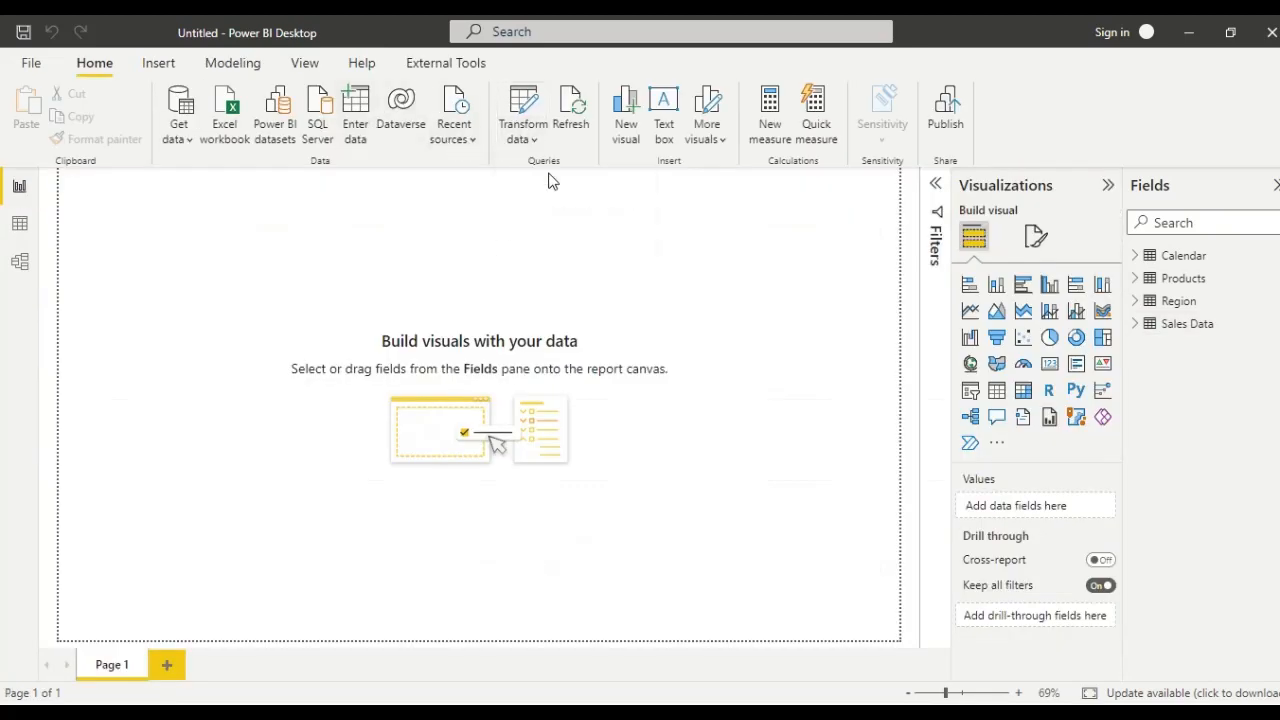
Step: In the query editor, promote the first row to headers for the Products and Region queries
left_click(522, 110)
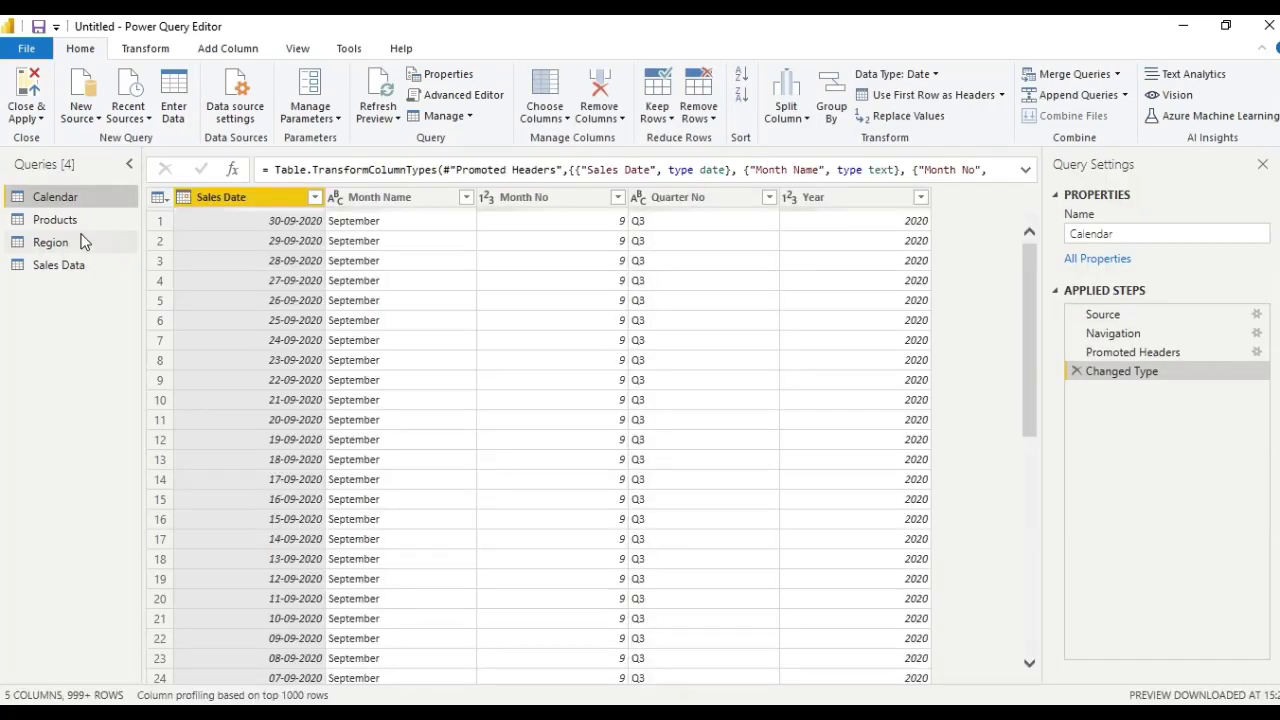
left_click(54, 218)
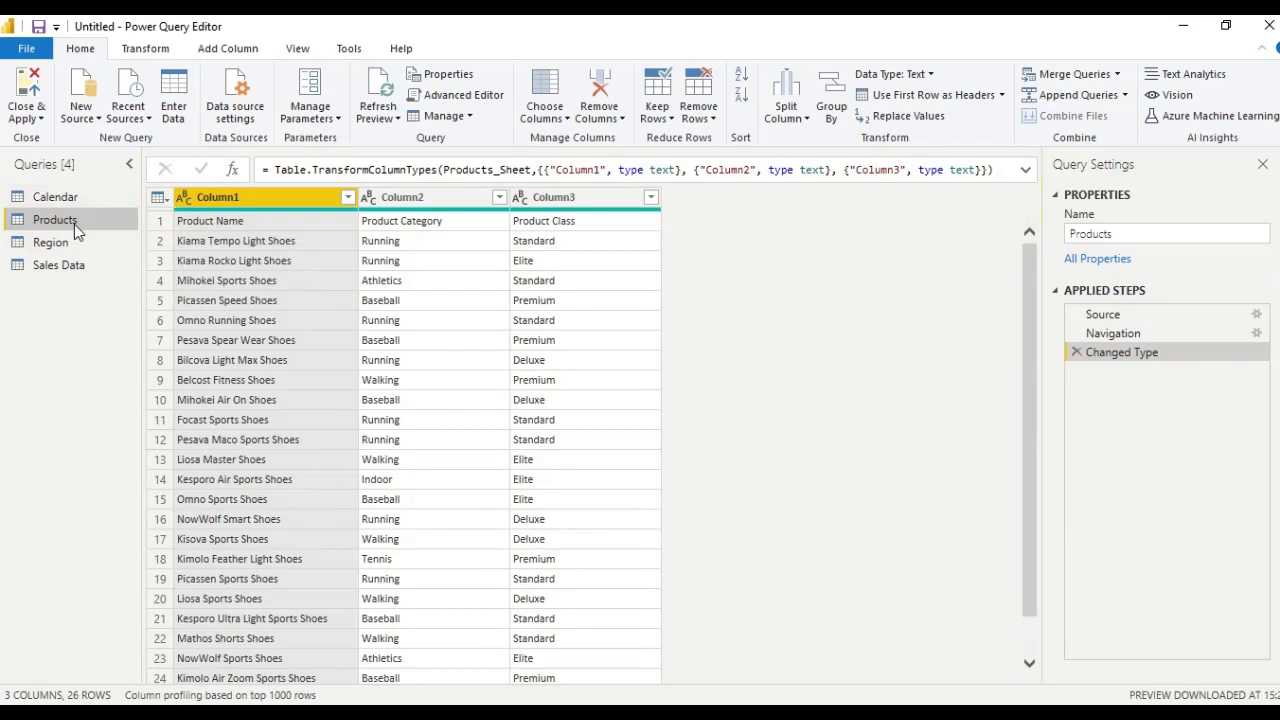
mouse_move(928, 94)
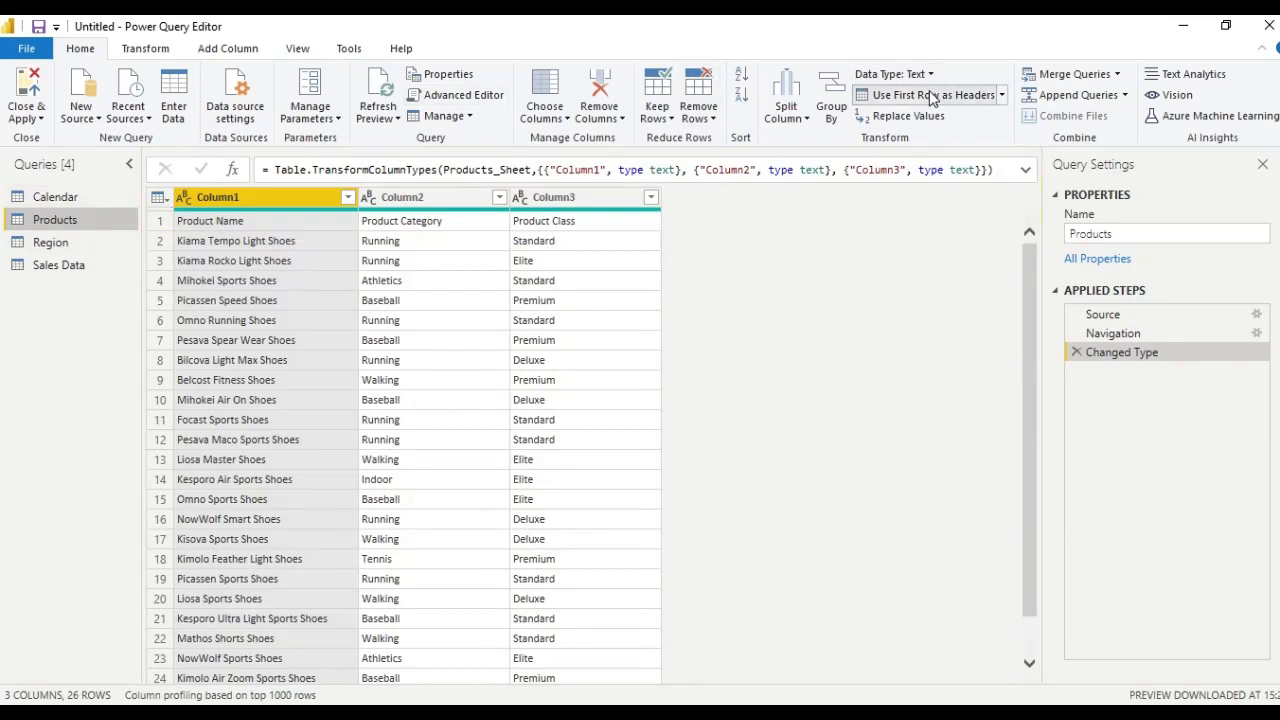
left_click(924, 94)
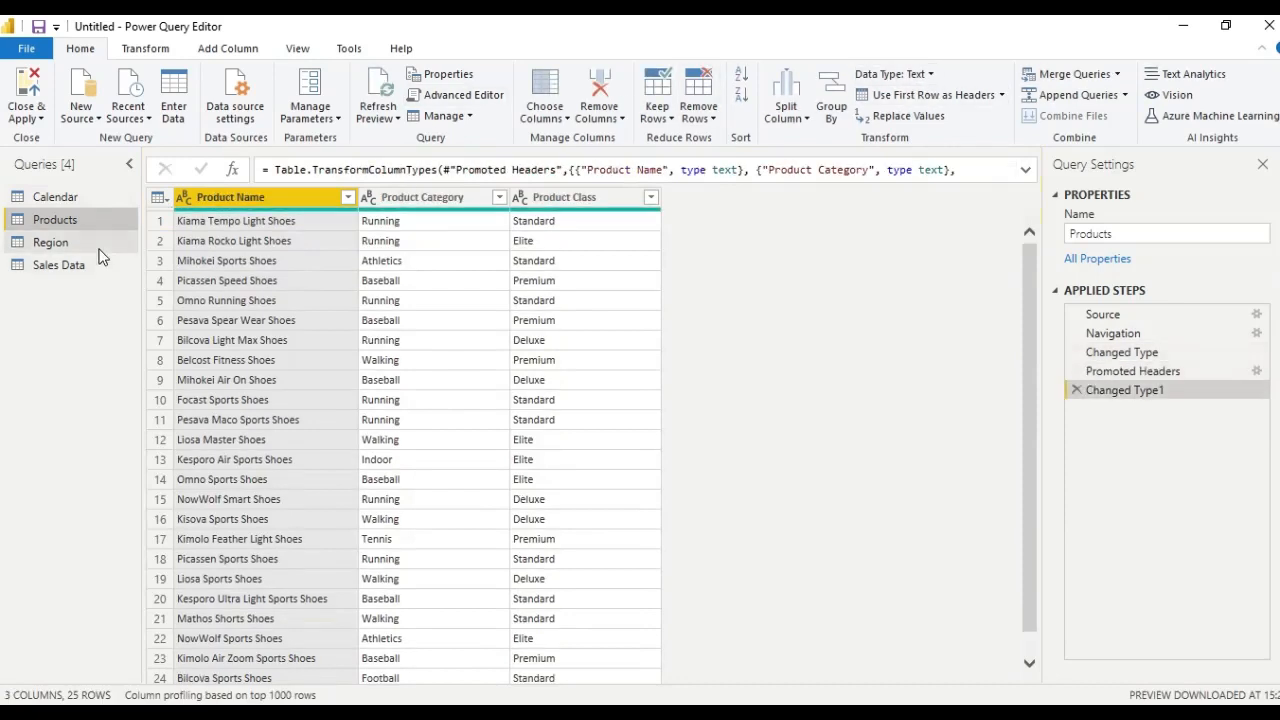
left_click(50, 242)
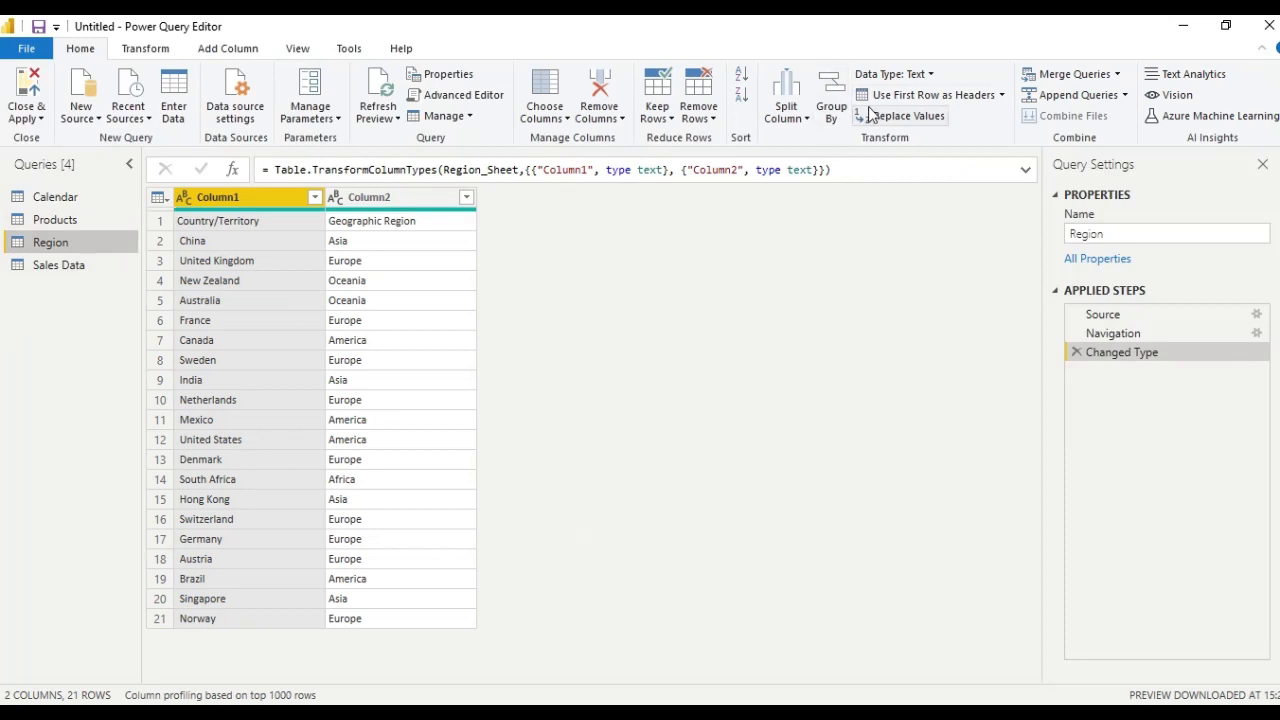
left_click(928, 94)
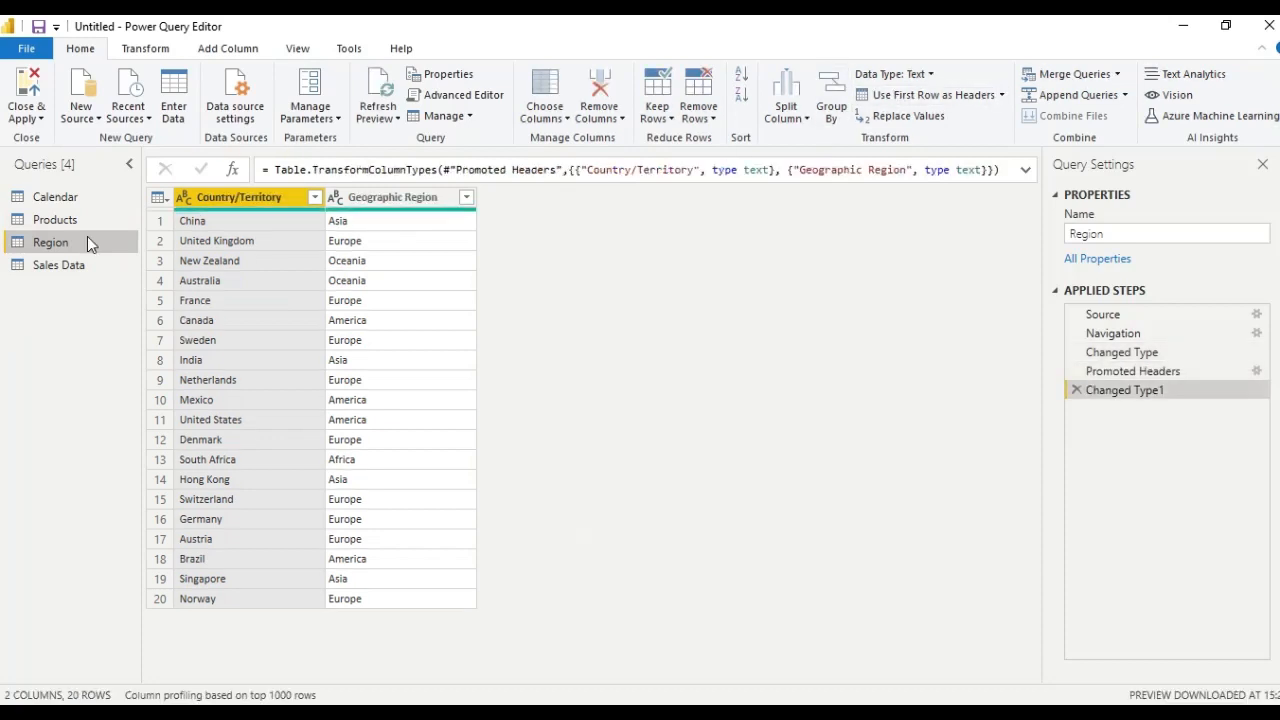
Step: Review the Sales Data query, close the editor and apply the changes to the report
left_click(60, 264)
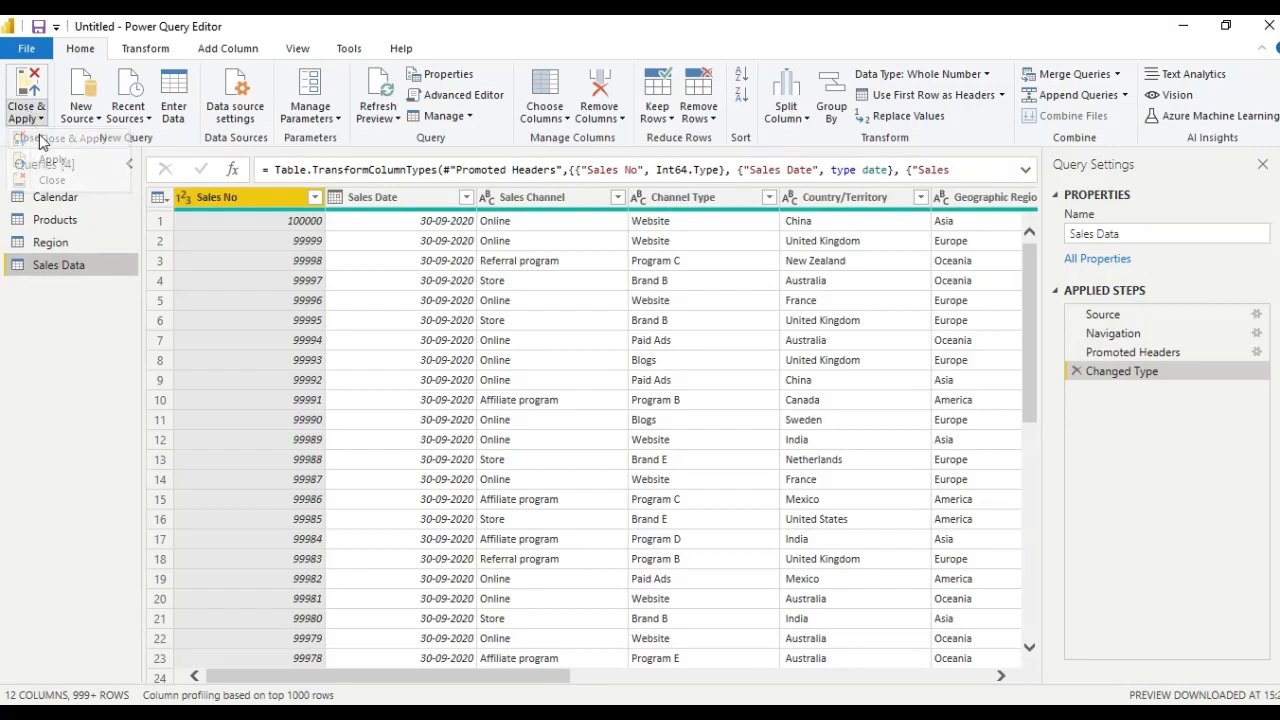
left_click(28, 96)
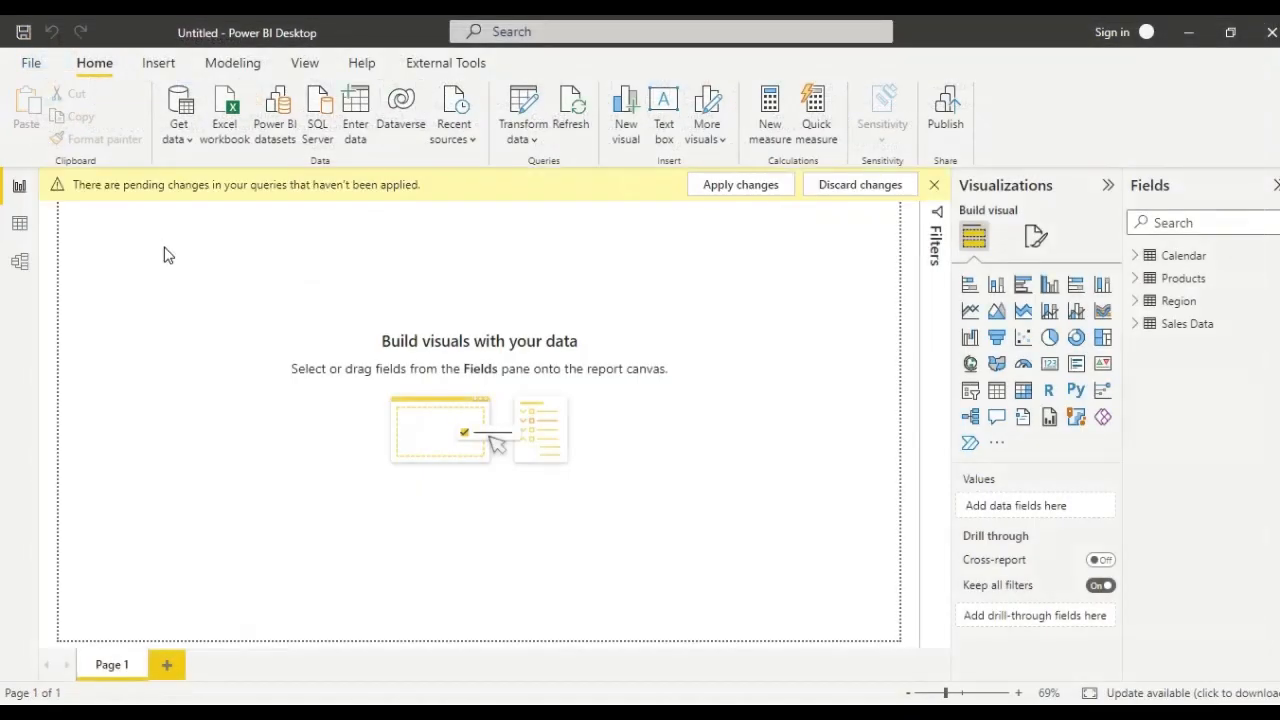
left_click(740, 184)
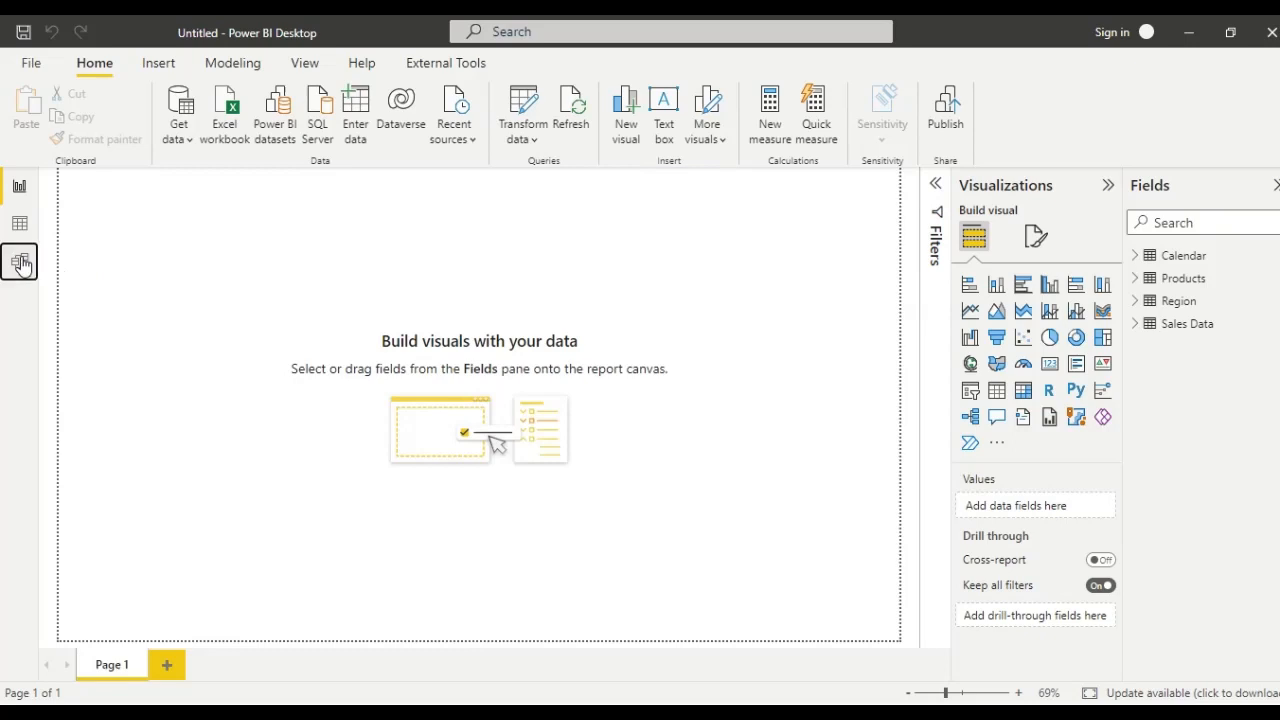
Step: In Model view, move the Sales Data card right of Products, then return to the report page
left_click(20, 260)
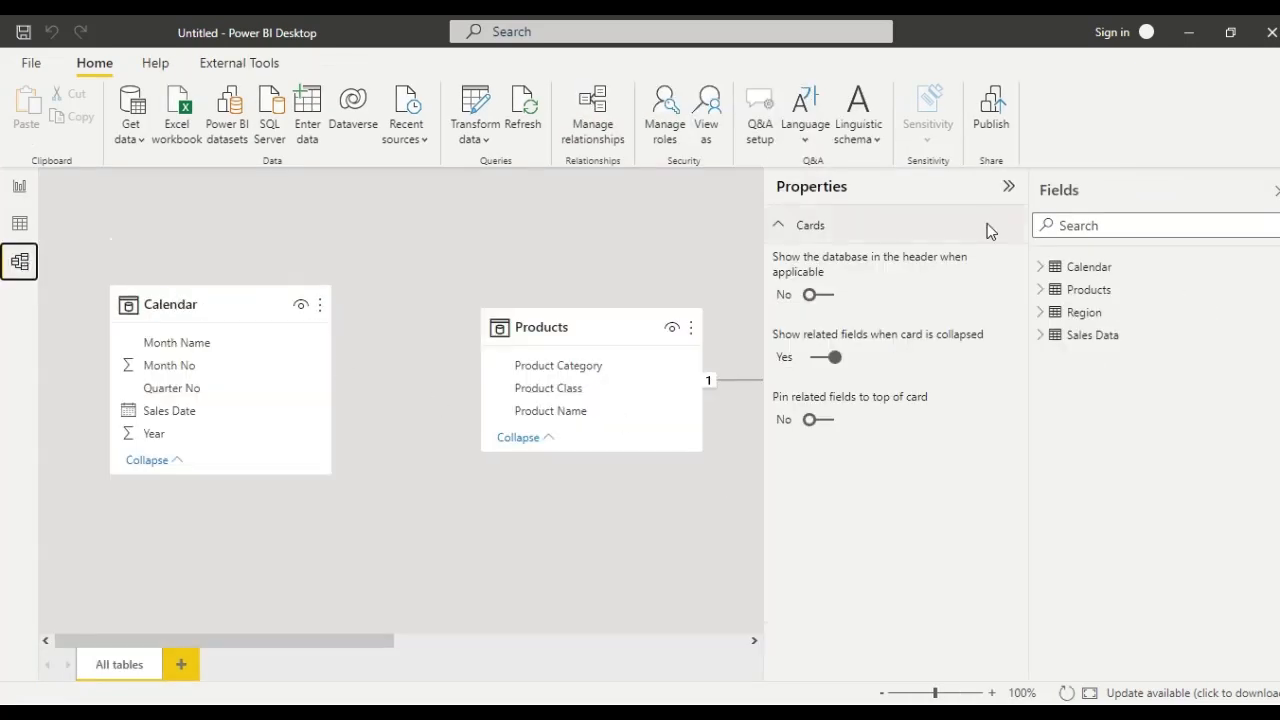
left_click(1008, 186)
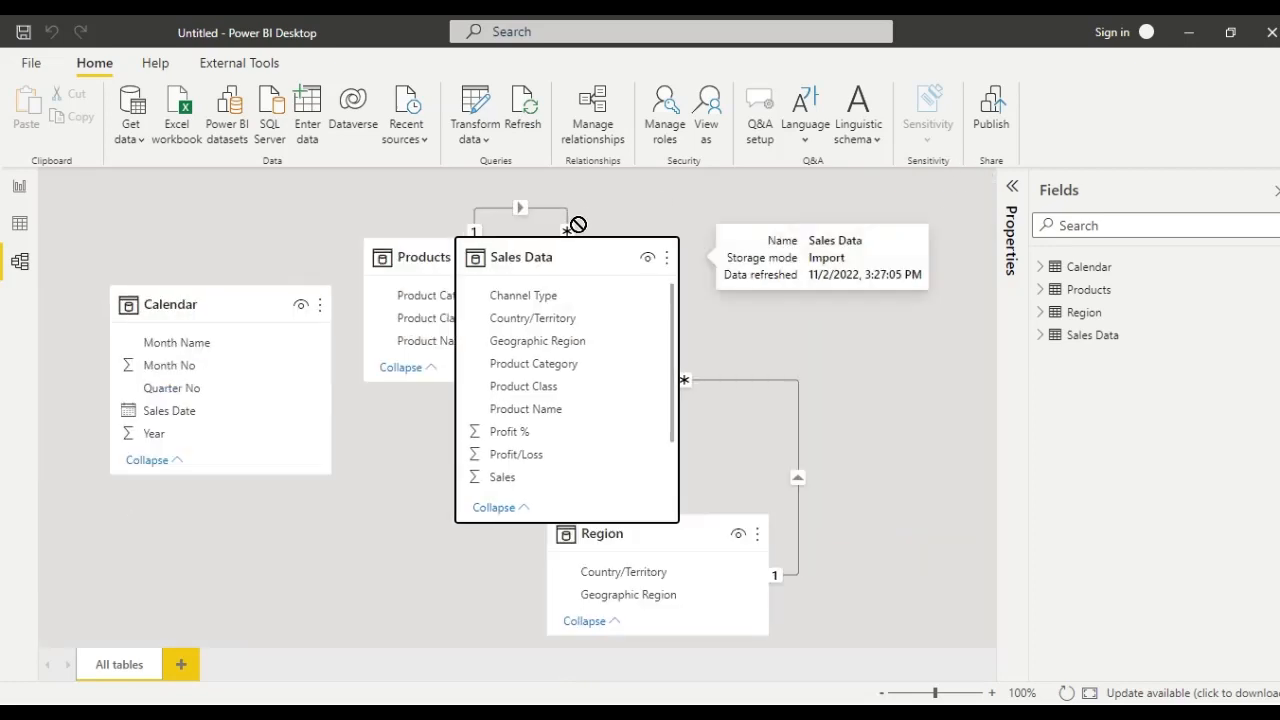
left_click_drag(564, 256, 880, 256)
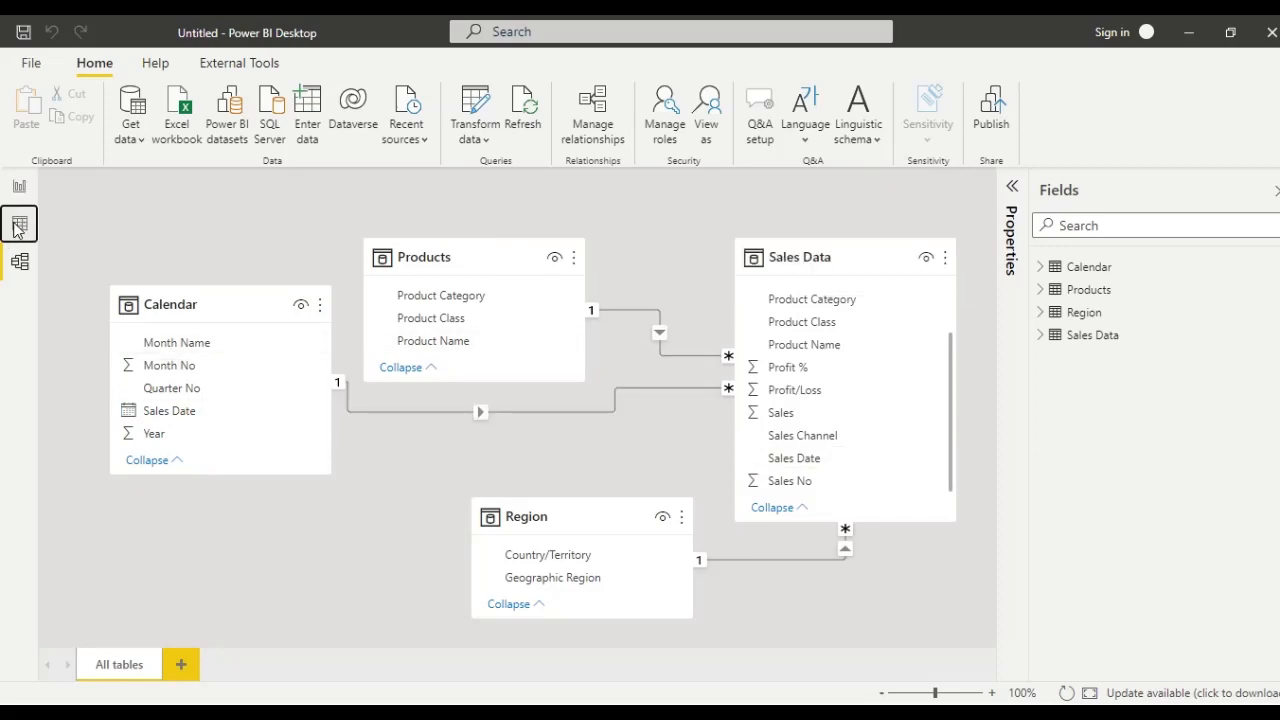
left_click(18, 190)
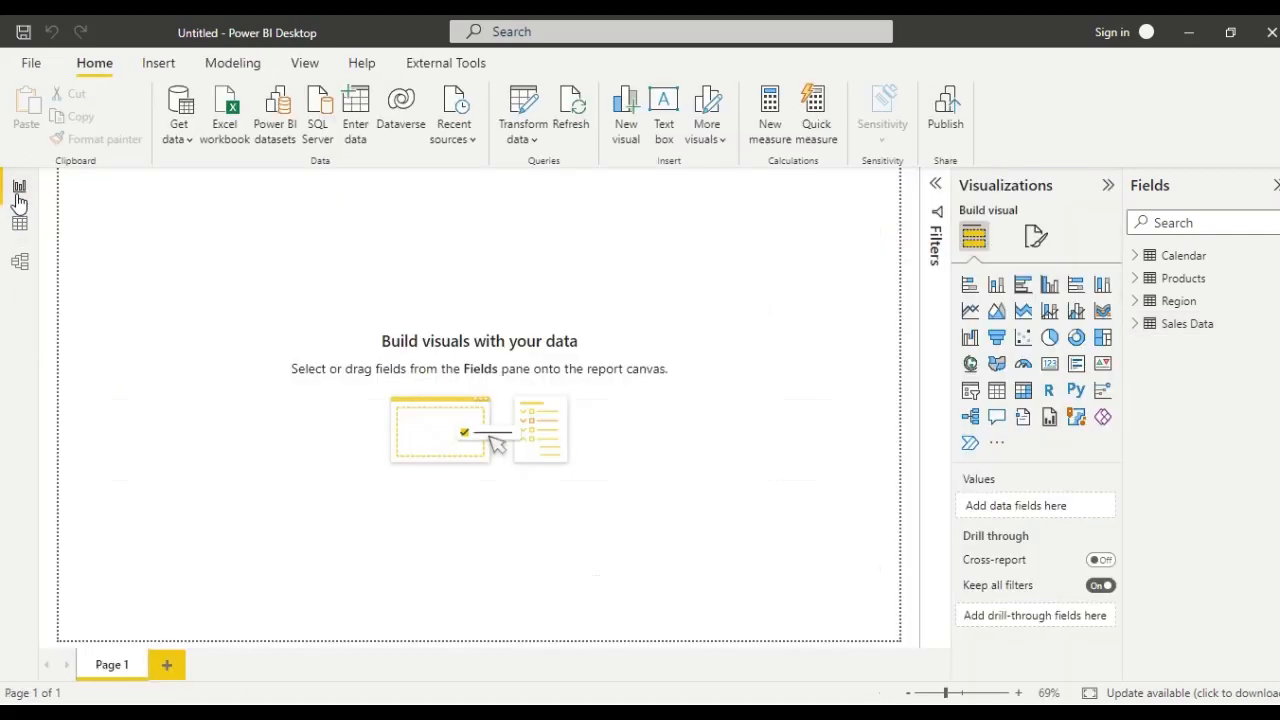
Step: Switch to Data view and begin a new calculated table
left_click(20, 224)
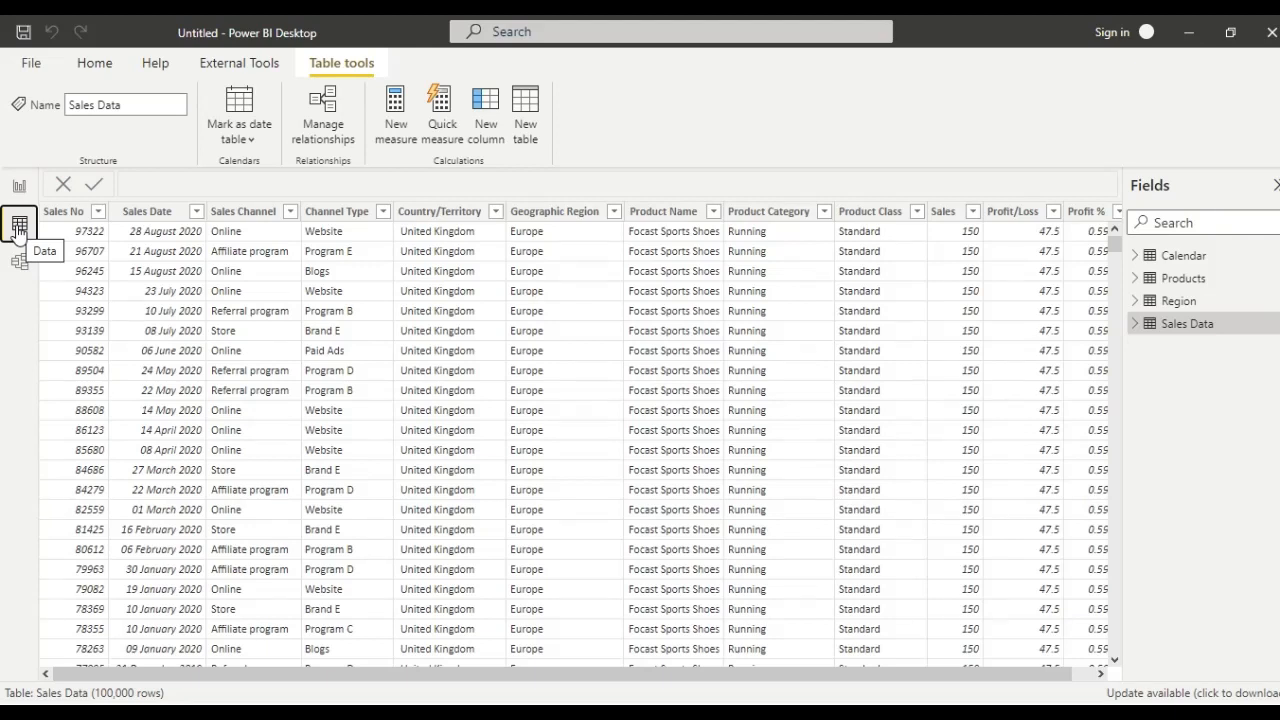
mouse_move(10, 216)
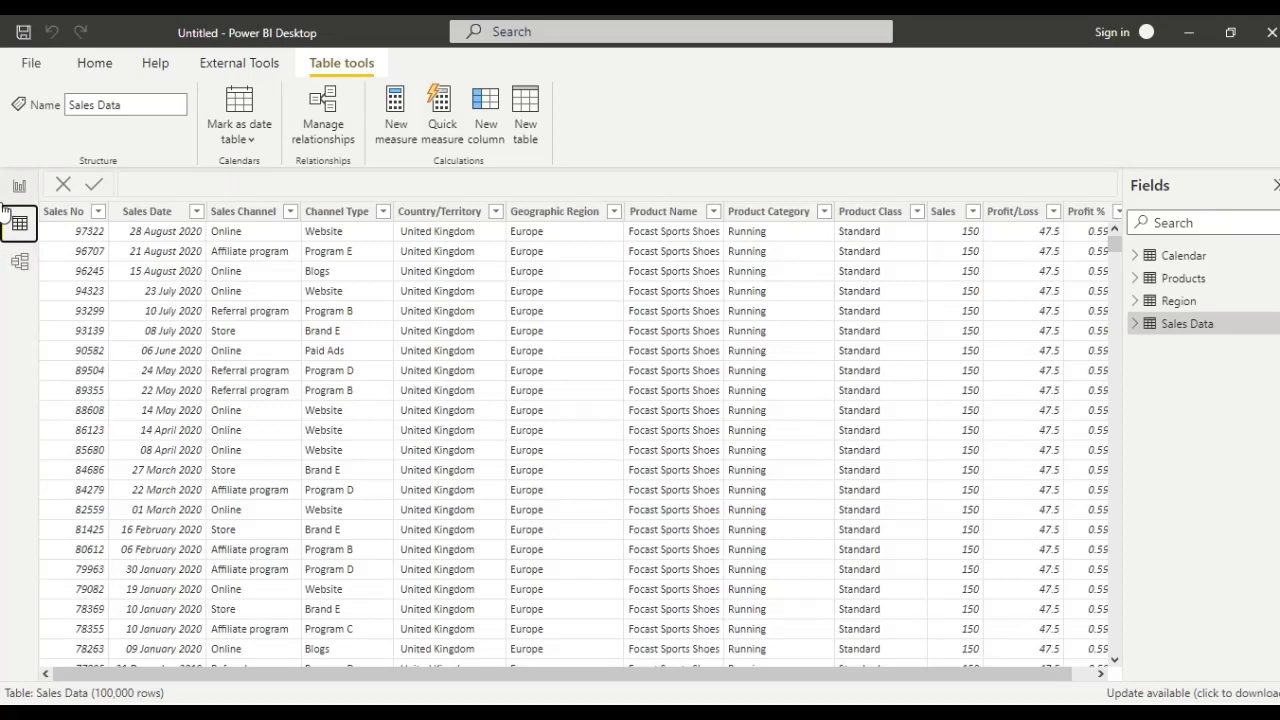
left_click(18, 186)
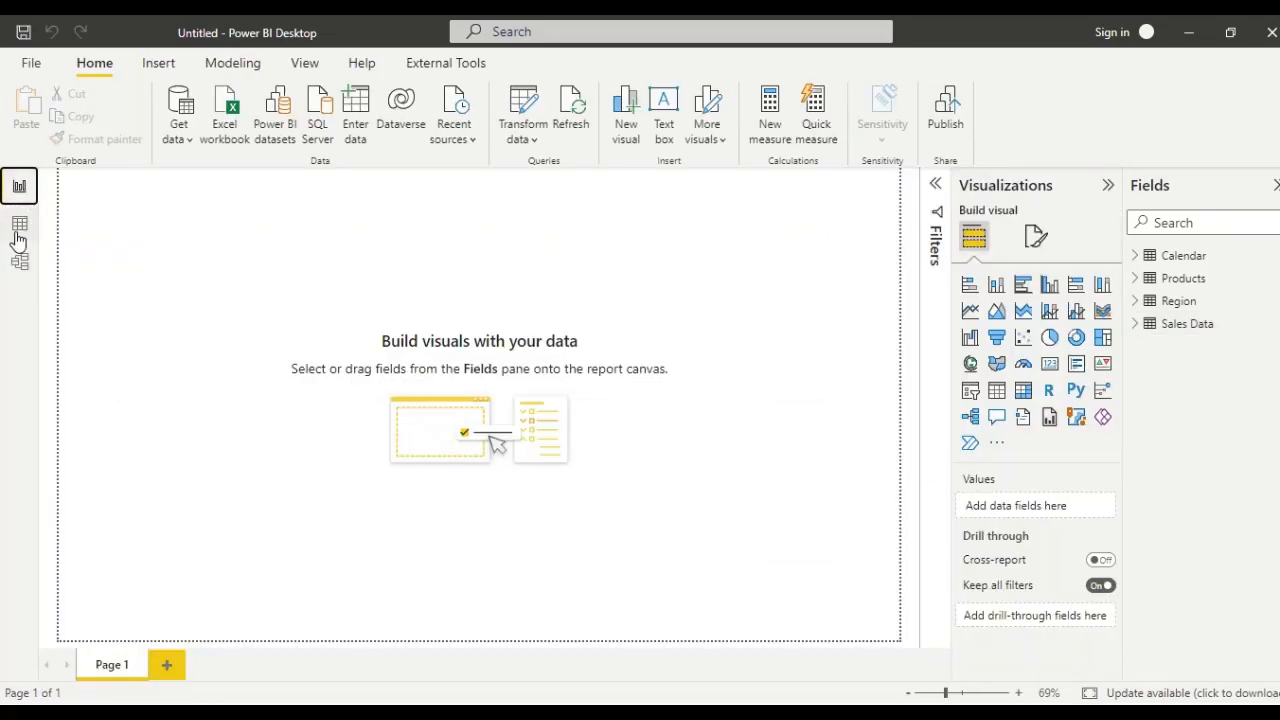
left_click(20, 224)
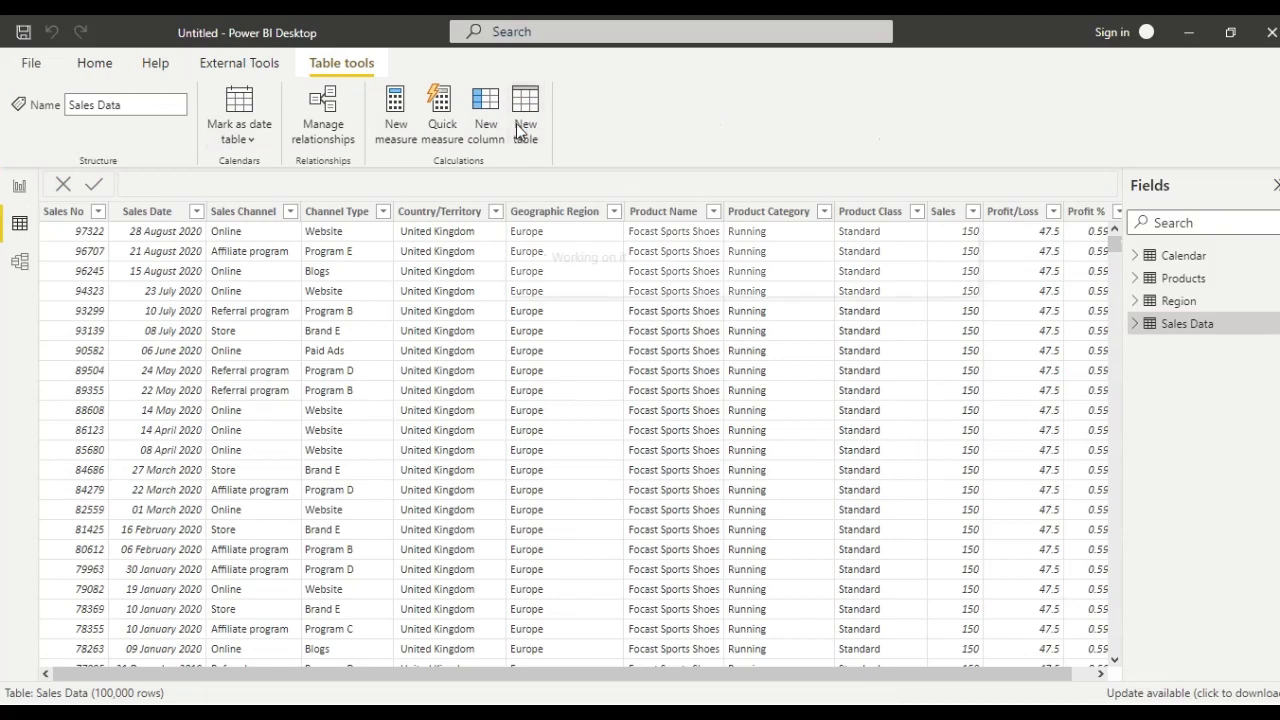
left_click(524, 110)
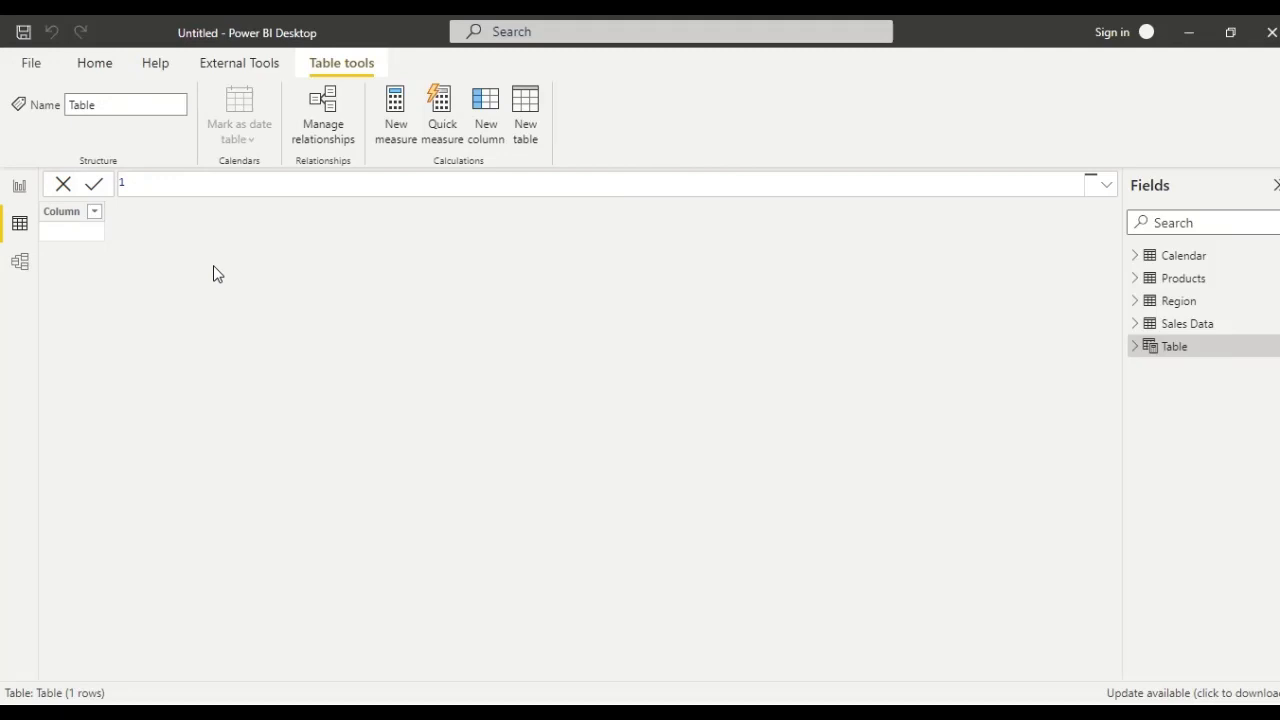
mouse_move(18, 188)
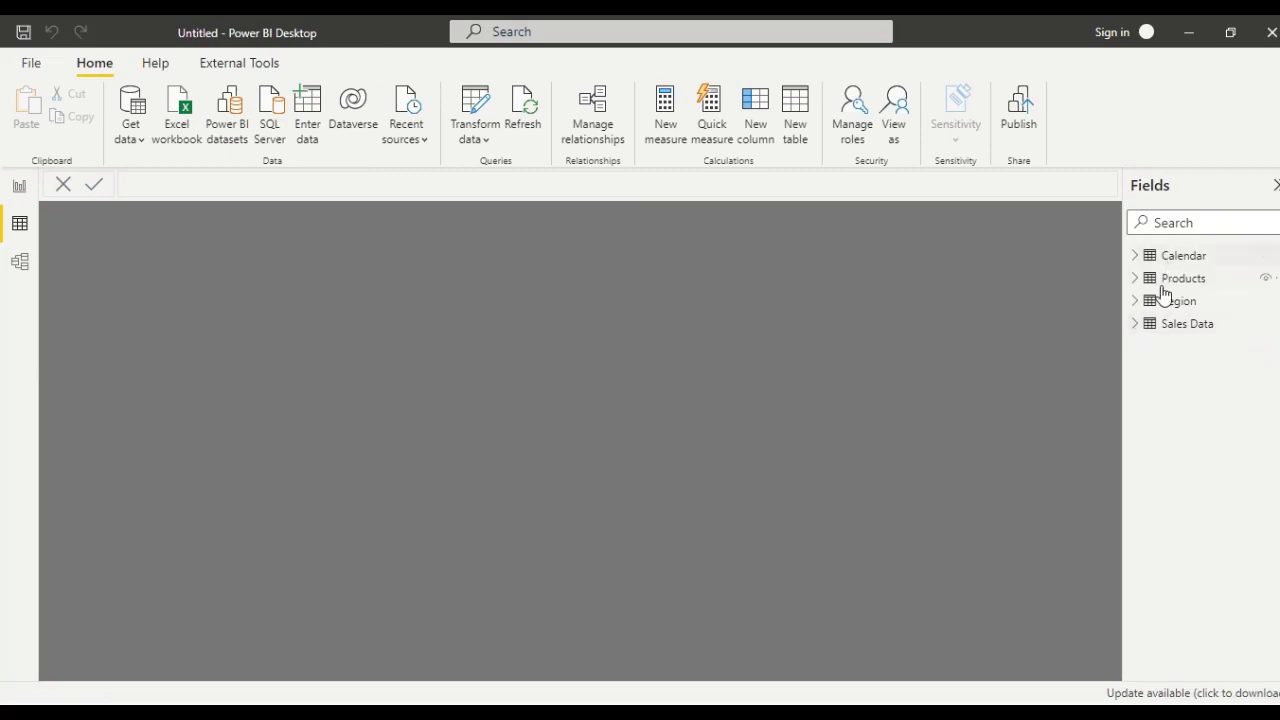
Step: Add a 'total sales' measure to Sales Data defined as SUM('Sales Data'[Sales])
right_click(1188, 324)
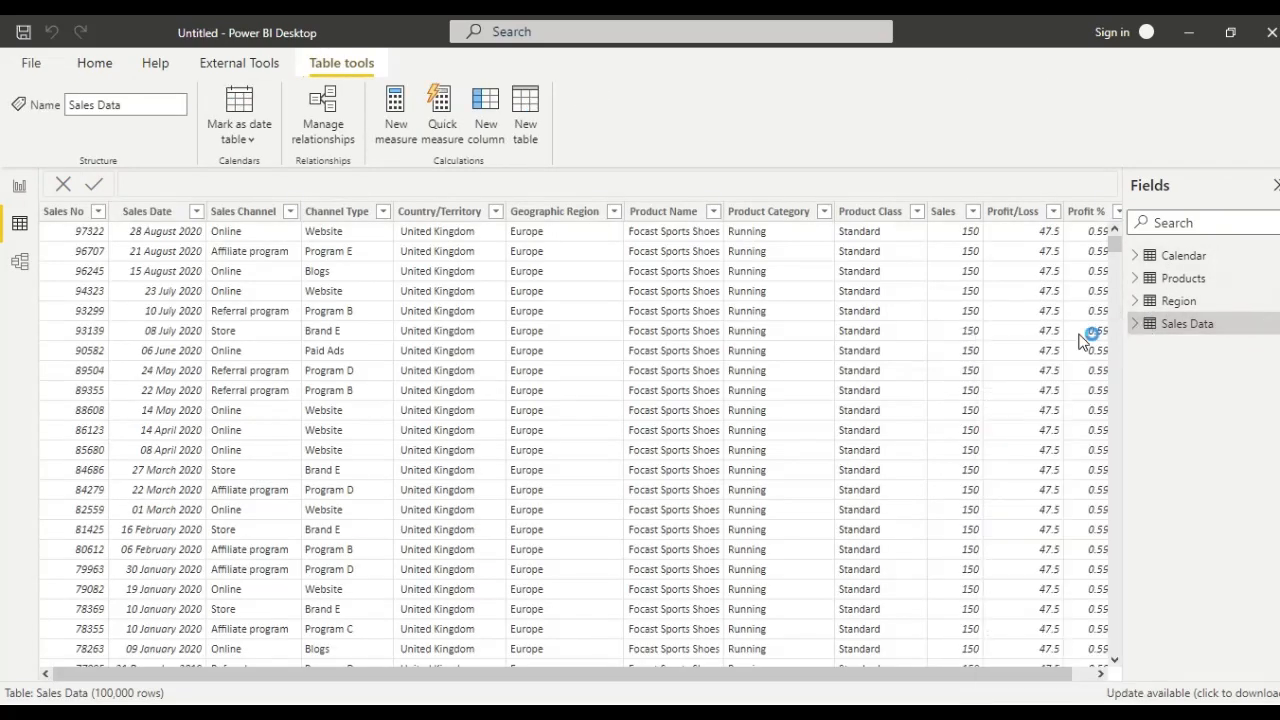
left_click(396, 110)
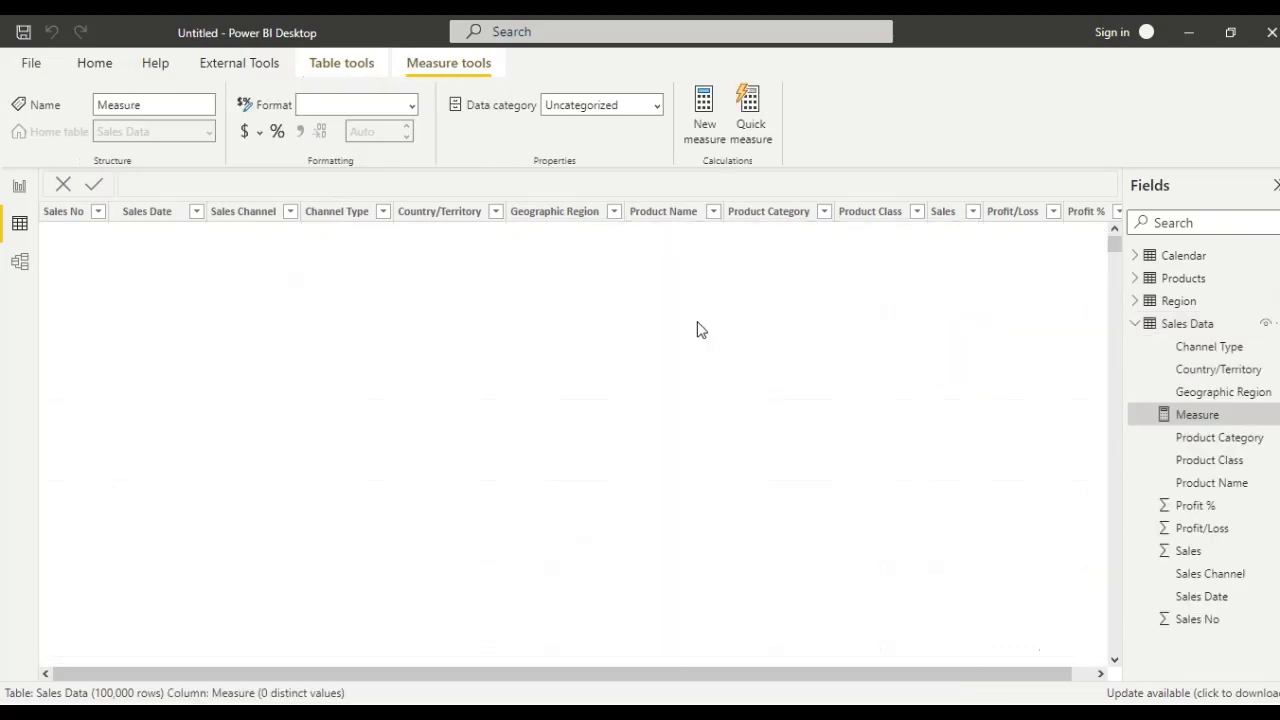
type("1")
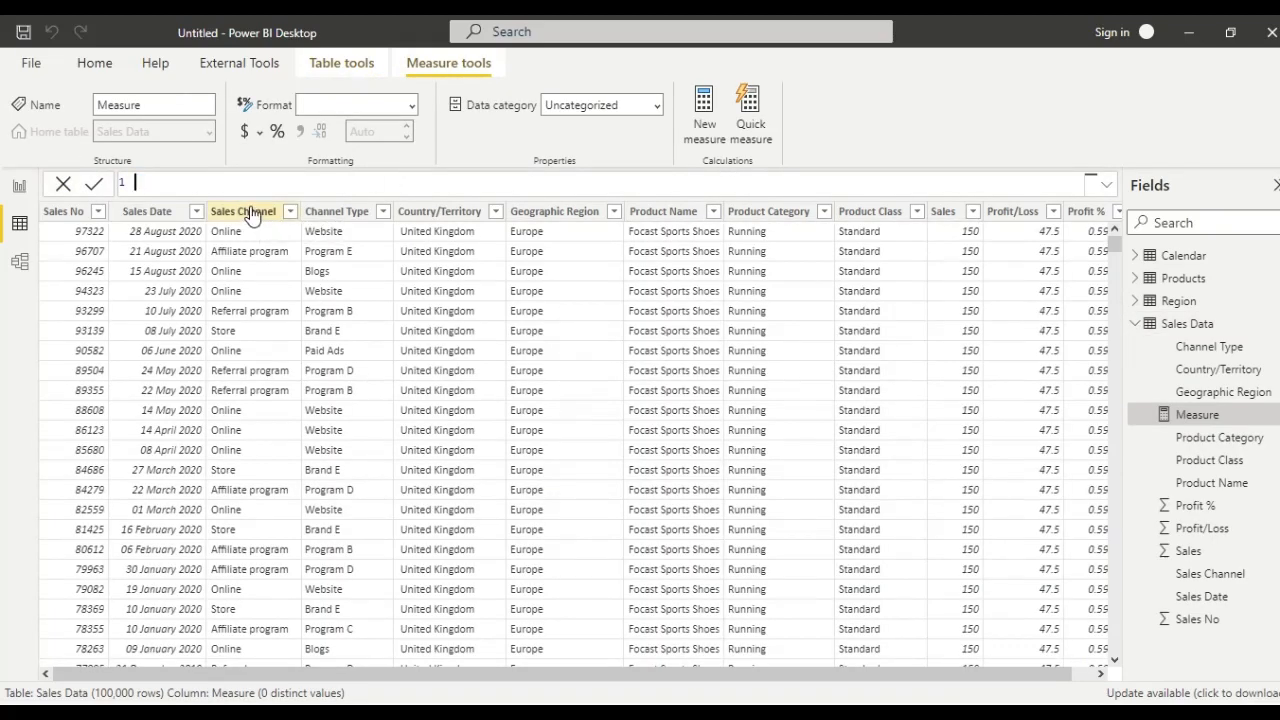
type("tota")
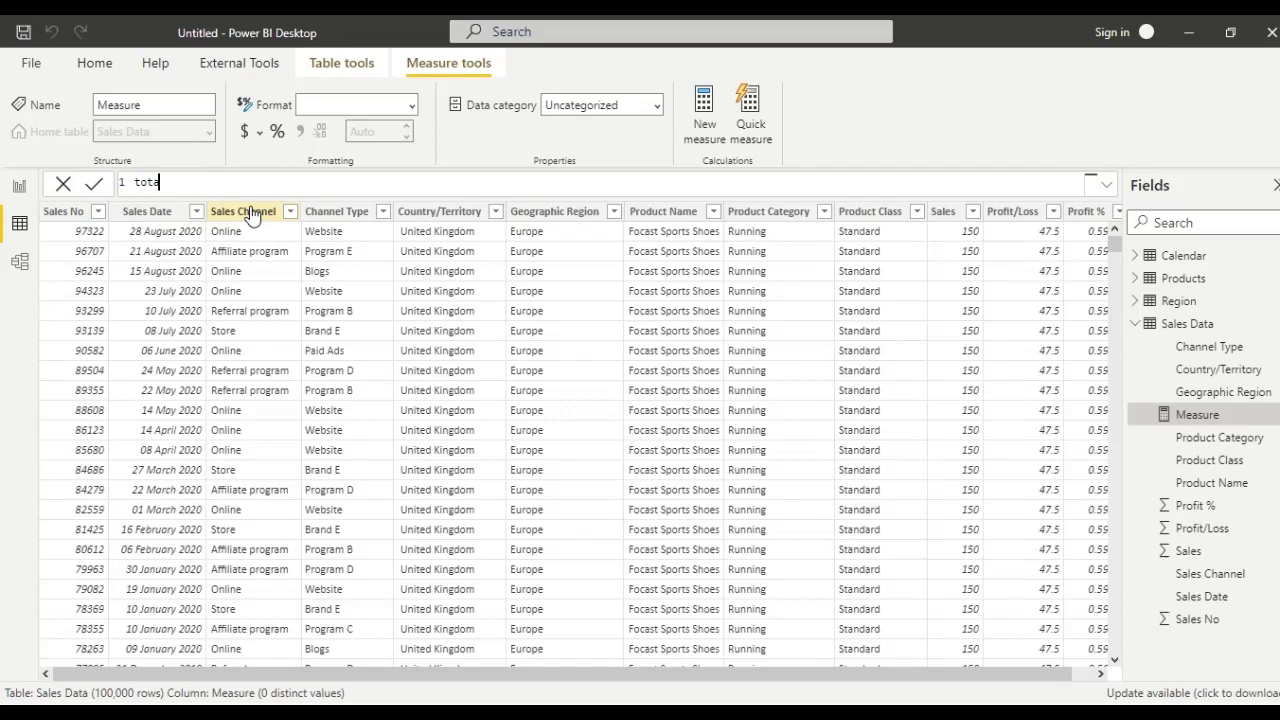
type("al sales =")
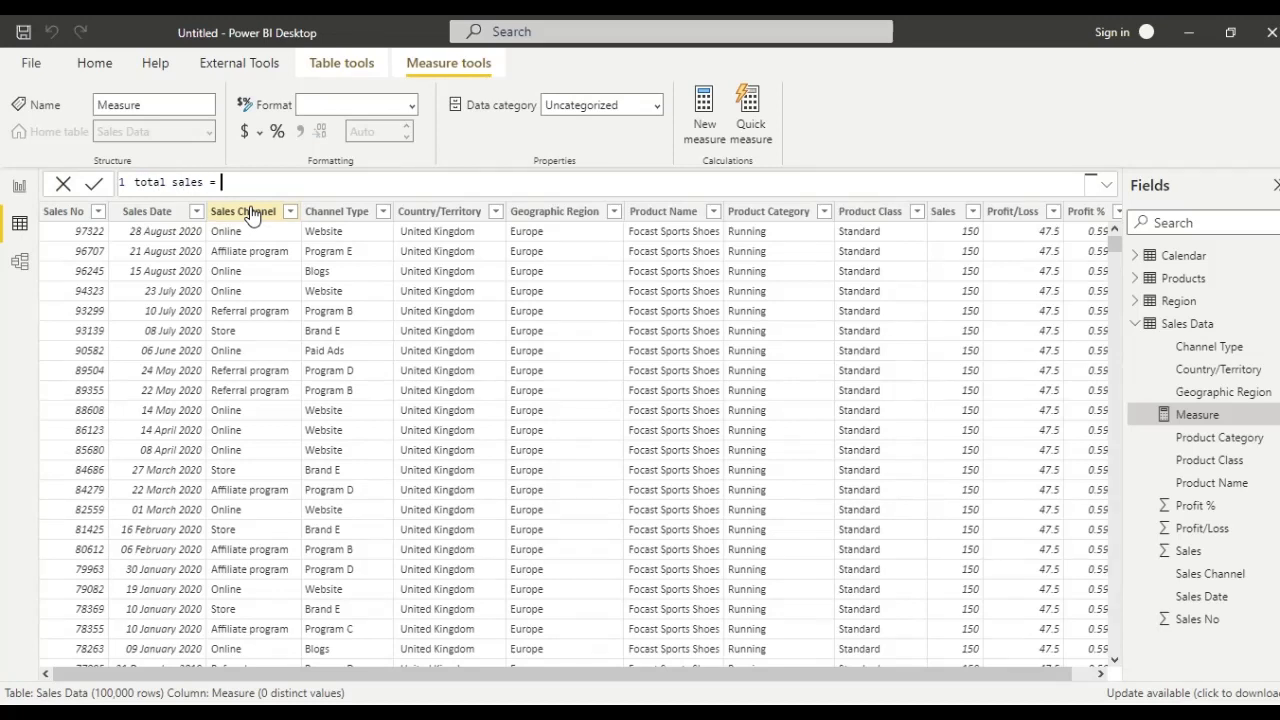
type("su")
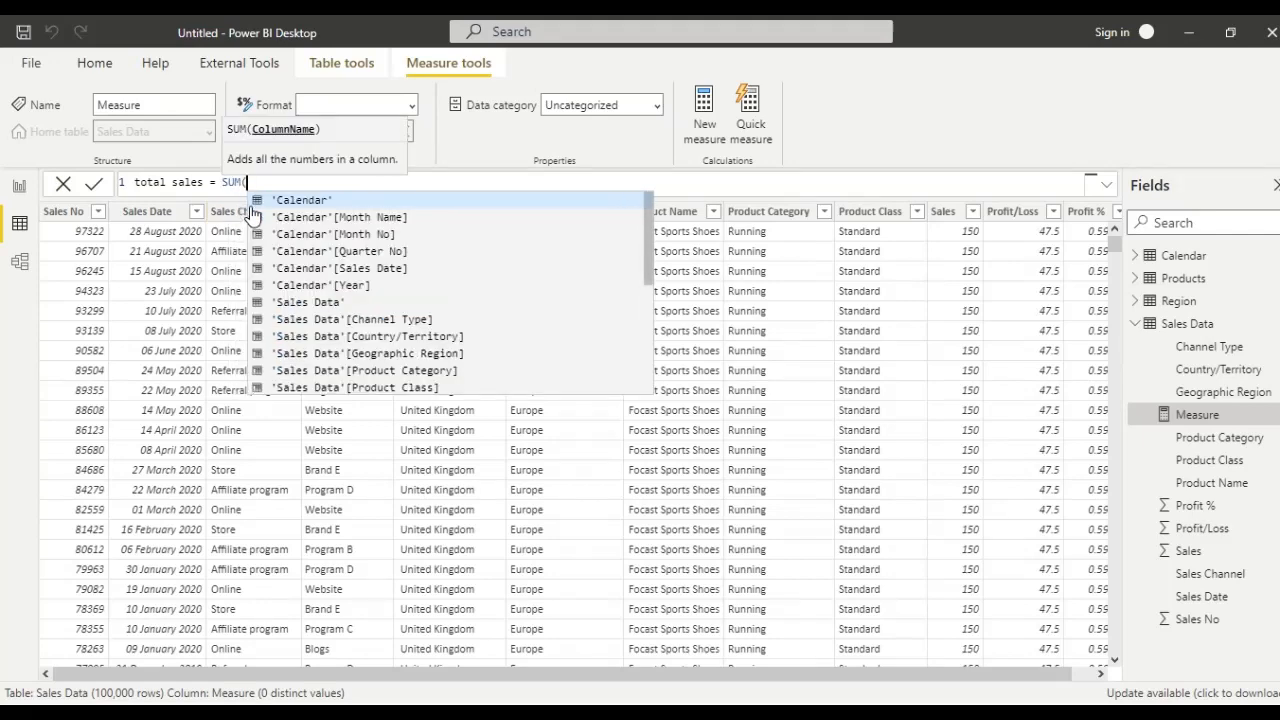
type("'s")
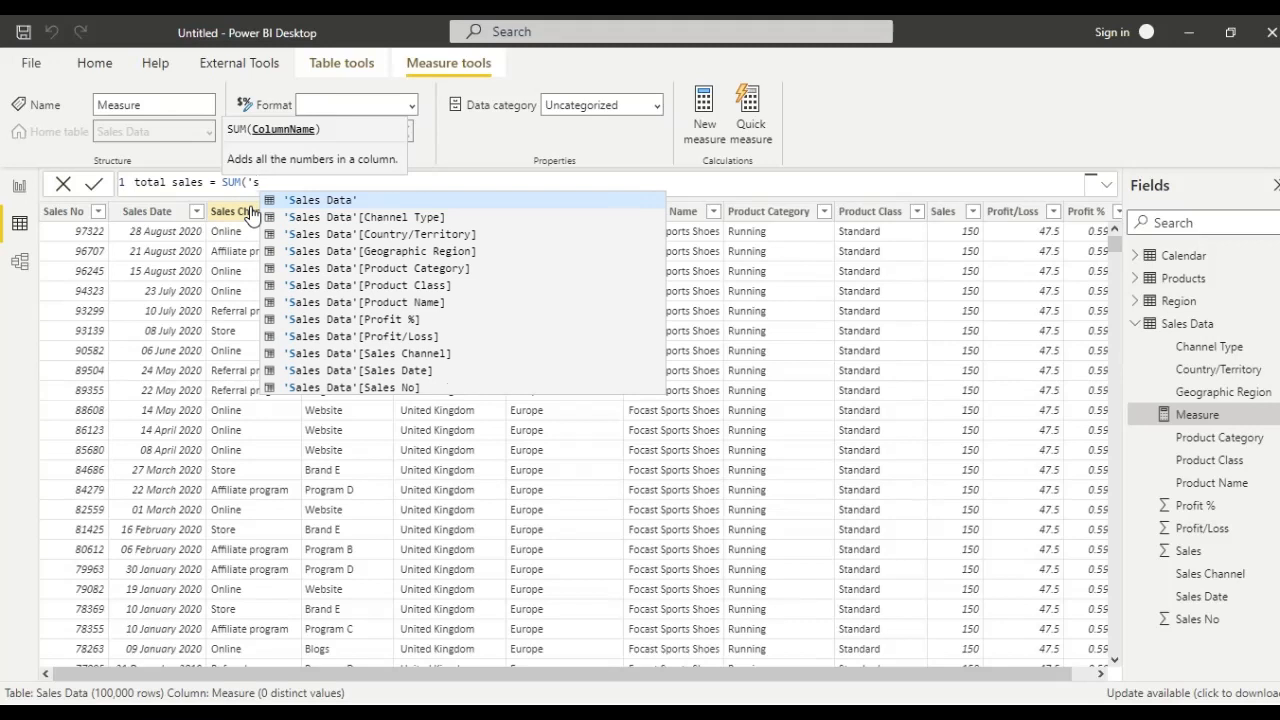
scroll("down", 3)
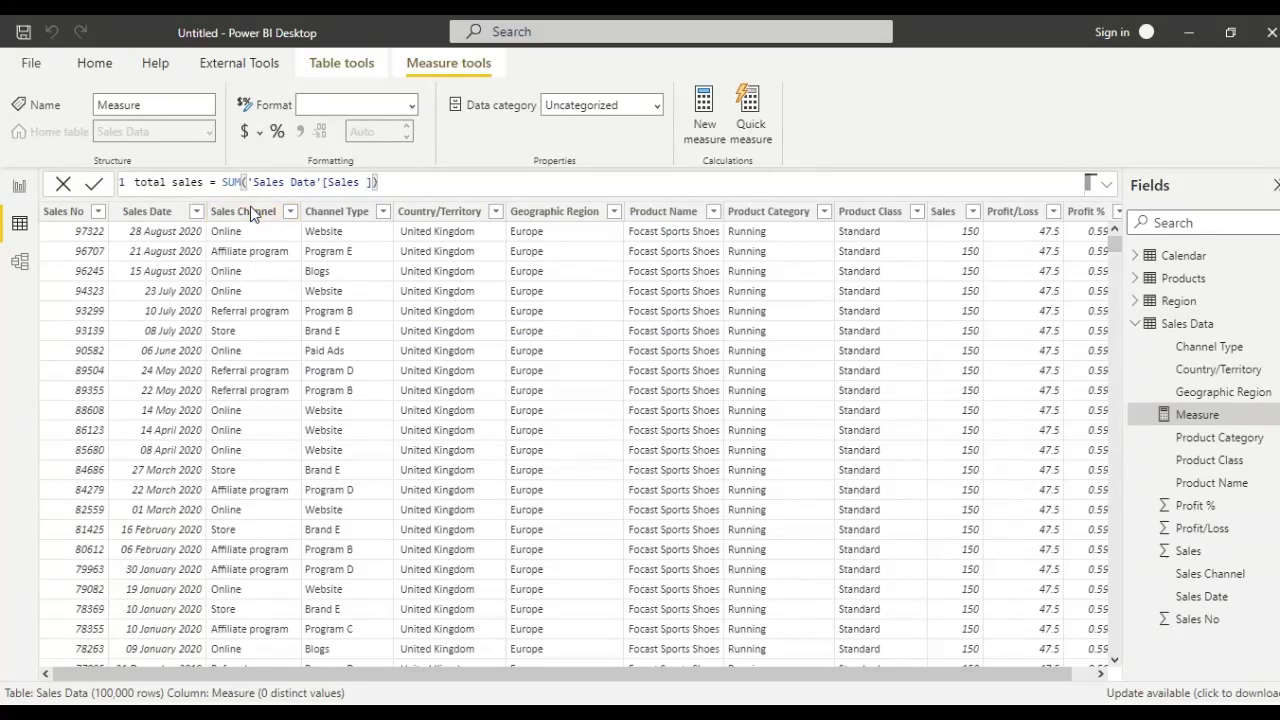
left_click(94, 182)
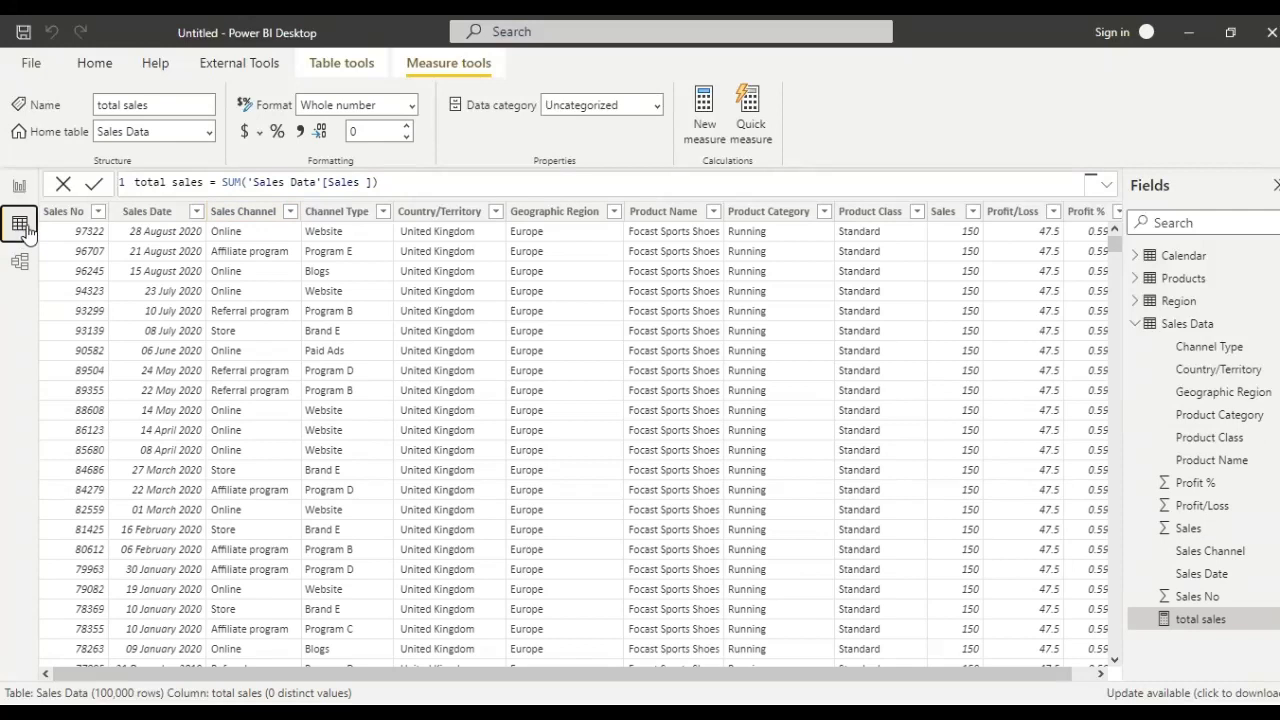
mouse_move(1176, 336)
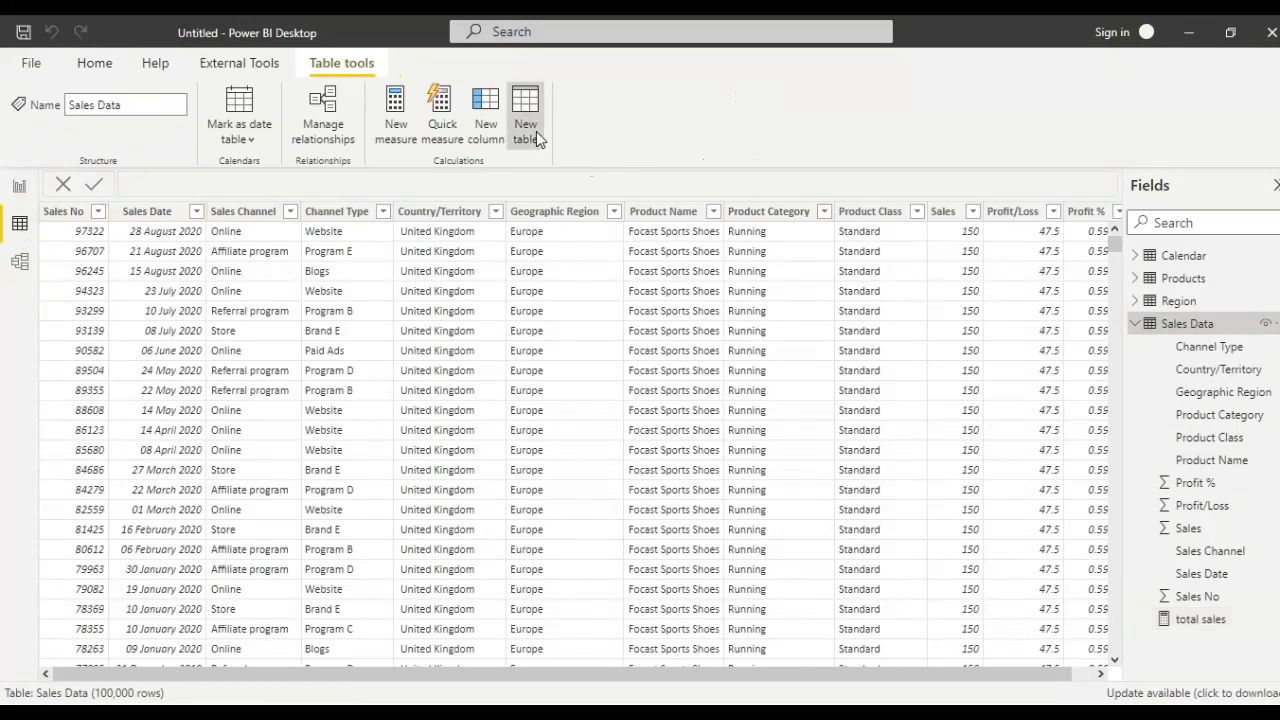
Step: Name the new calculated table 'sale per product by geography' in the formula bar
left_click(524, 112)
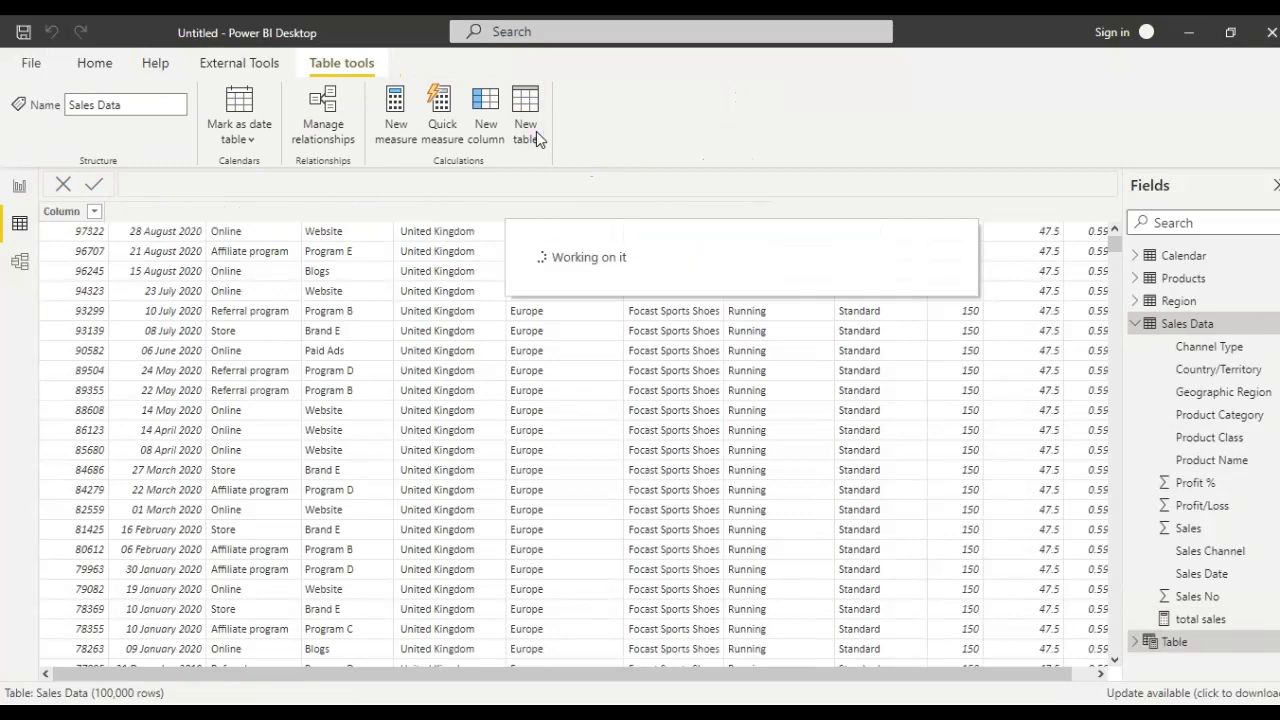
left_click(524, 114)
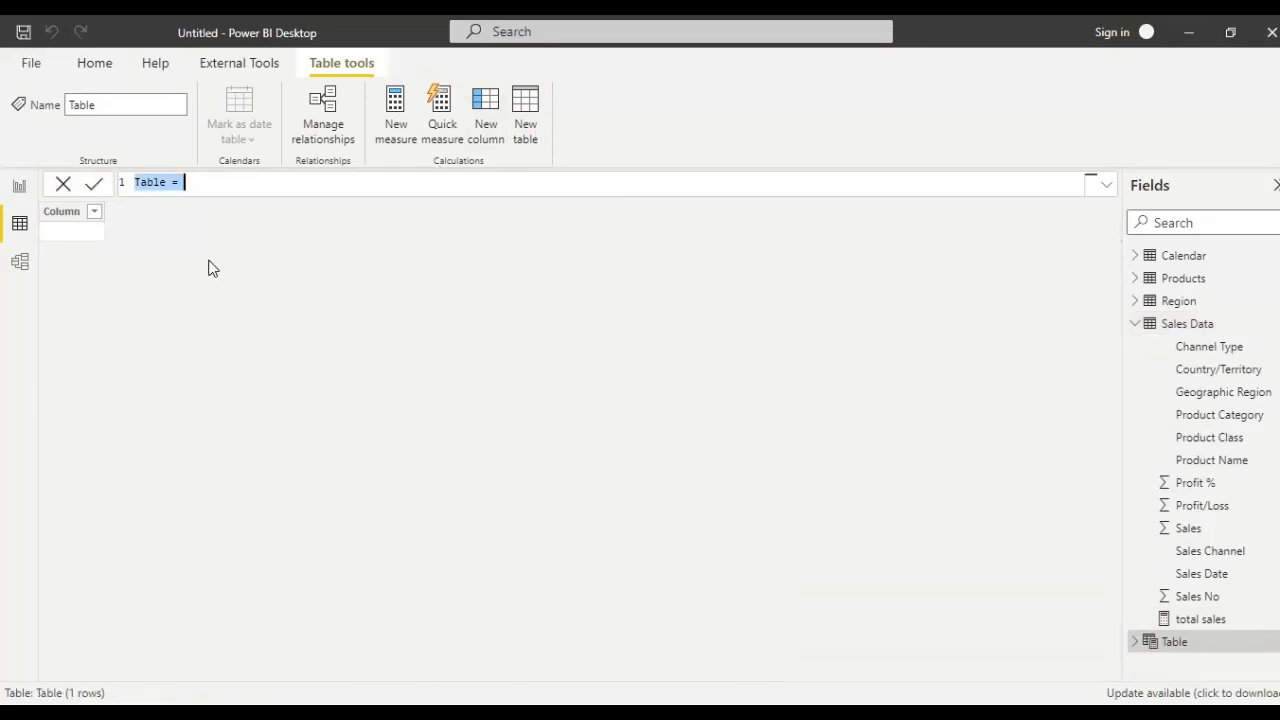
type("se")
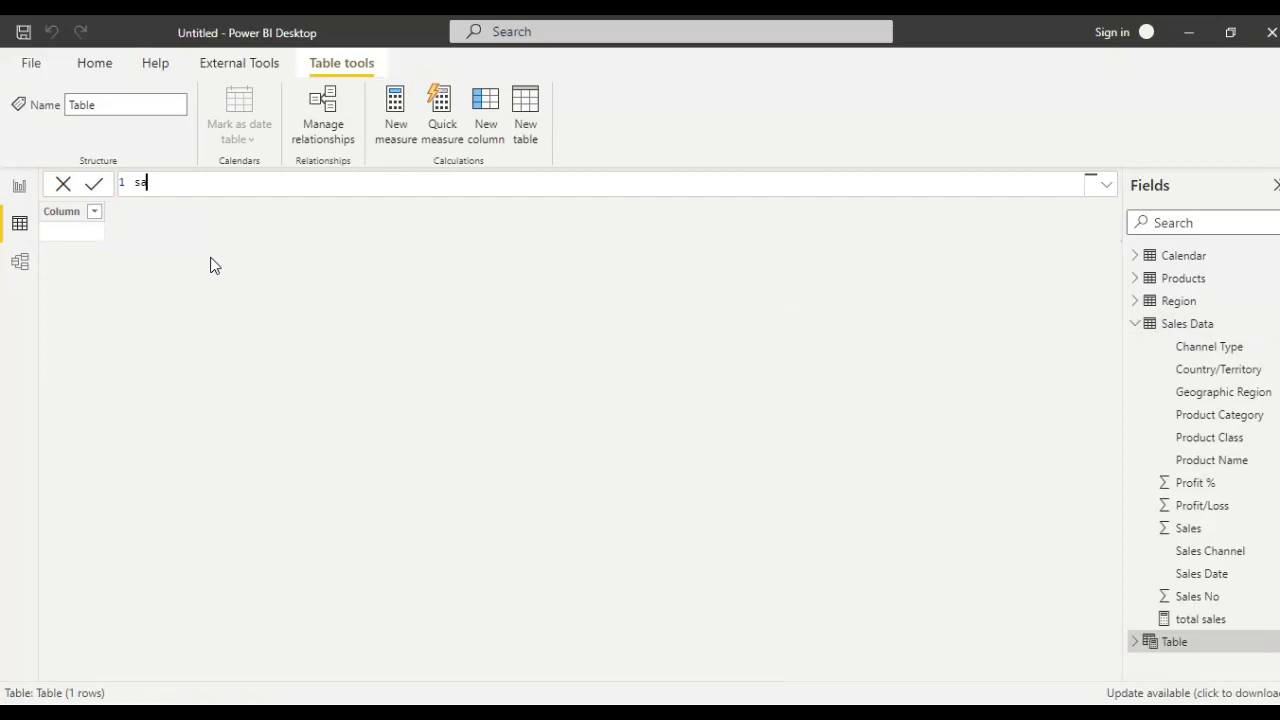
type("le")
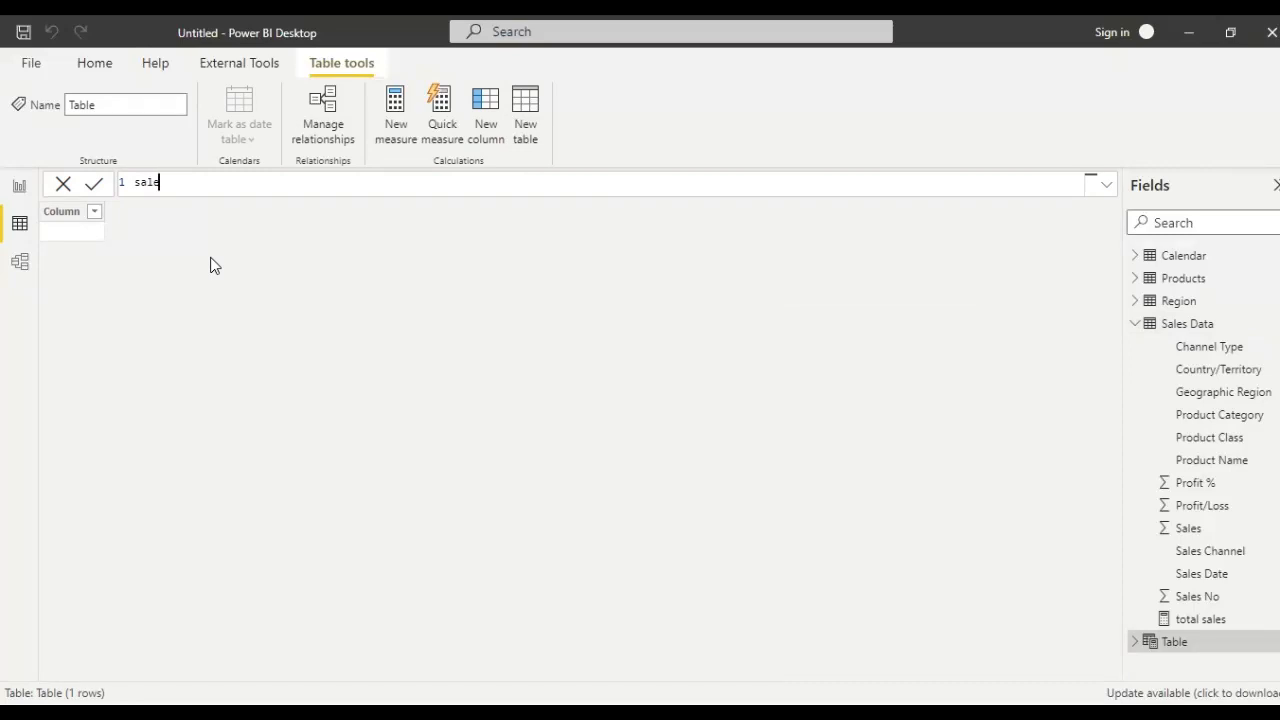
type("per")
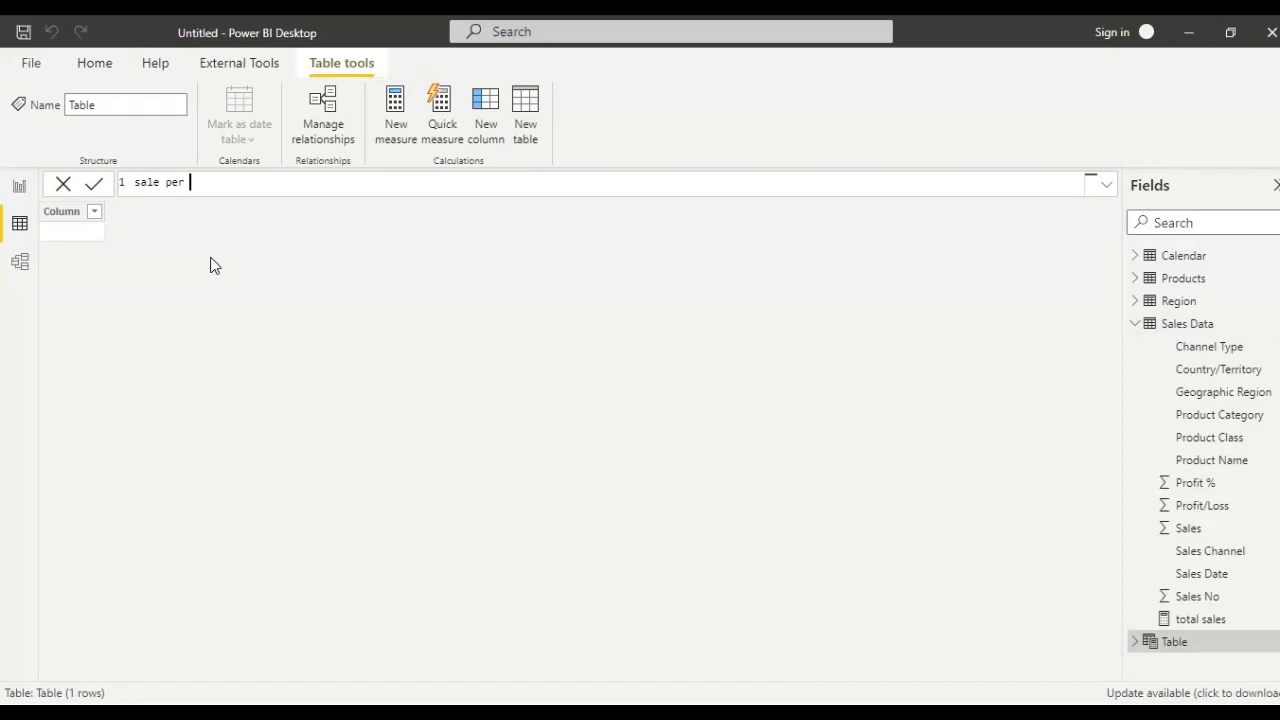
type("prod")
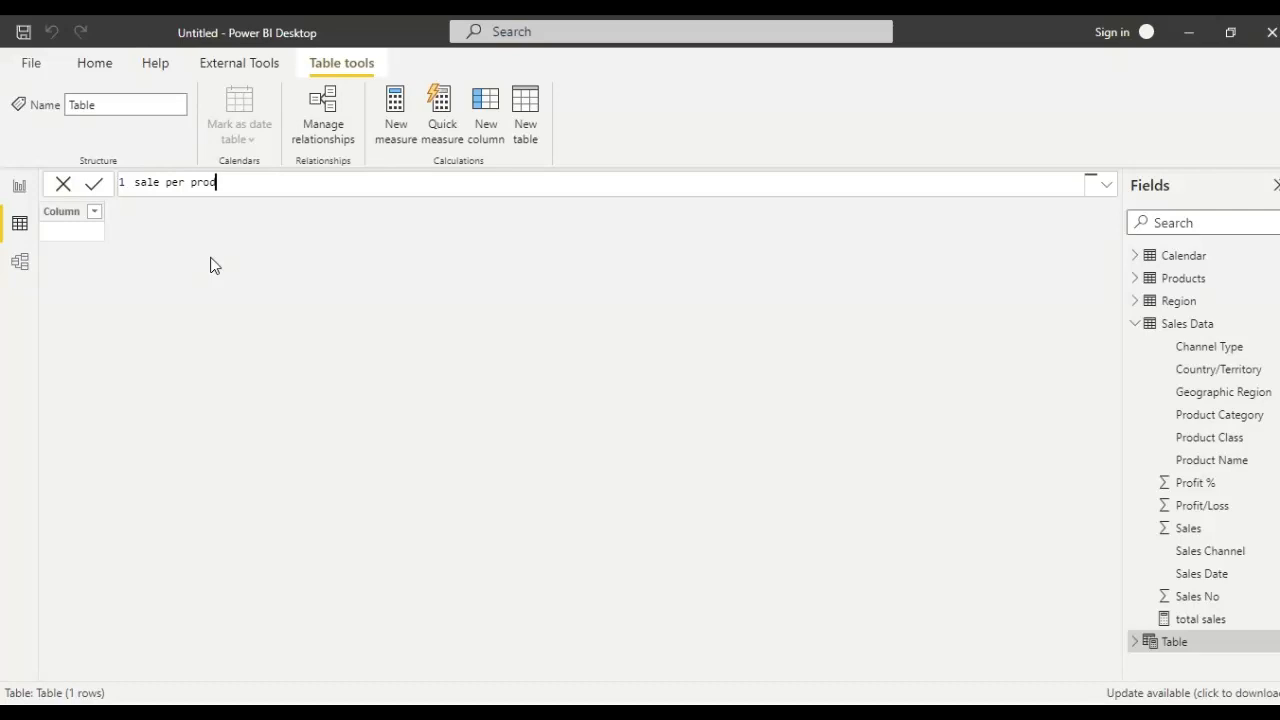
type("uct by")
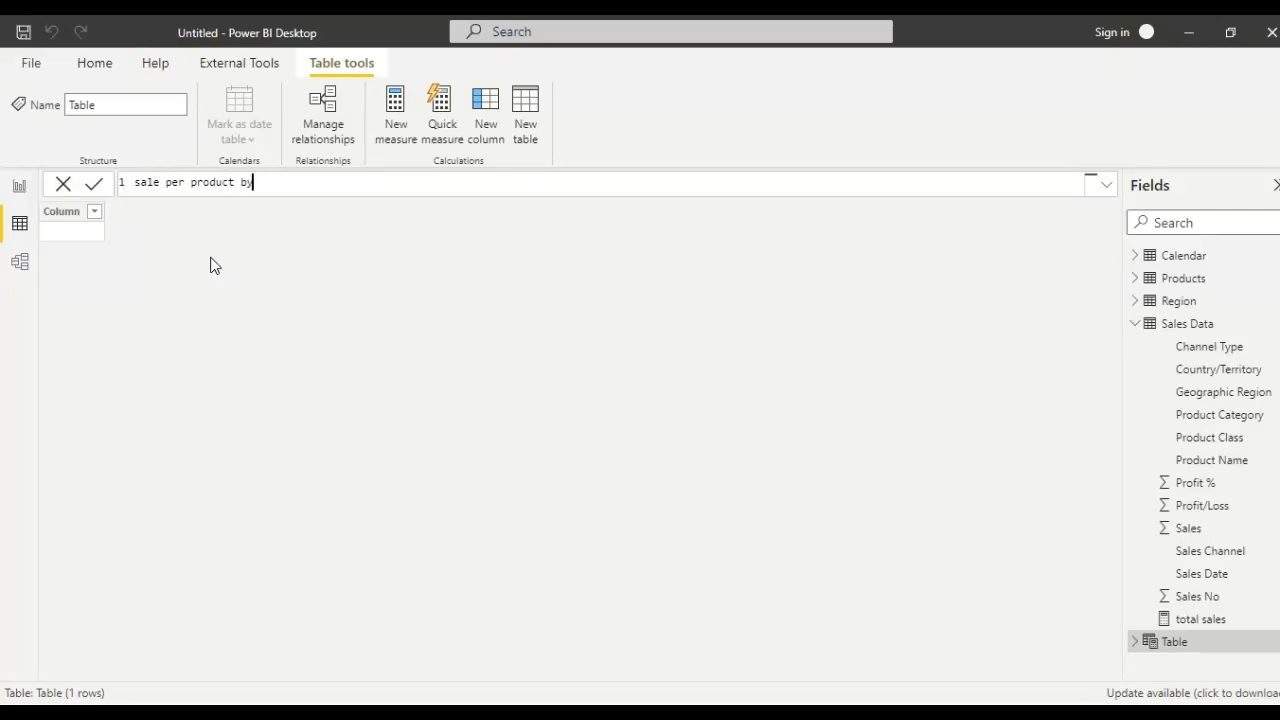
type("geo")
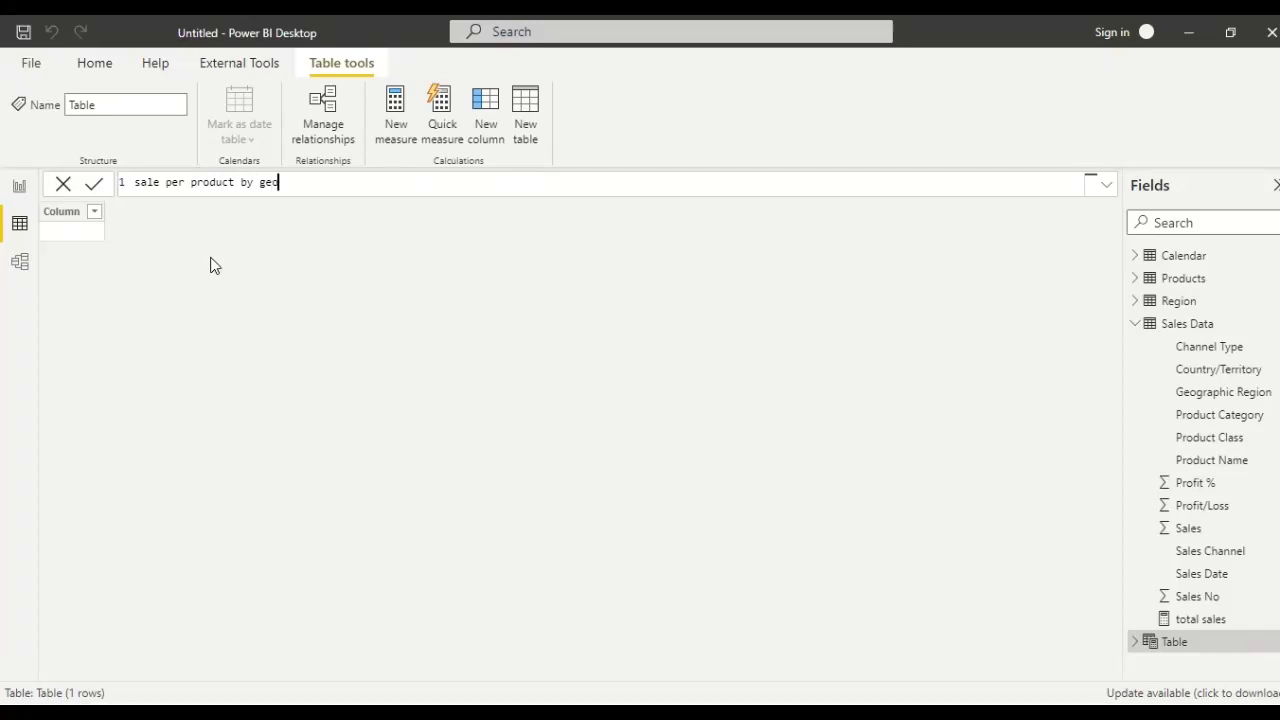
type("graph")
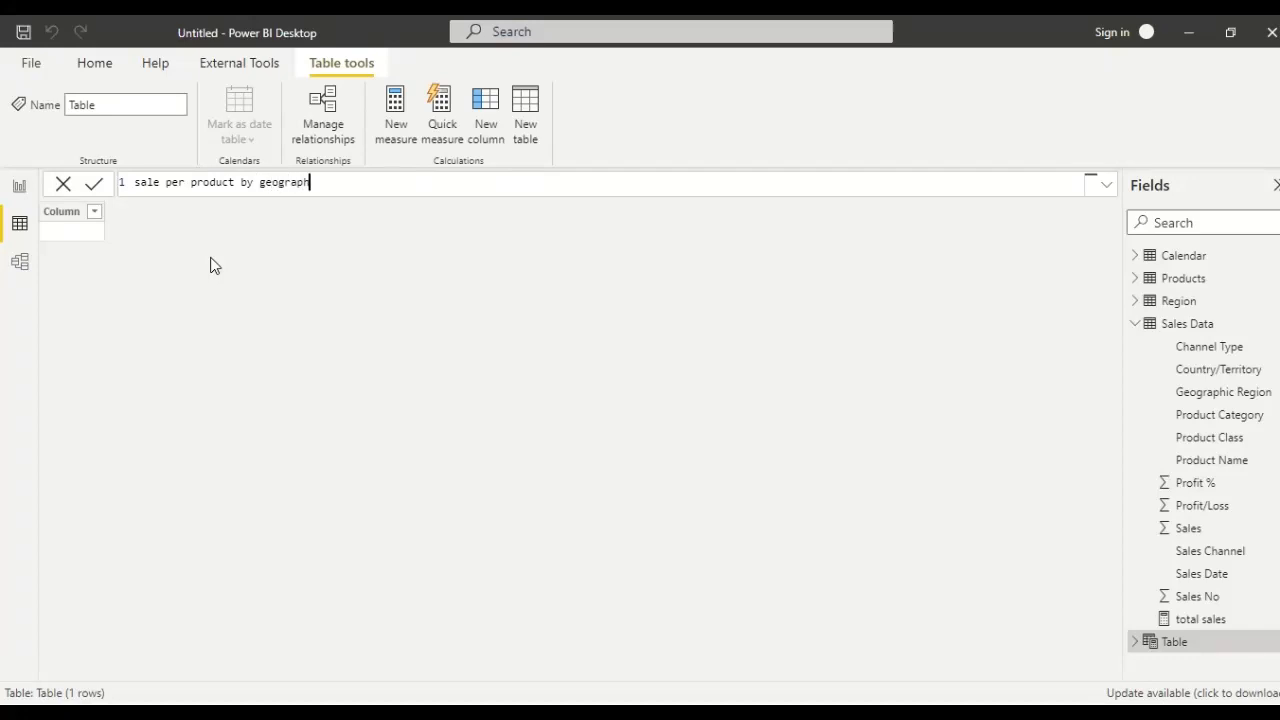
type("=")
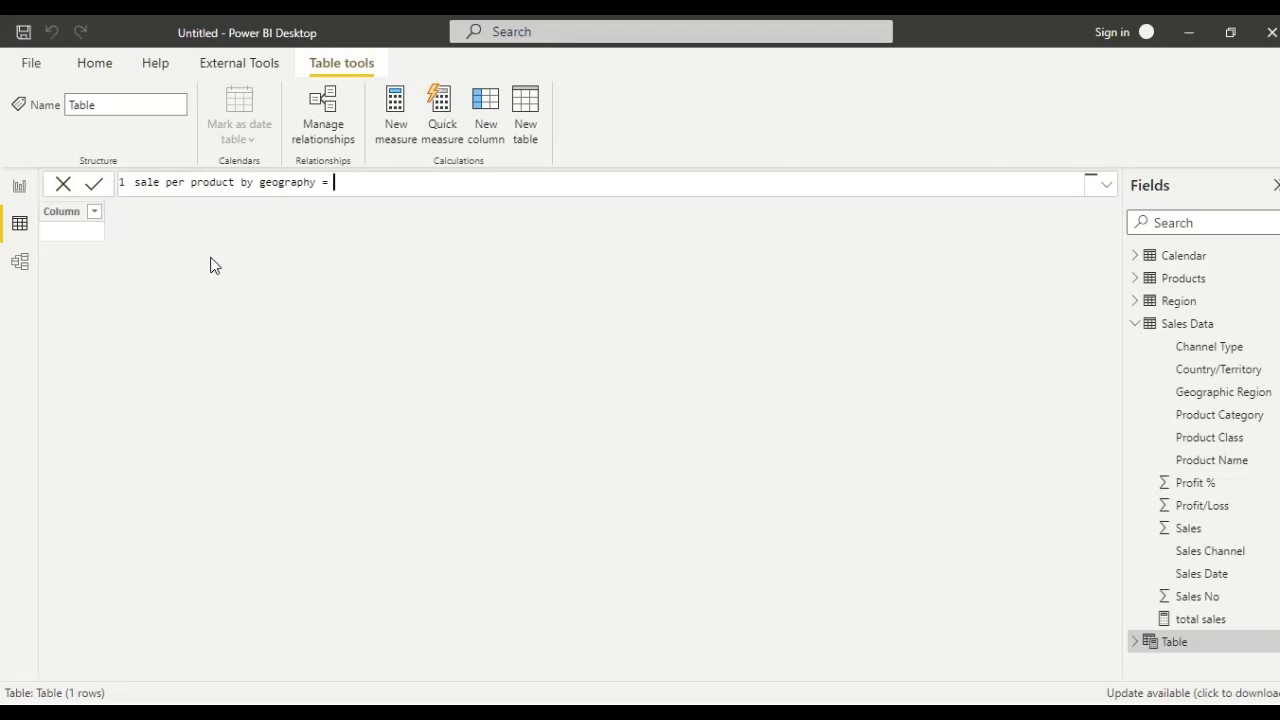
Step: Write GROUPBY('Sales Data', Products[Product Name] as the start of the table formula
type("GROUPBY(")
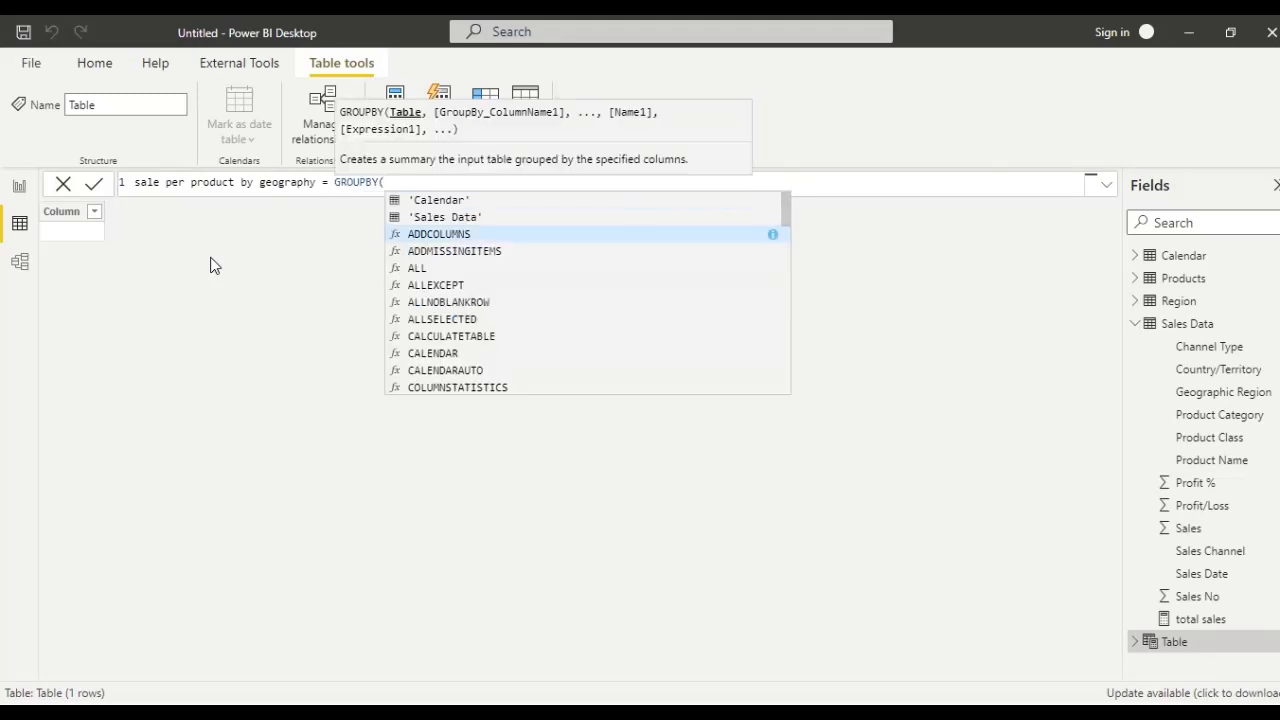
type("'")
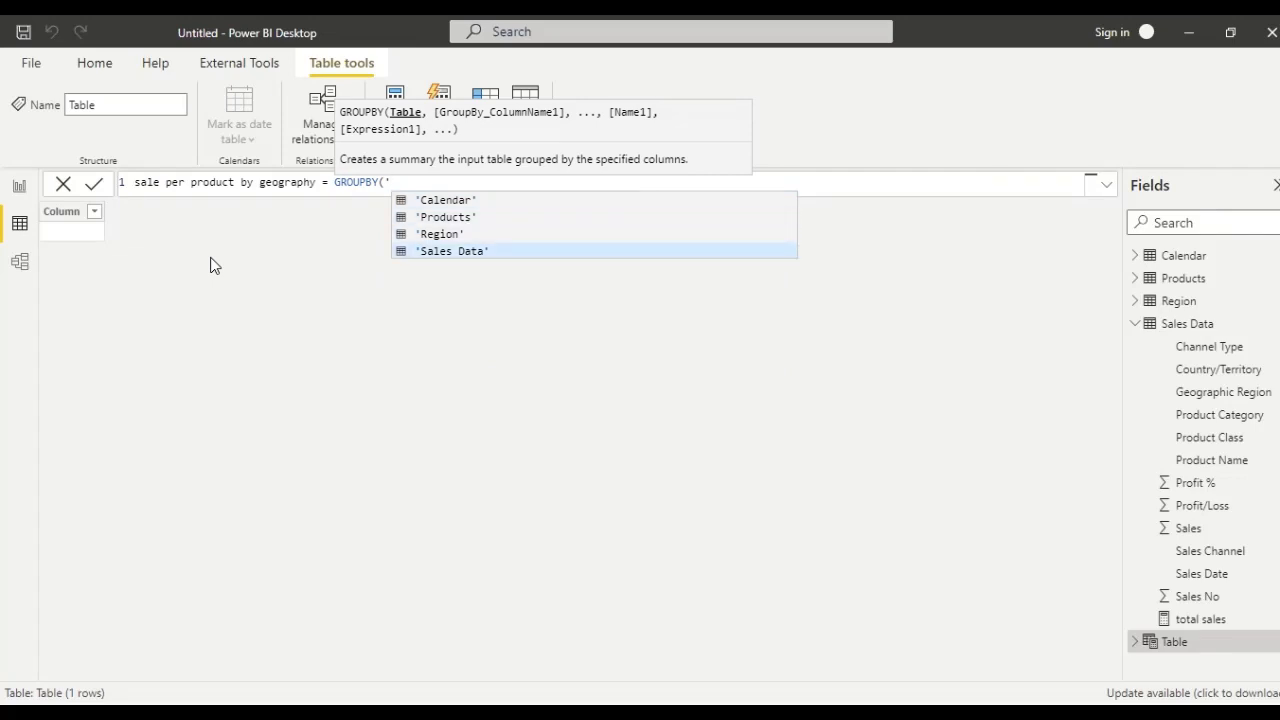
left_click(452, 250)
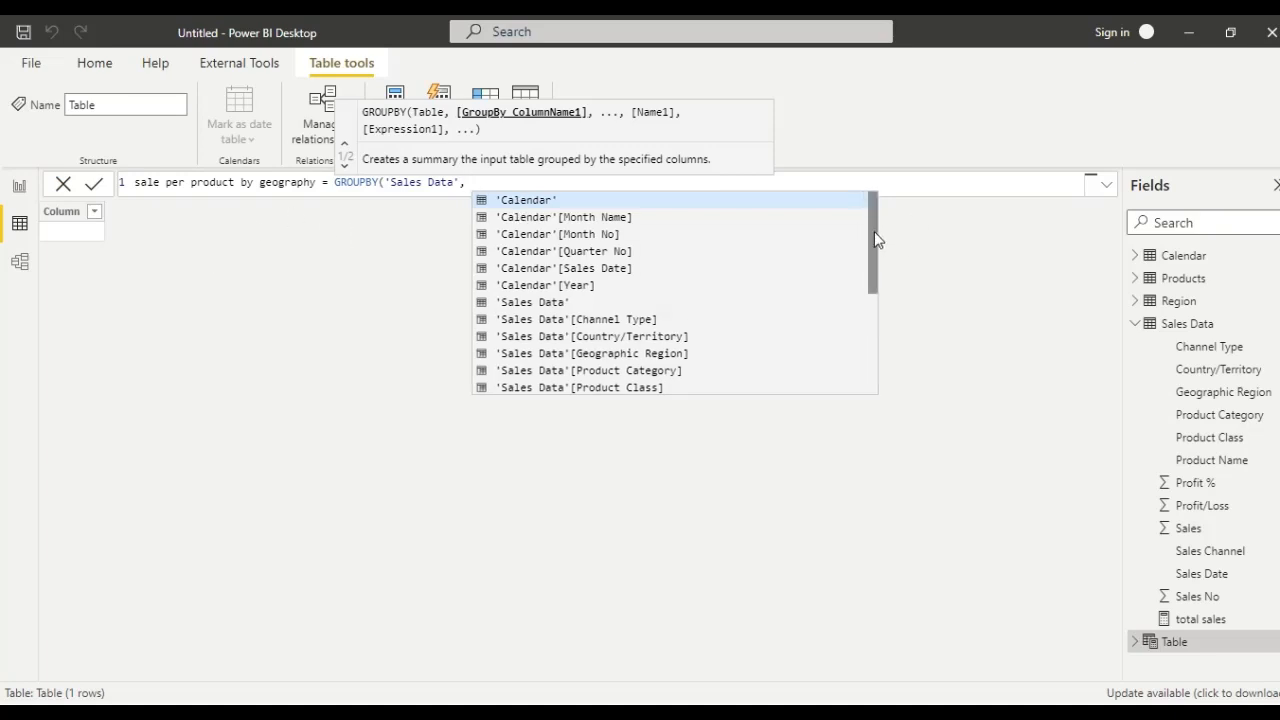
scroll("down", 3)
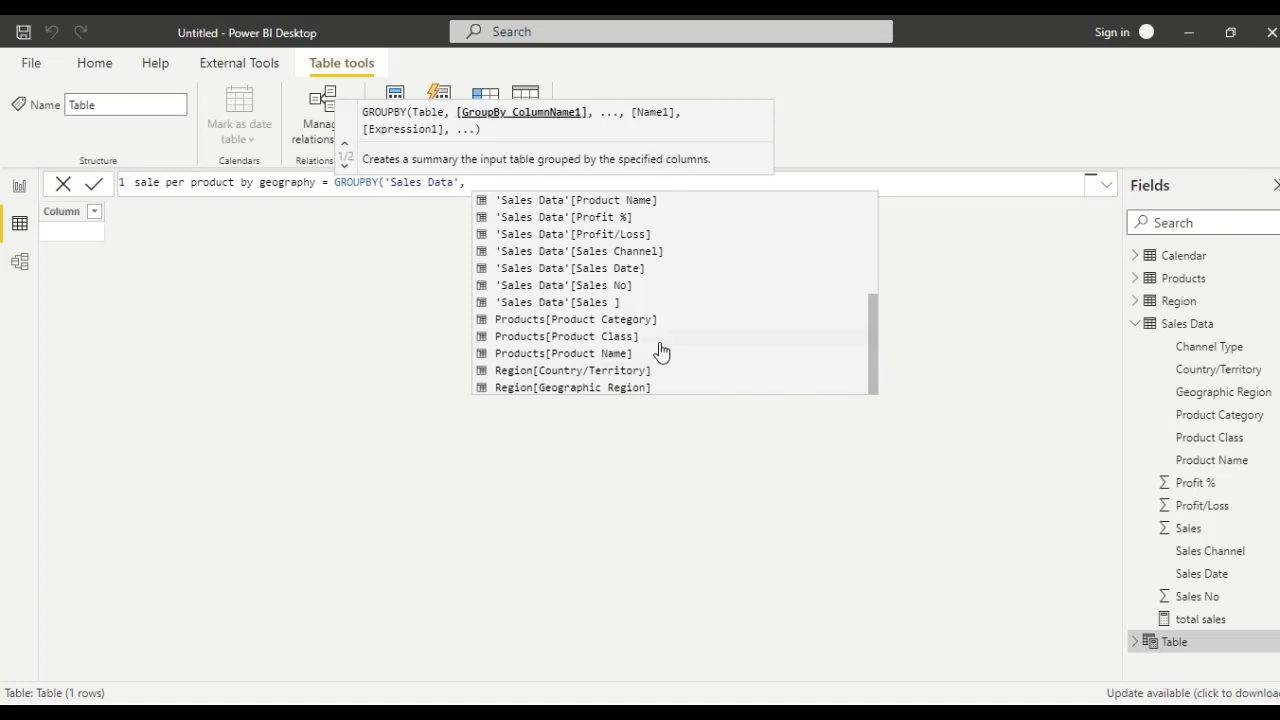
mouse_move(636, 328)
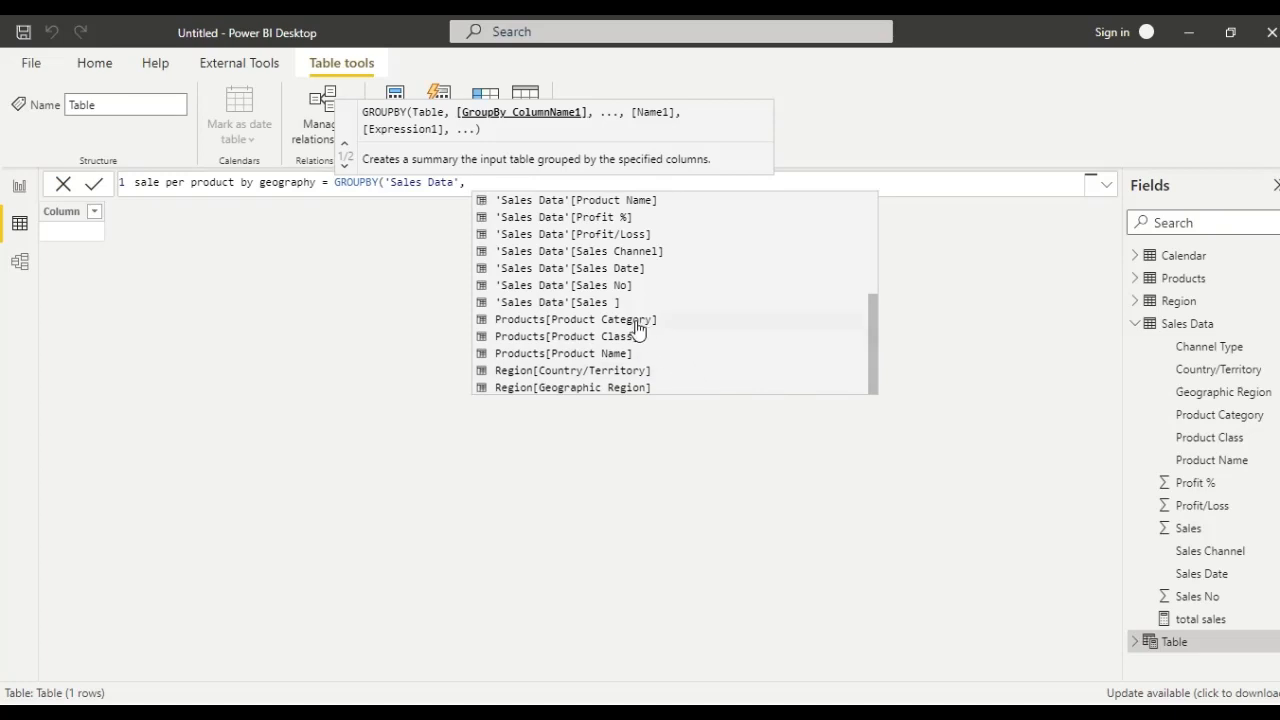
left_click(562, 352)
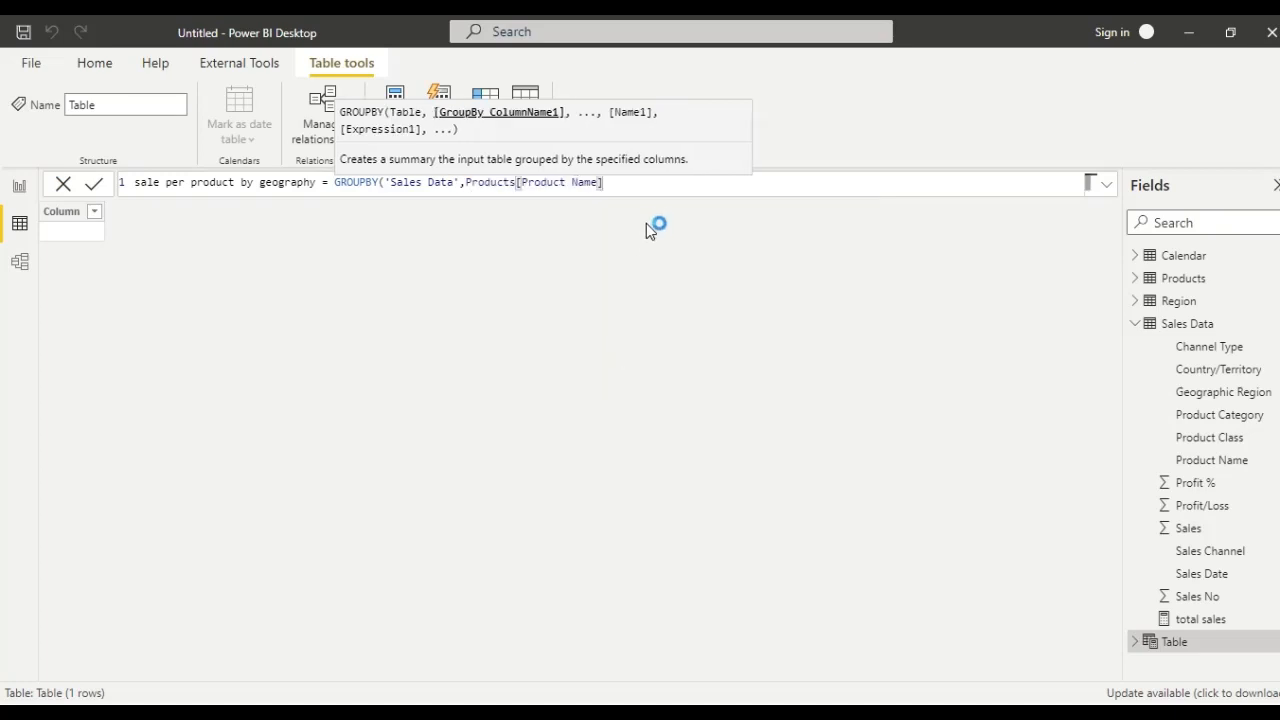
Step: Add Region[Geographic Region] as a second grouping column in the GROUPBY formula
left_click(92, 184)
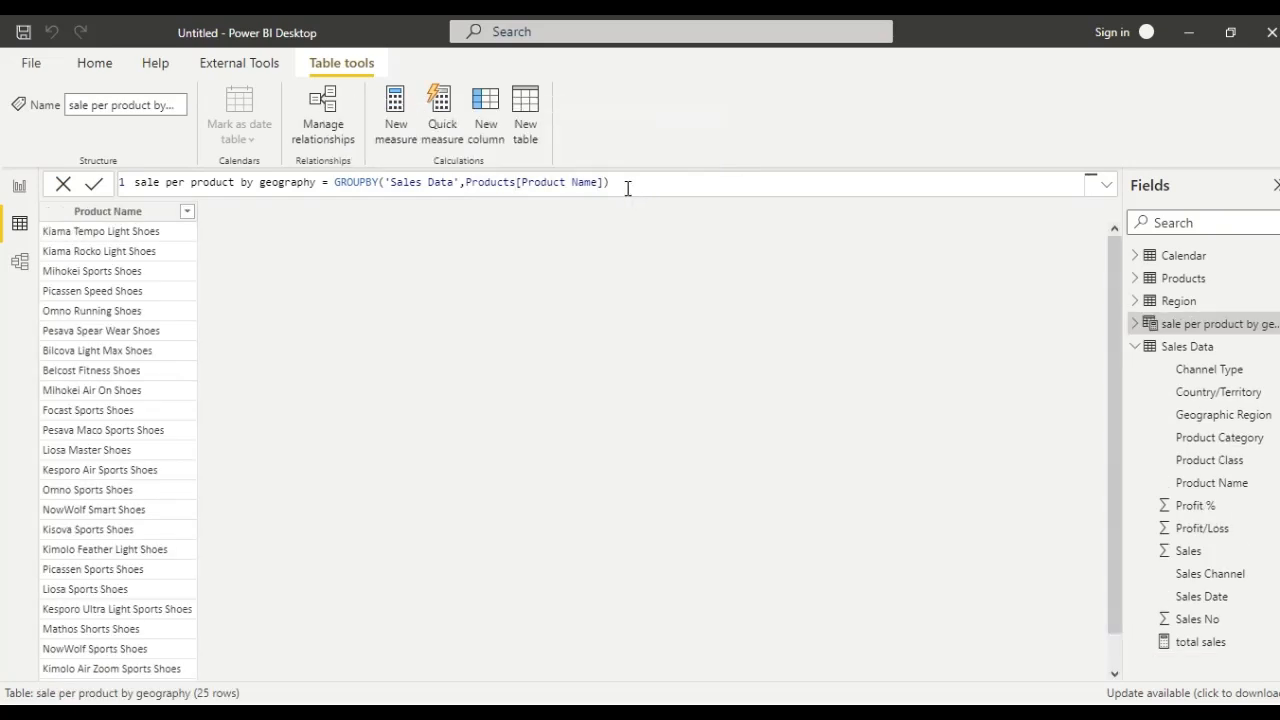
type(",")
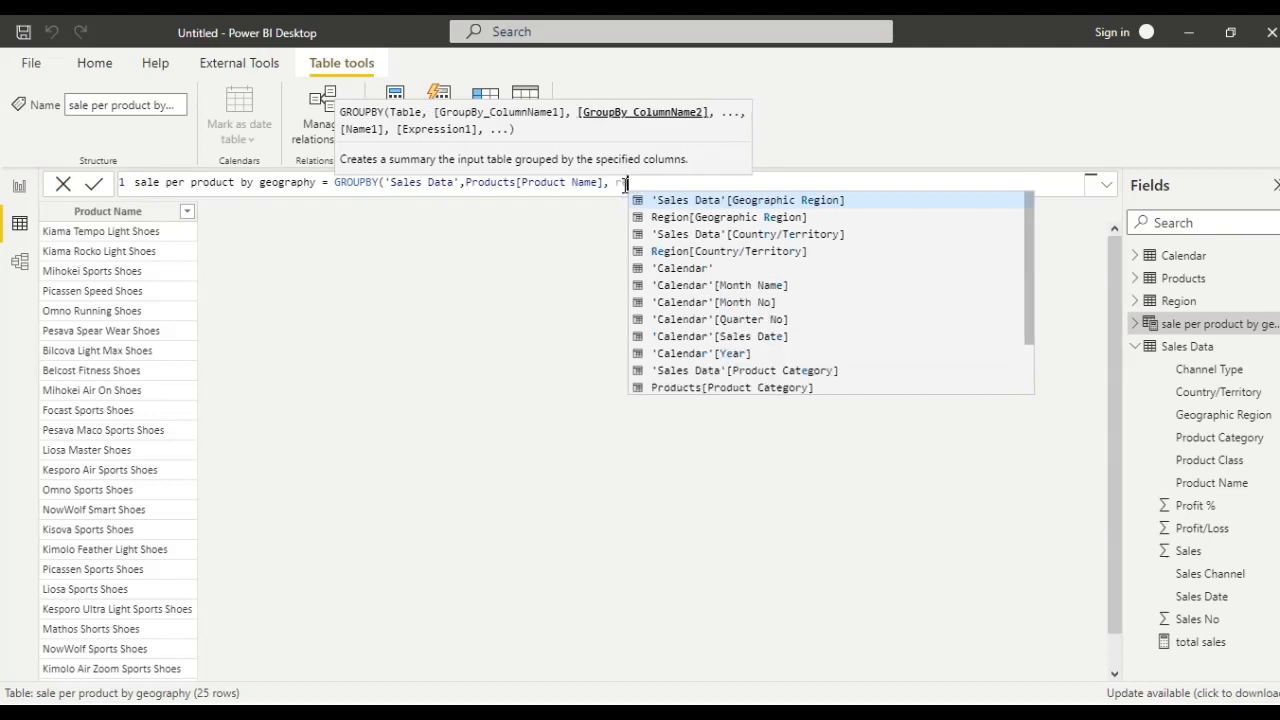
type("r")
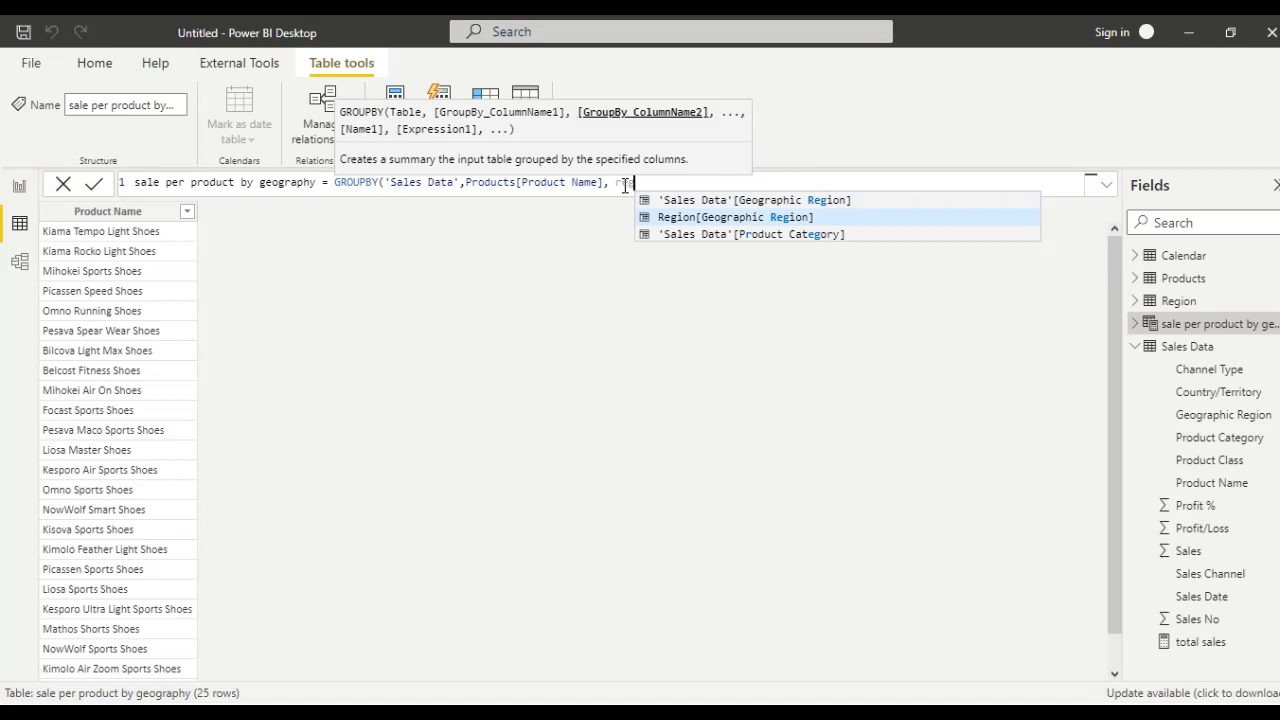
left_click(734, 216)
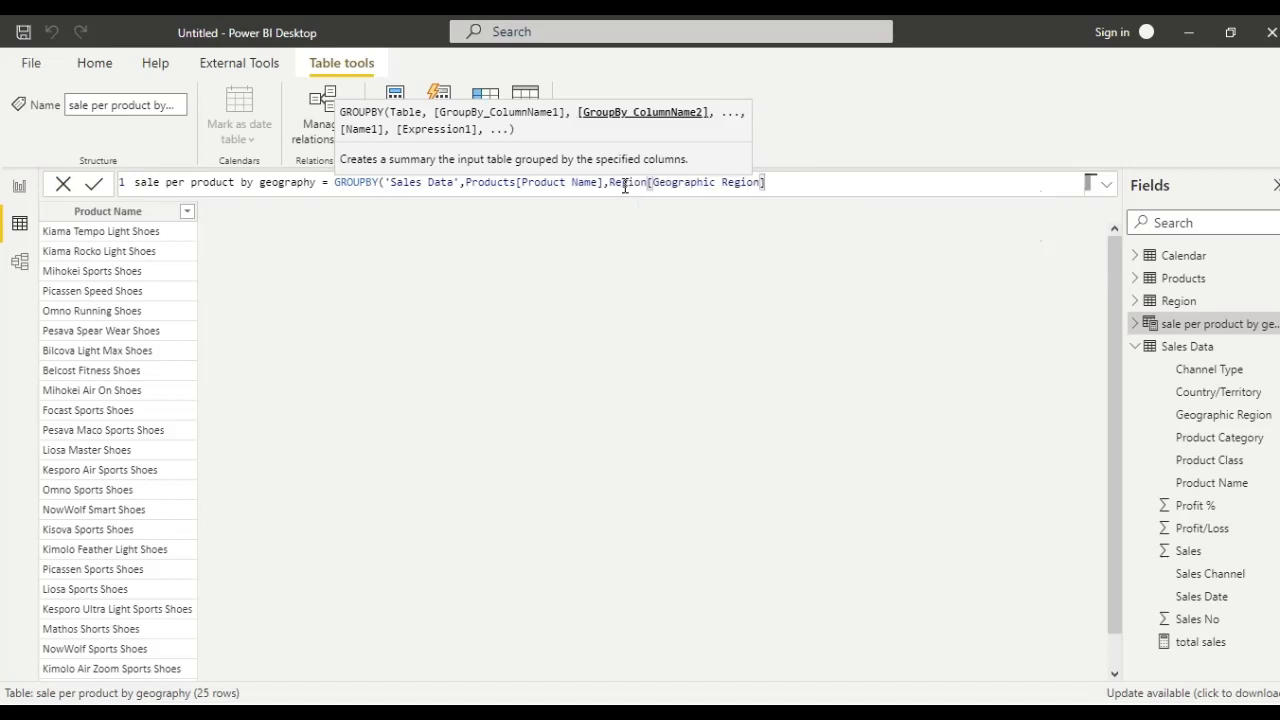
Step: Add a "sales data" column as SUMX(CURRENTGROUP(), 'Sales Data'[Sales]) and commit the formula
type(", \"\"")
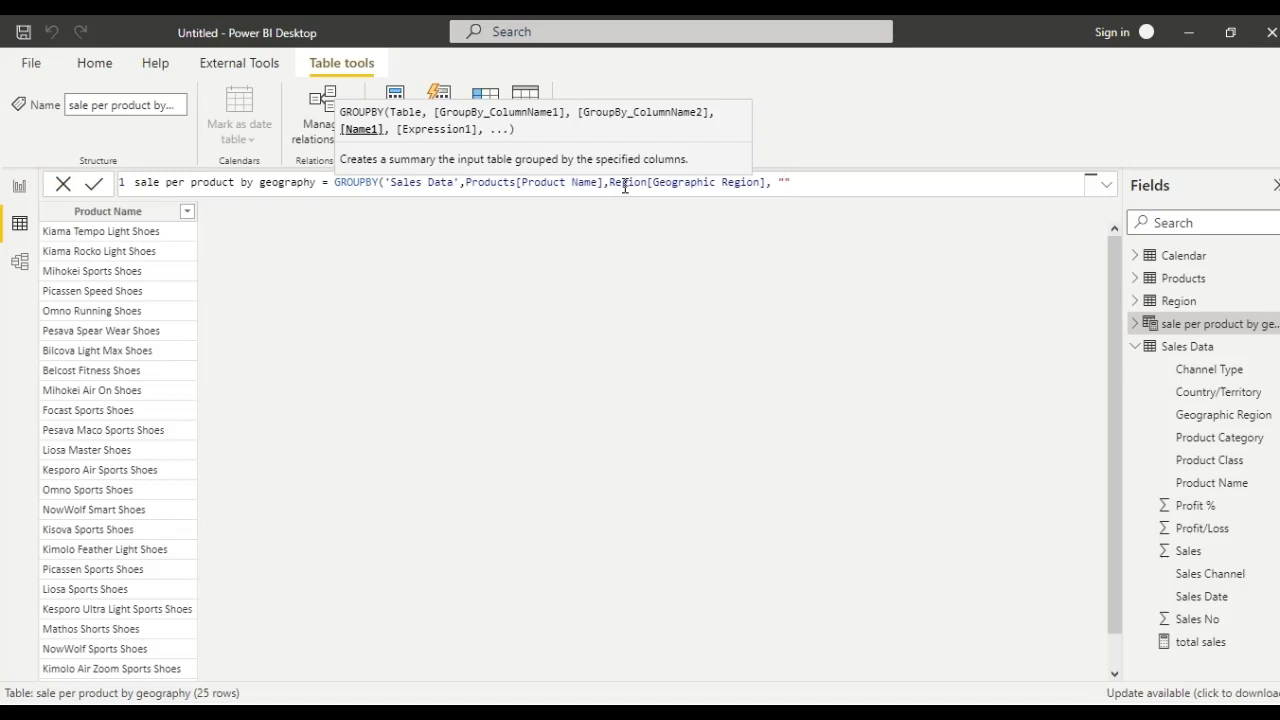
type("sale")
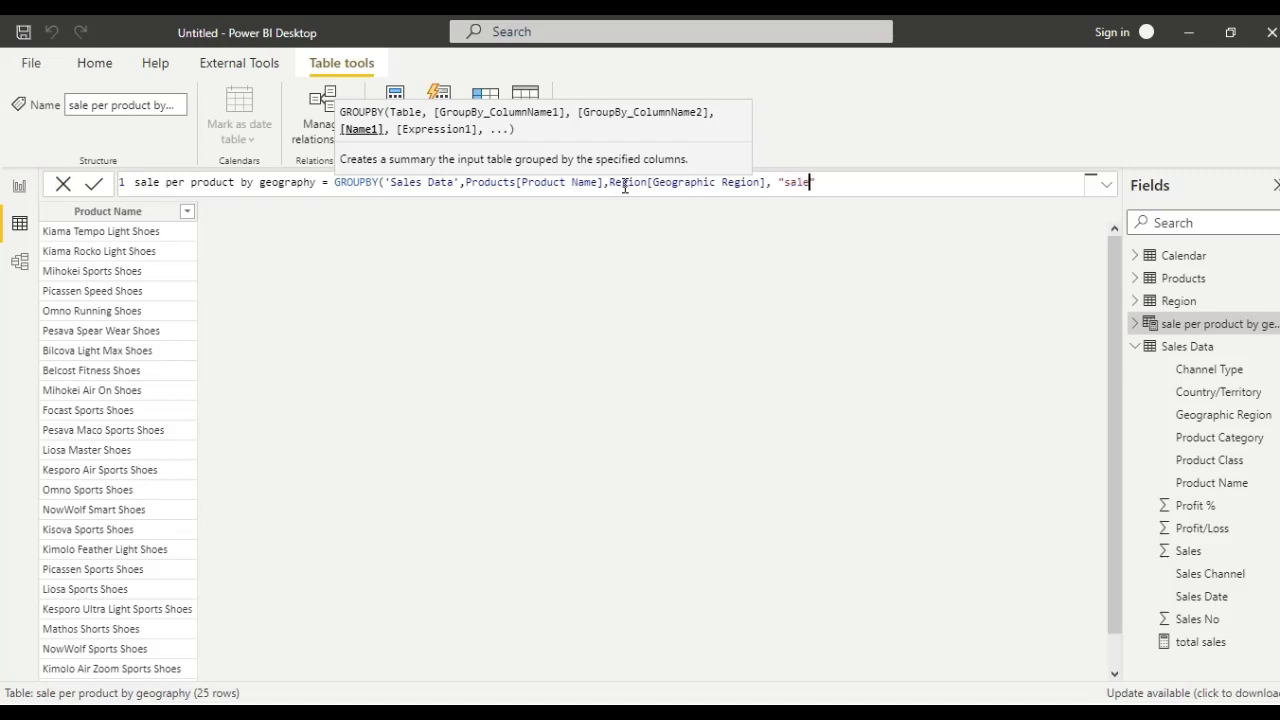
type("s o")
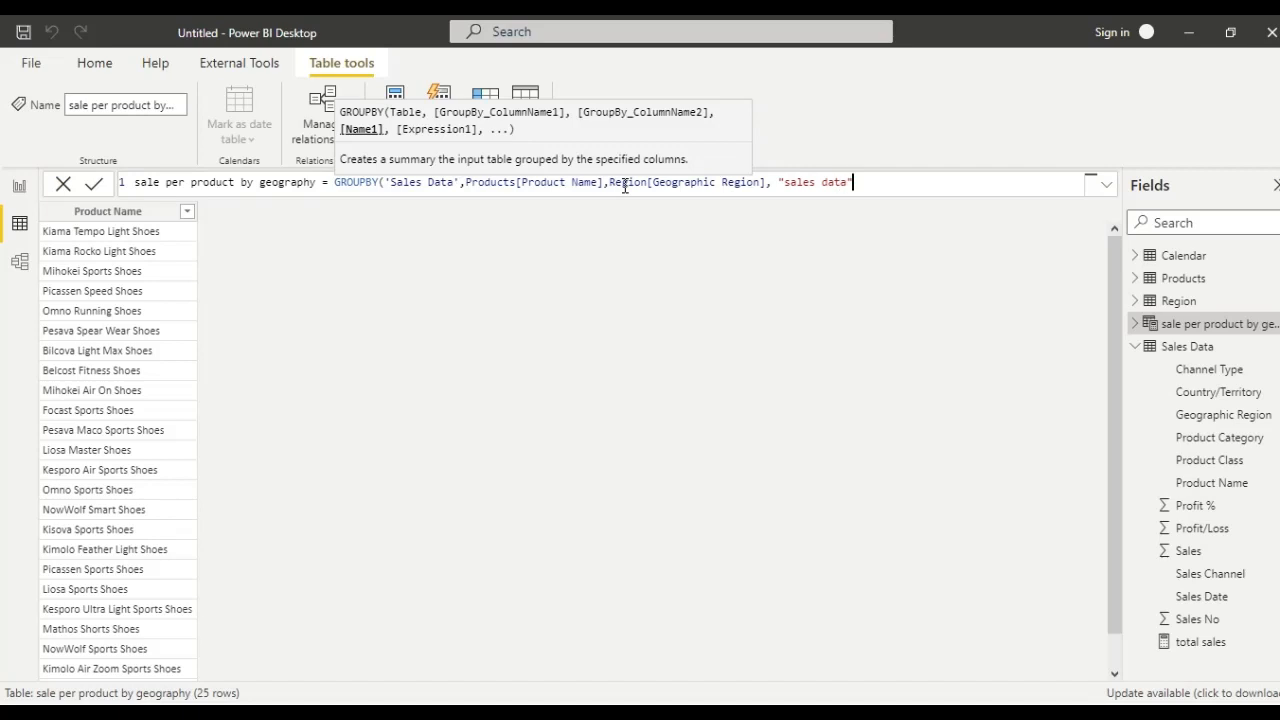
type(",")
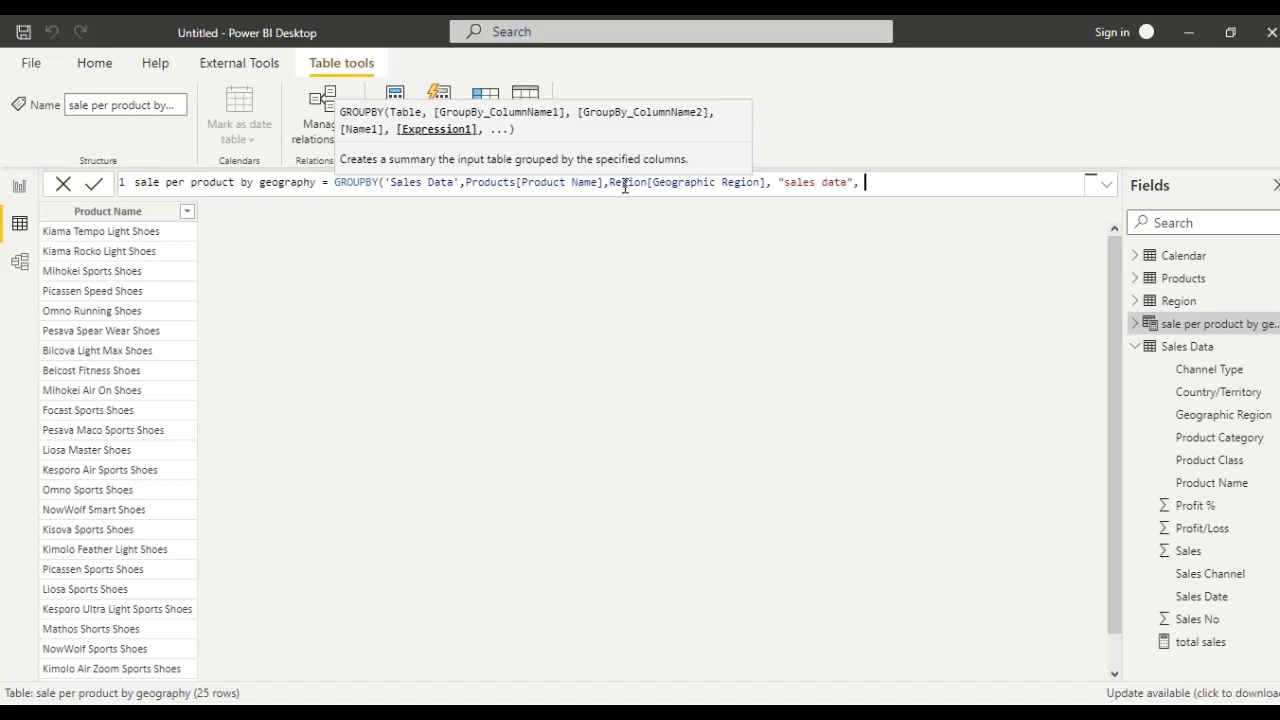
type("s")
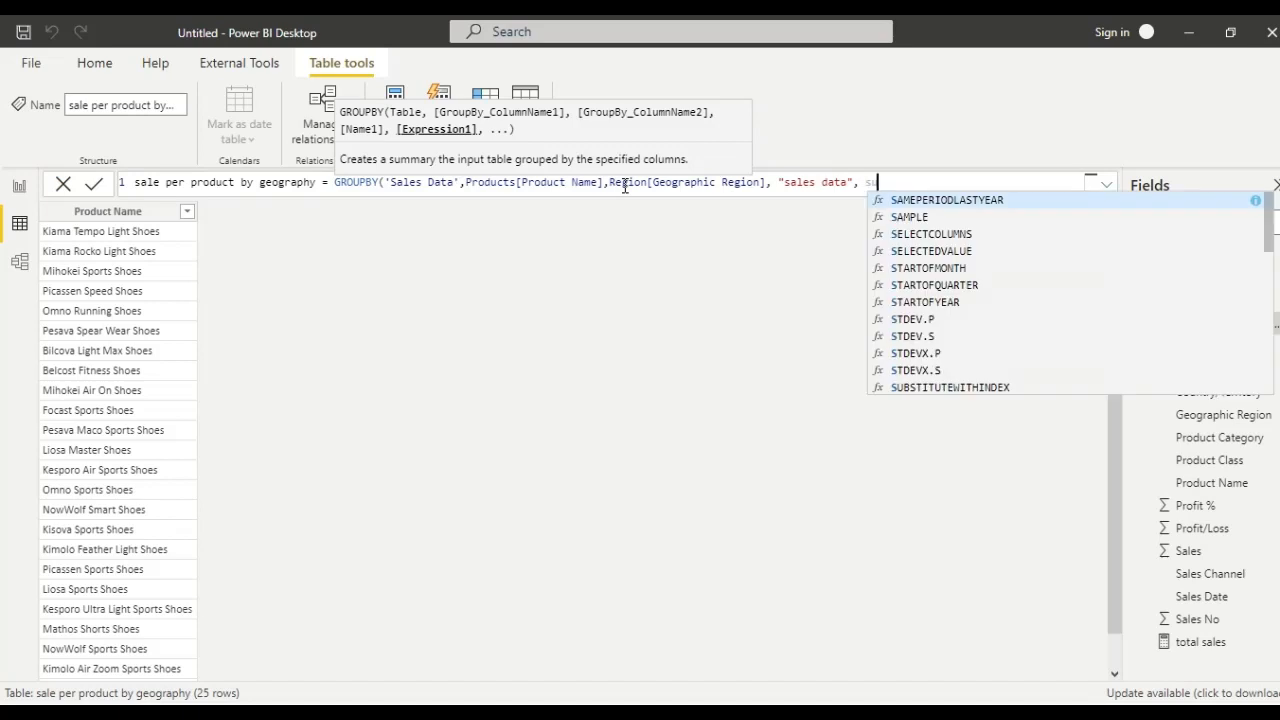
type("um")
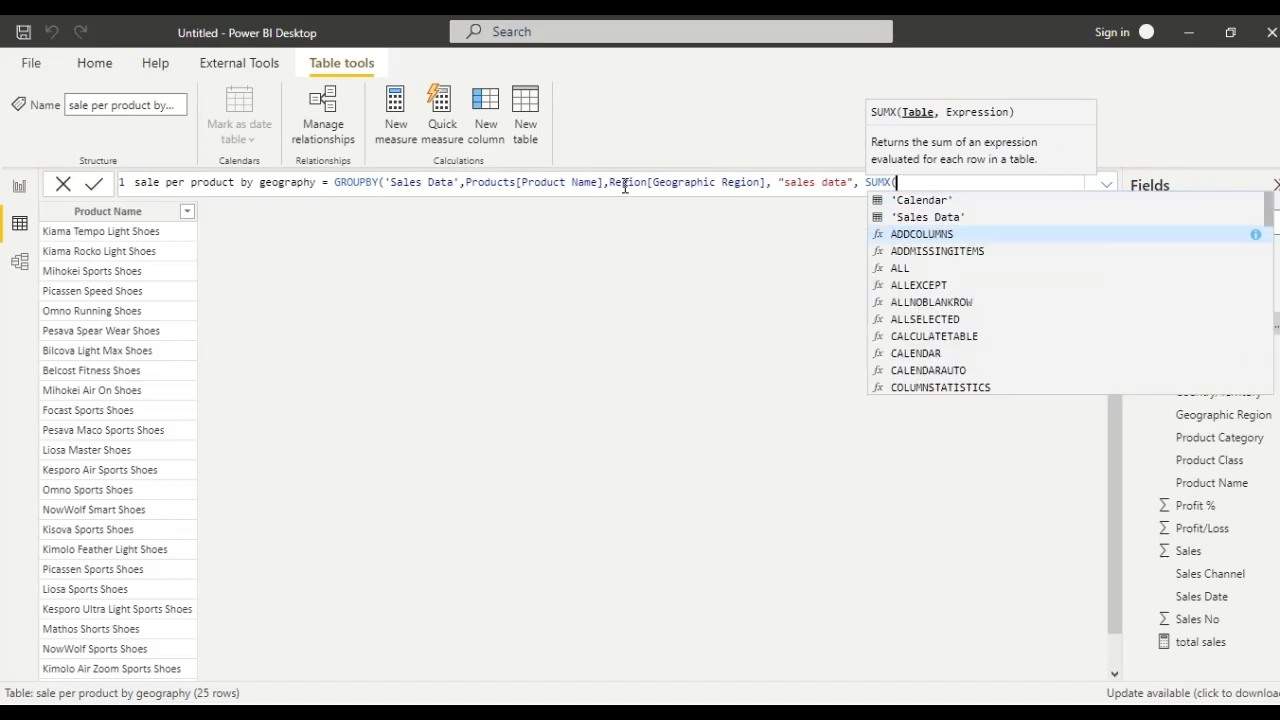
type("cur")
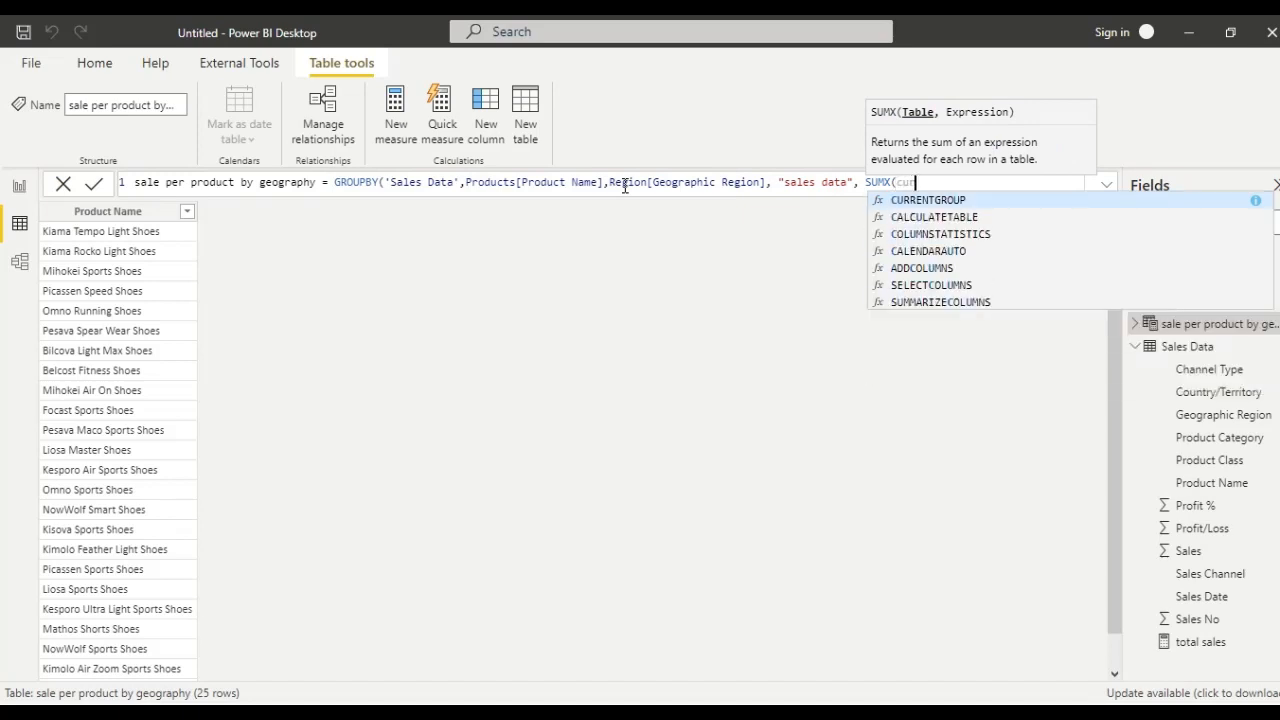
left_click(928, 200)
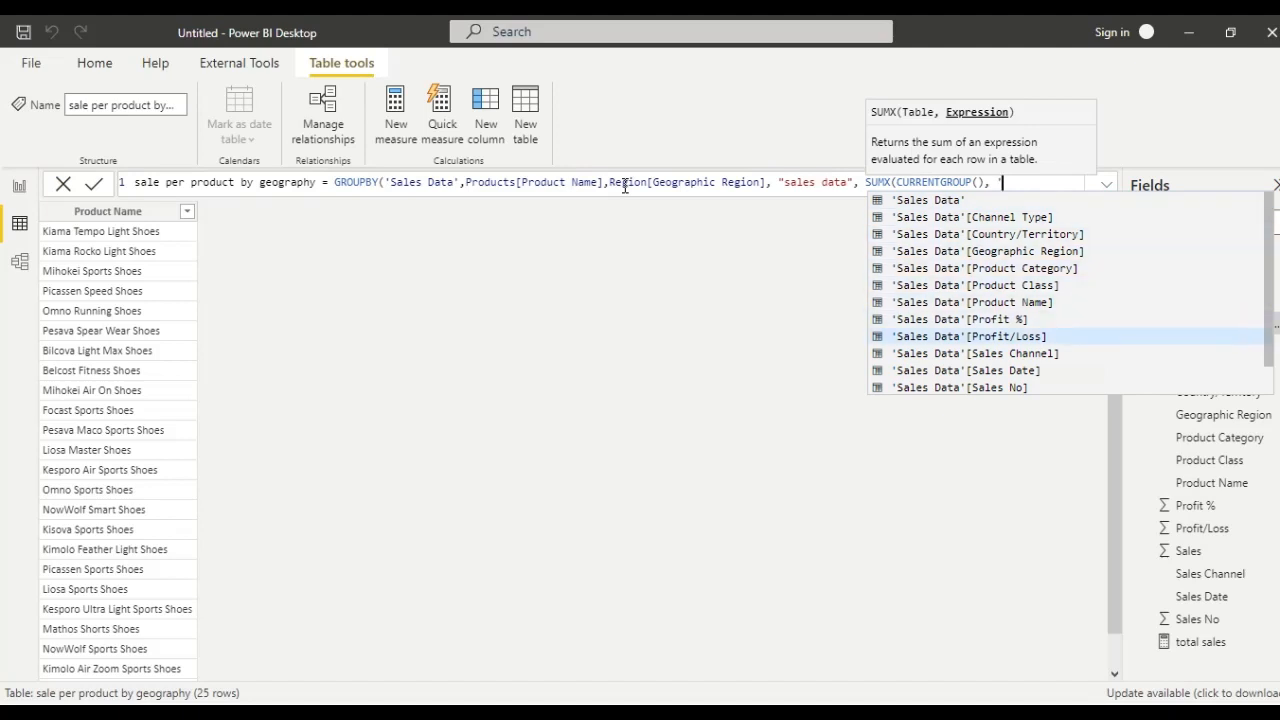
scroll("down", 3)
type("Sales Data'[Sales ])")
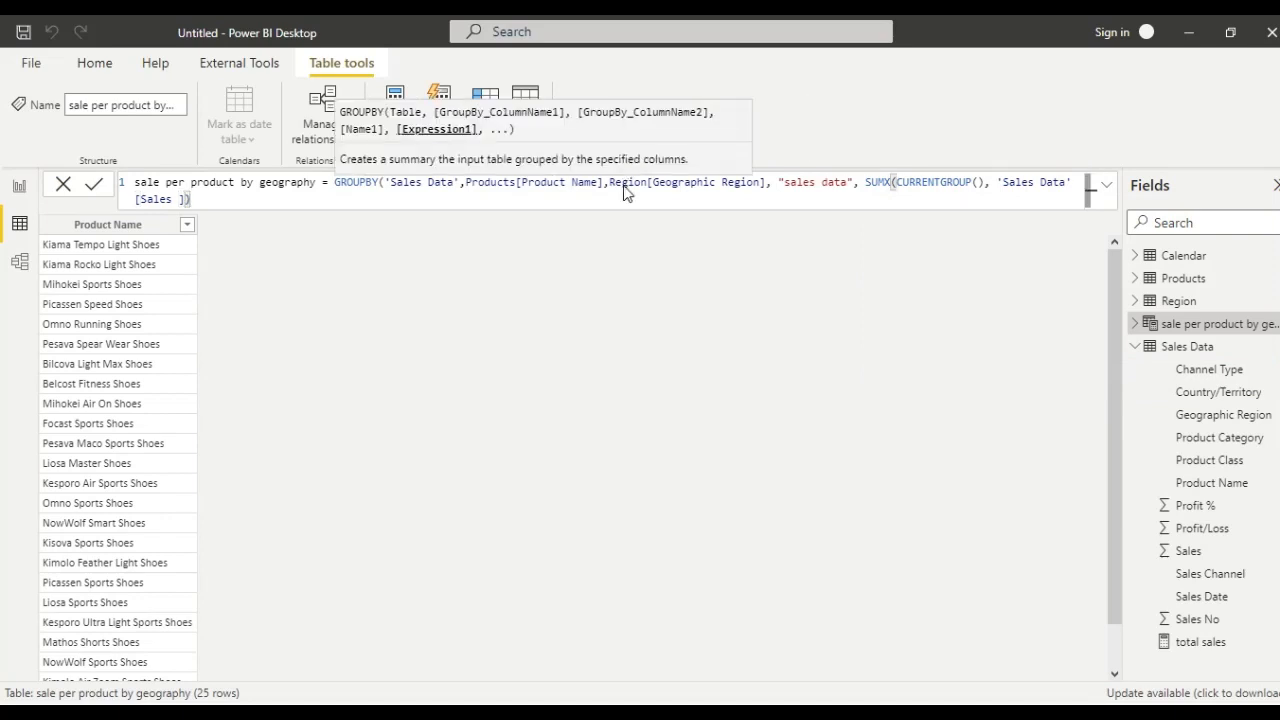
left_click(92, 184)
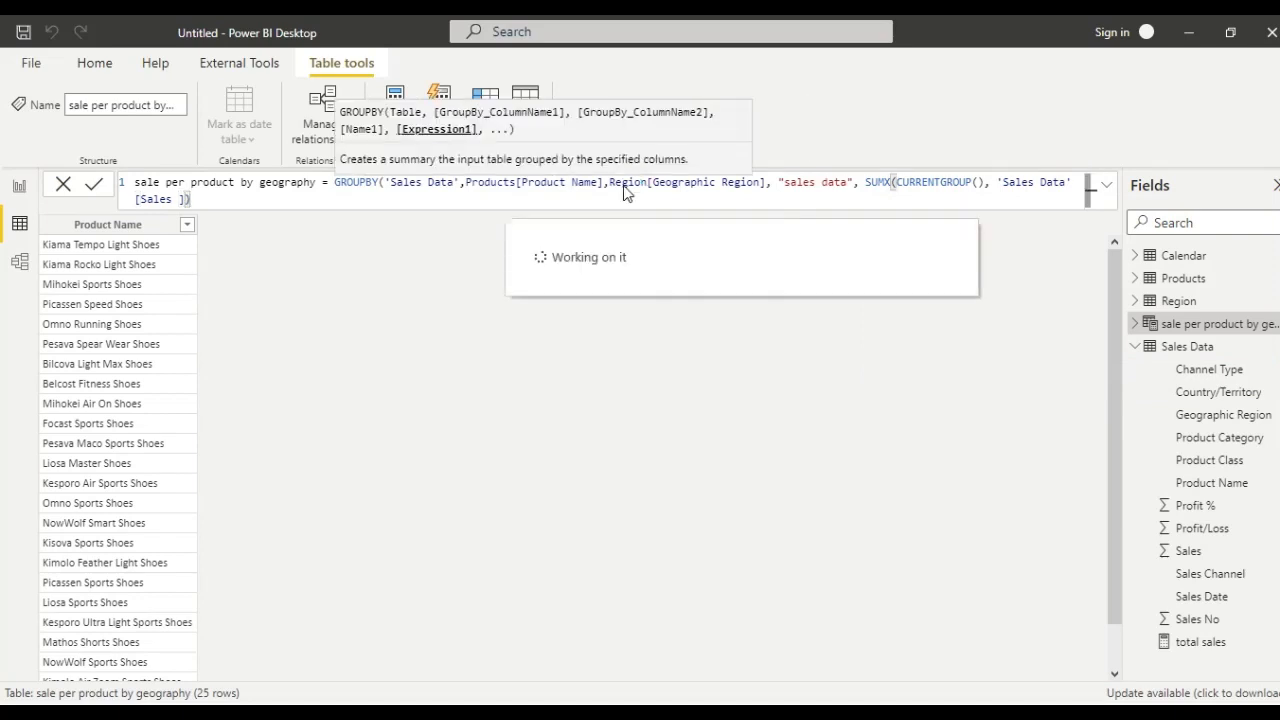
Step: Let the 125-row table refresh and inspect its Region_Geographic Region column
left_click(94, 184)
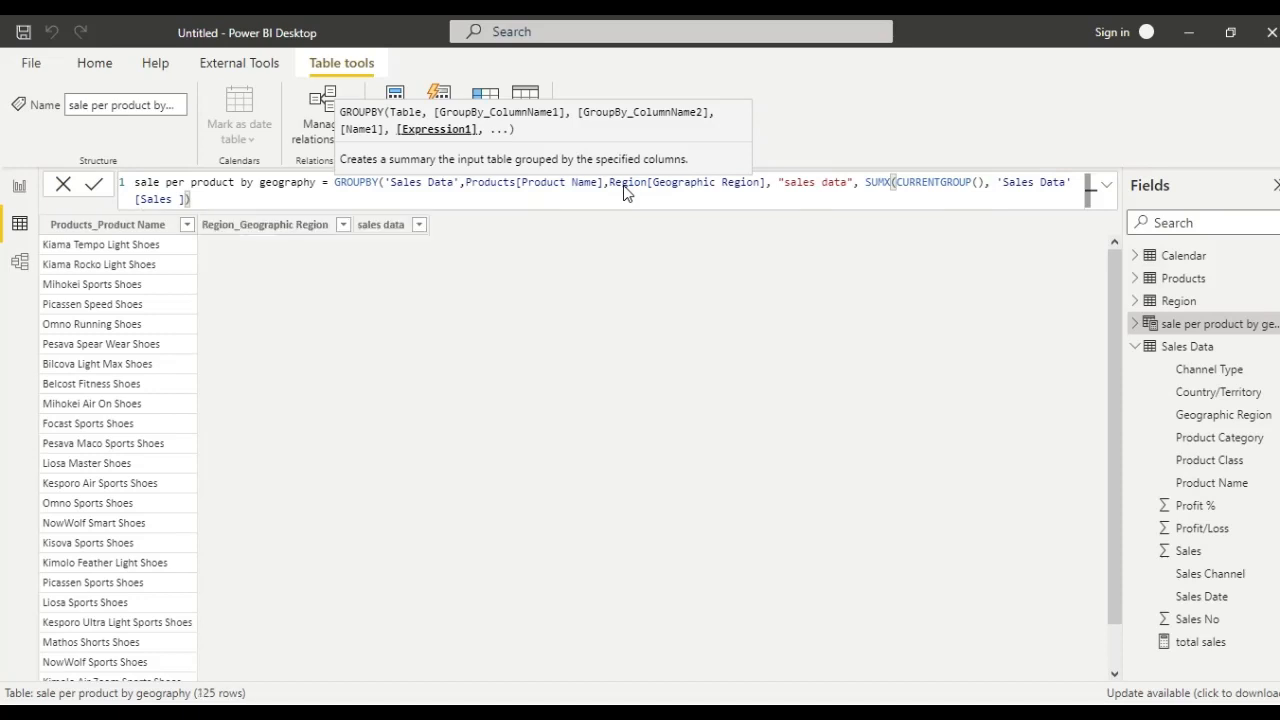
left_click(92, 184)
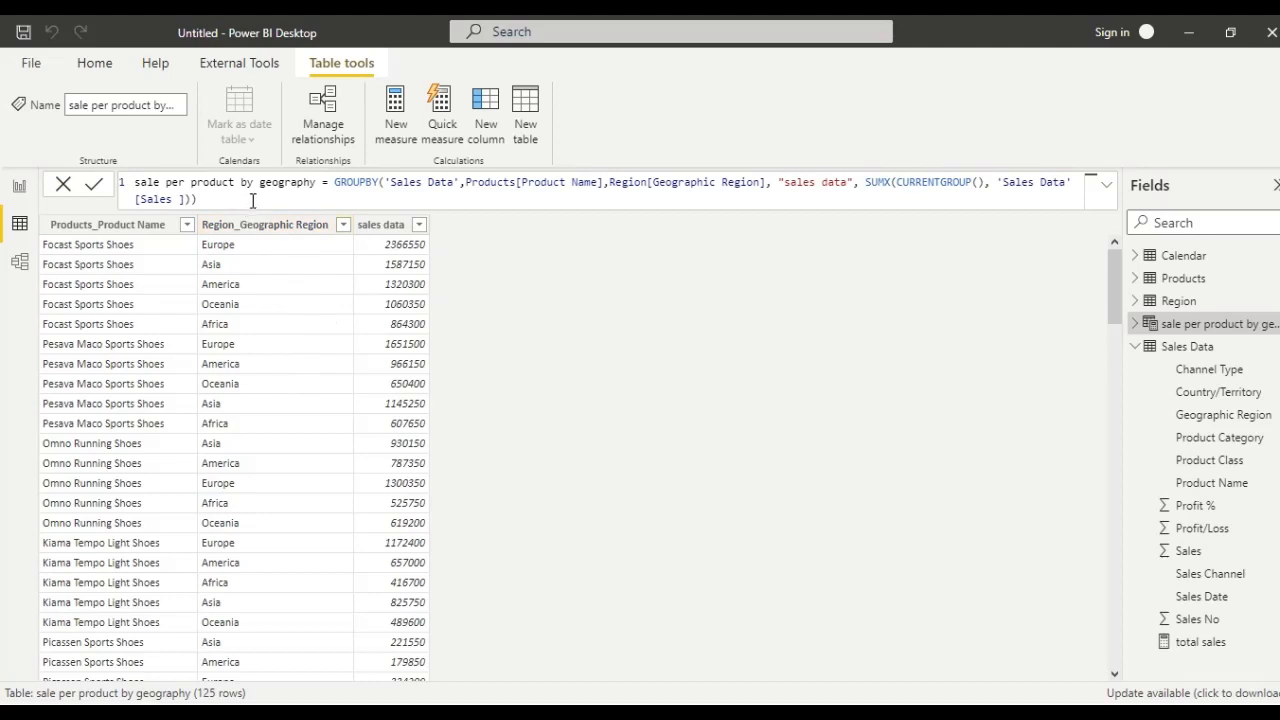
mouse_move(268, 284)
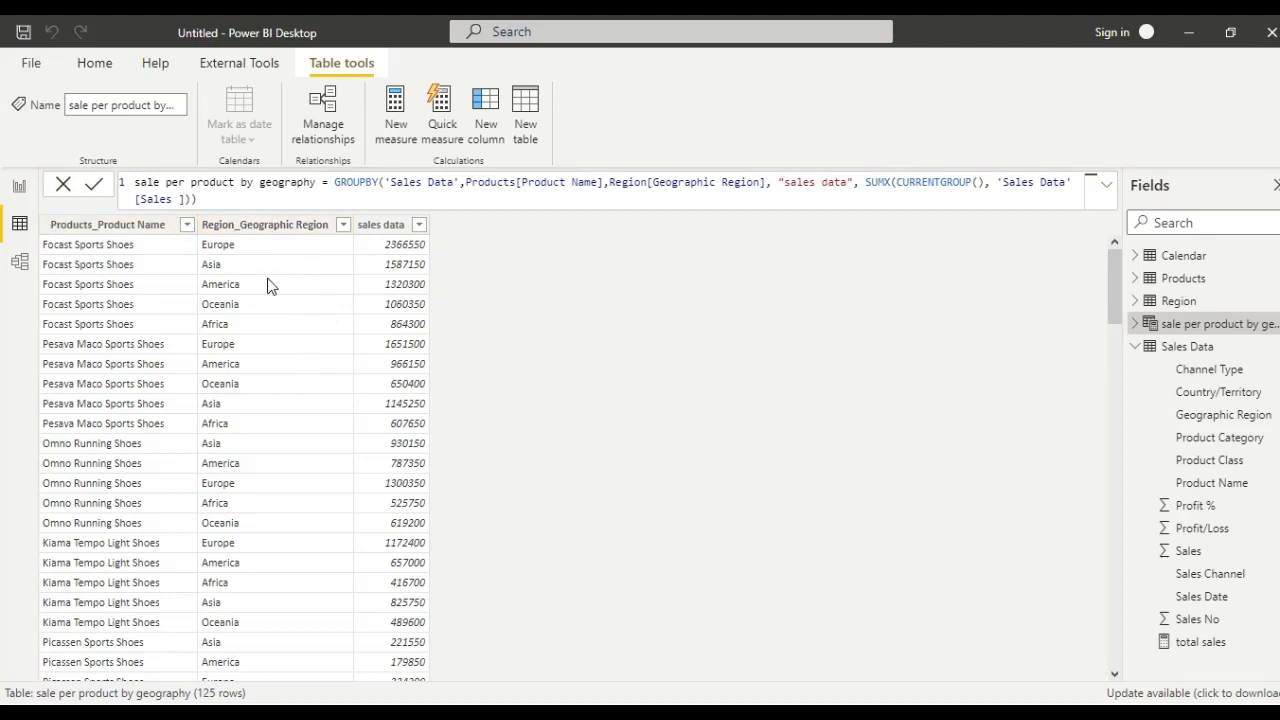
mouse_move(164, 264)
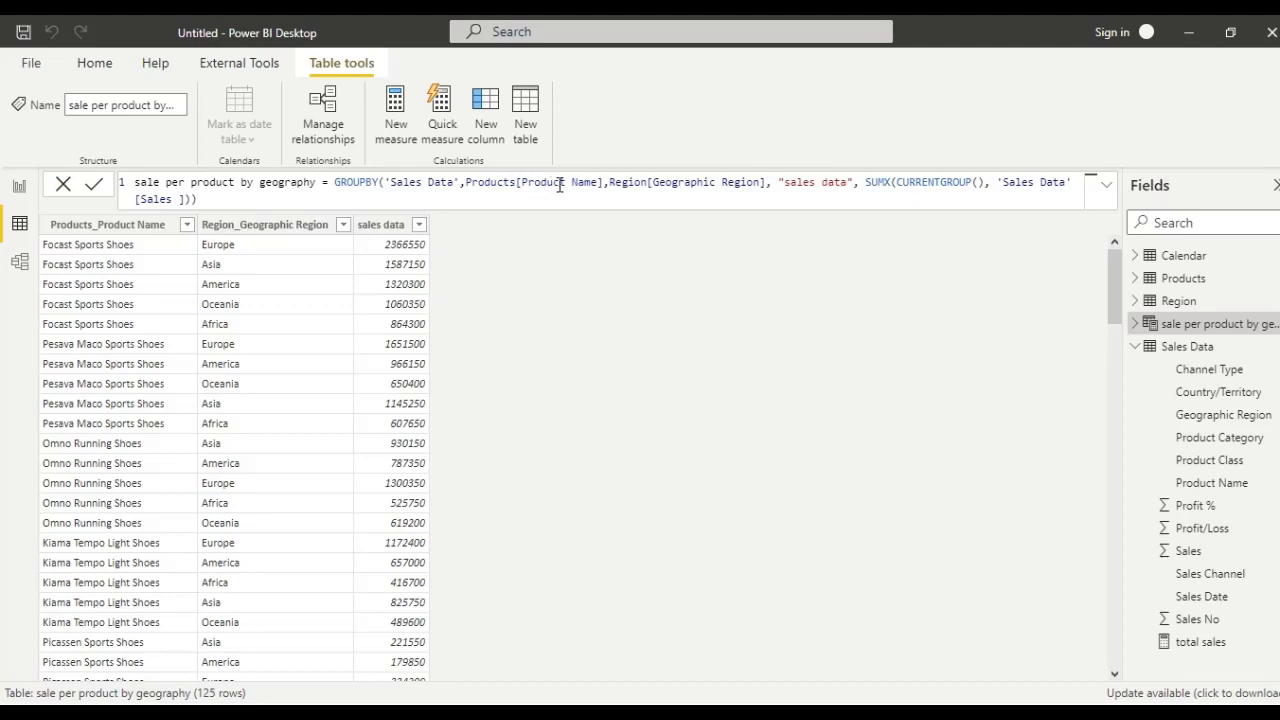
mouse_move(684, 182)
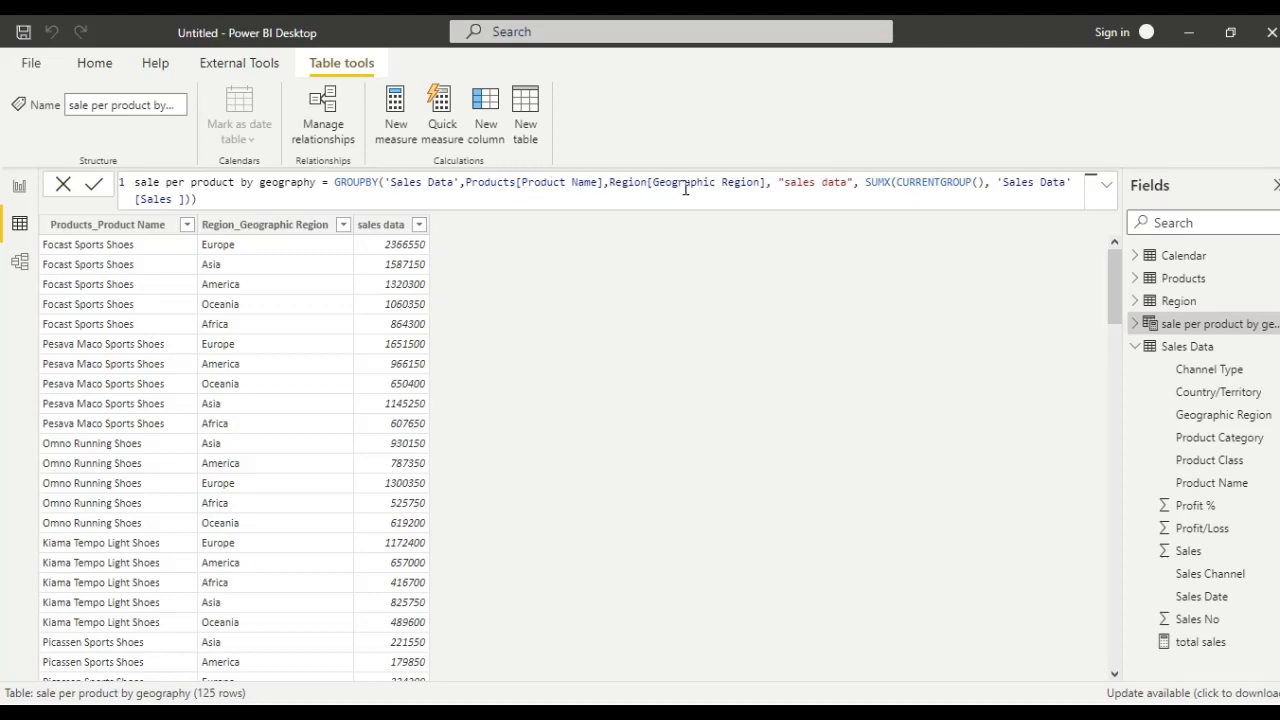
mouse_move(644, 232)
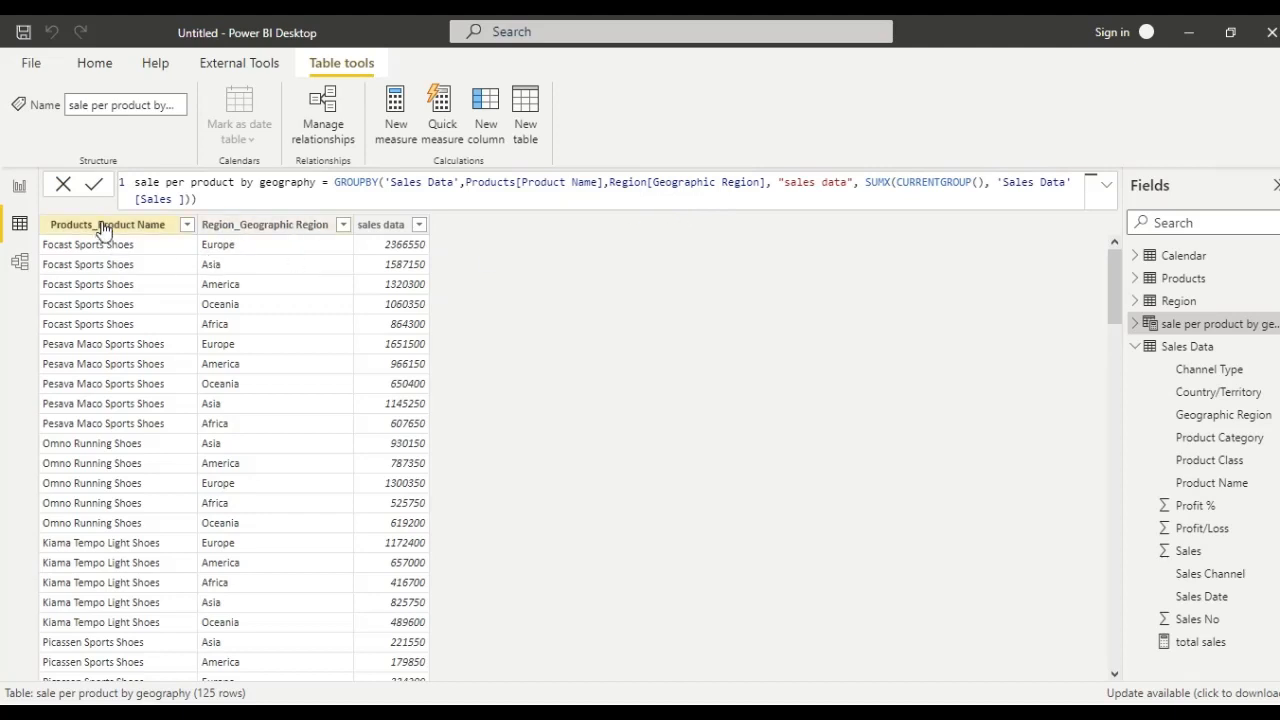
left_click(264, 224)
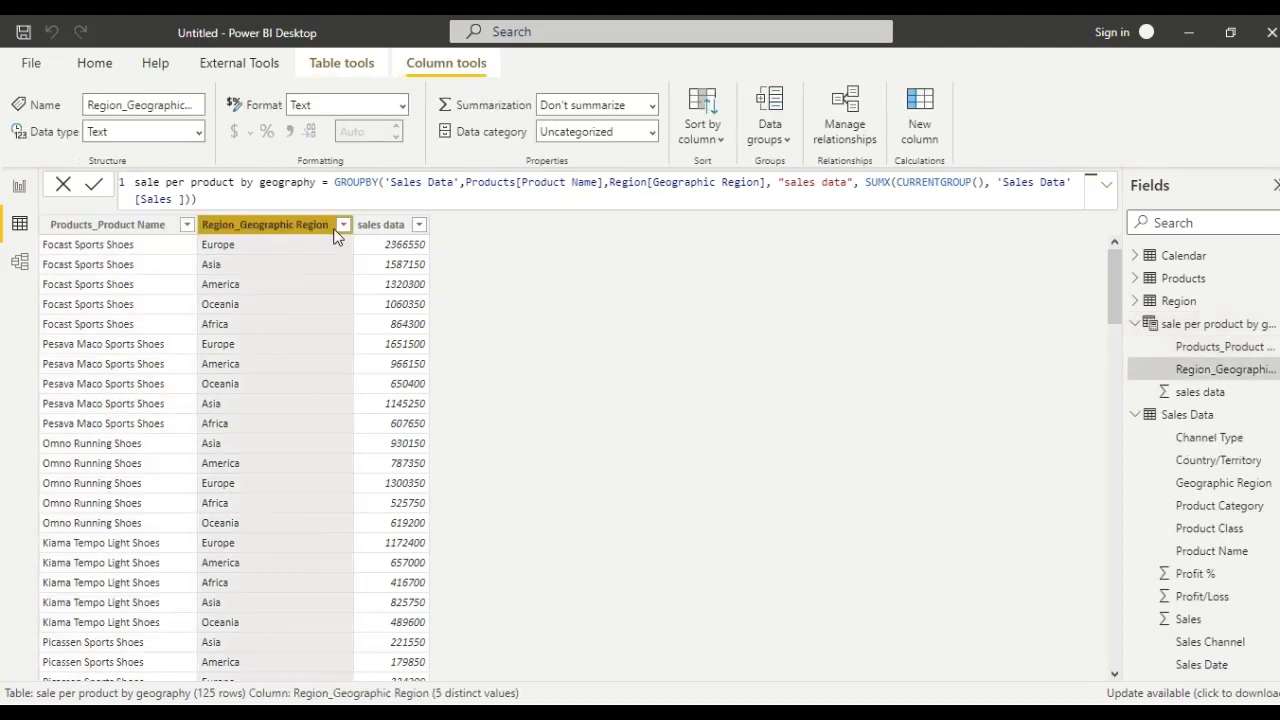